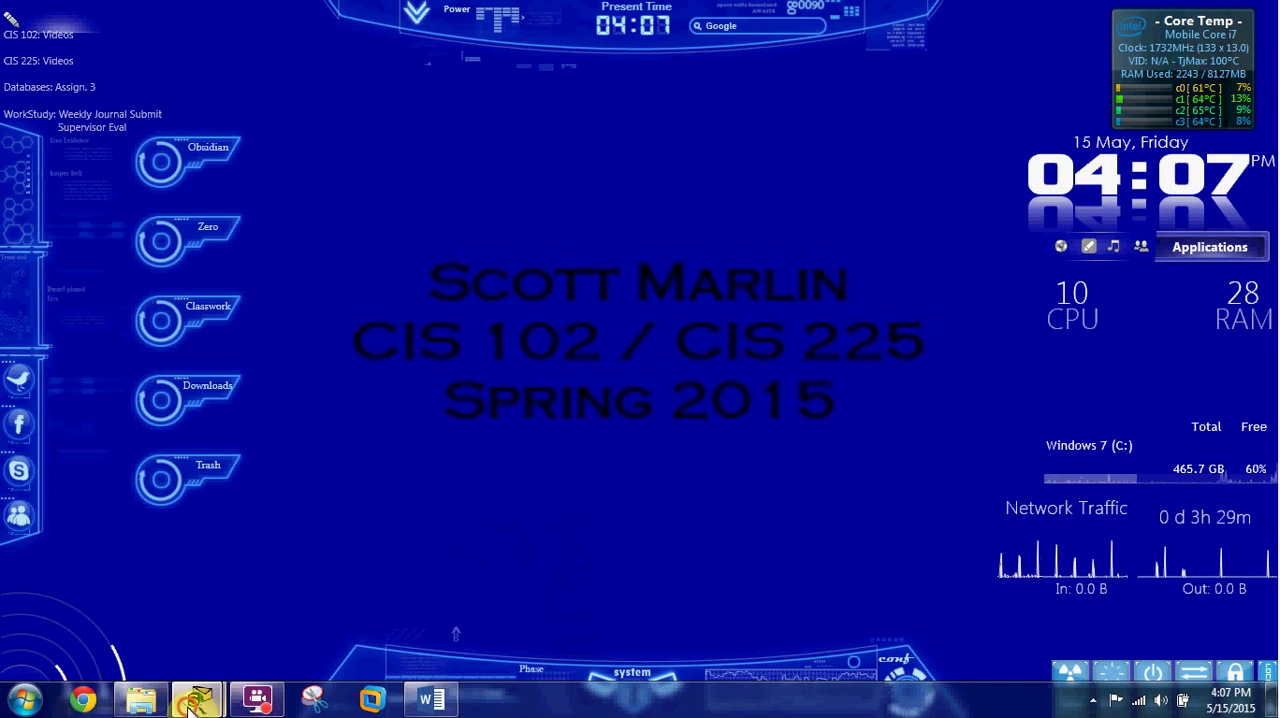
# Step: Load the 'Configuring OSPFv2 in a Single Area' .pka activity with its three-router topology
pyautogui.click(196, 698)
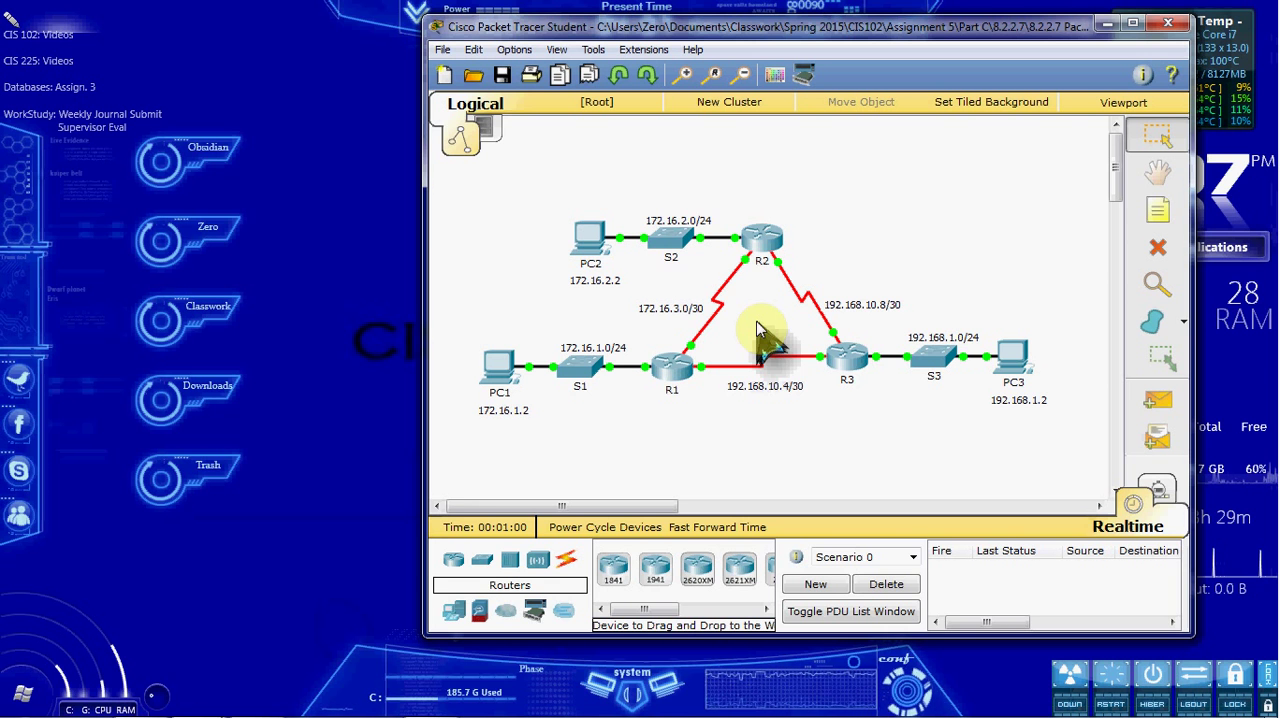
pyautogui.moveTo(196, 696)
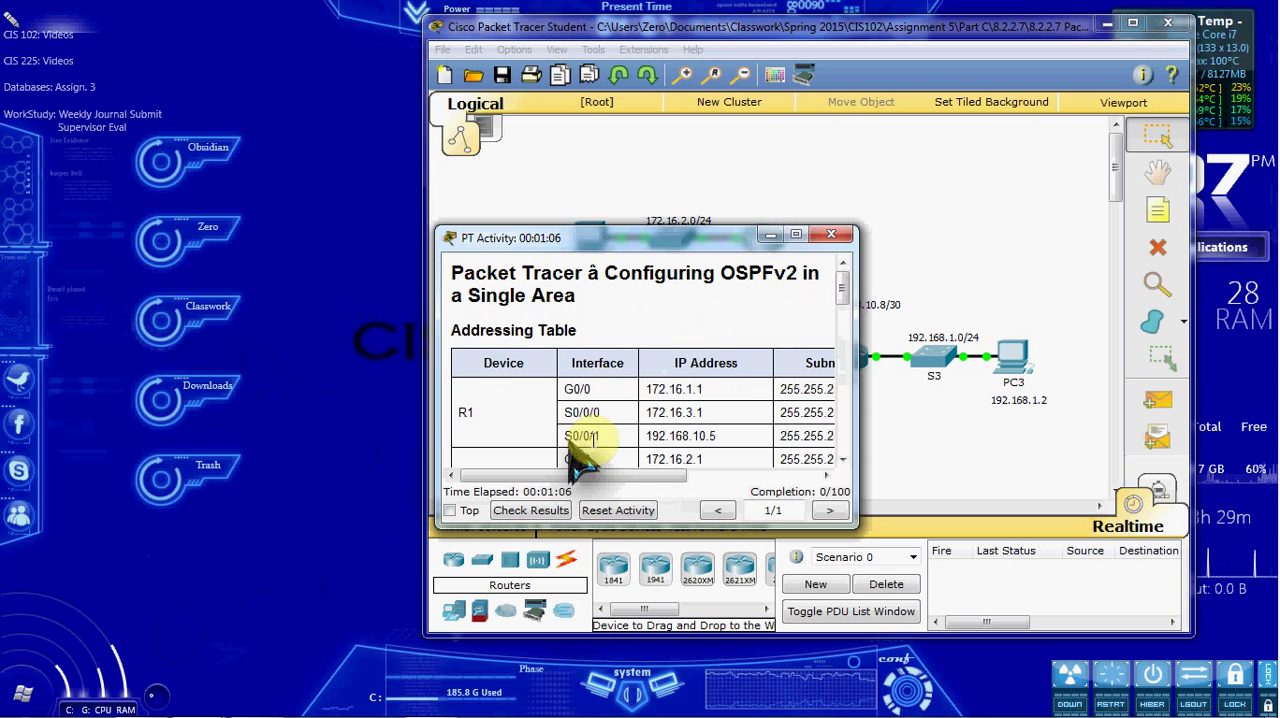
# Step: Park the PT Activity window top-left and fast-forward simulation time so links come up
pyautogui.moveTo(640, 238); pyautogui.dragTo(280, 52)
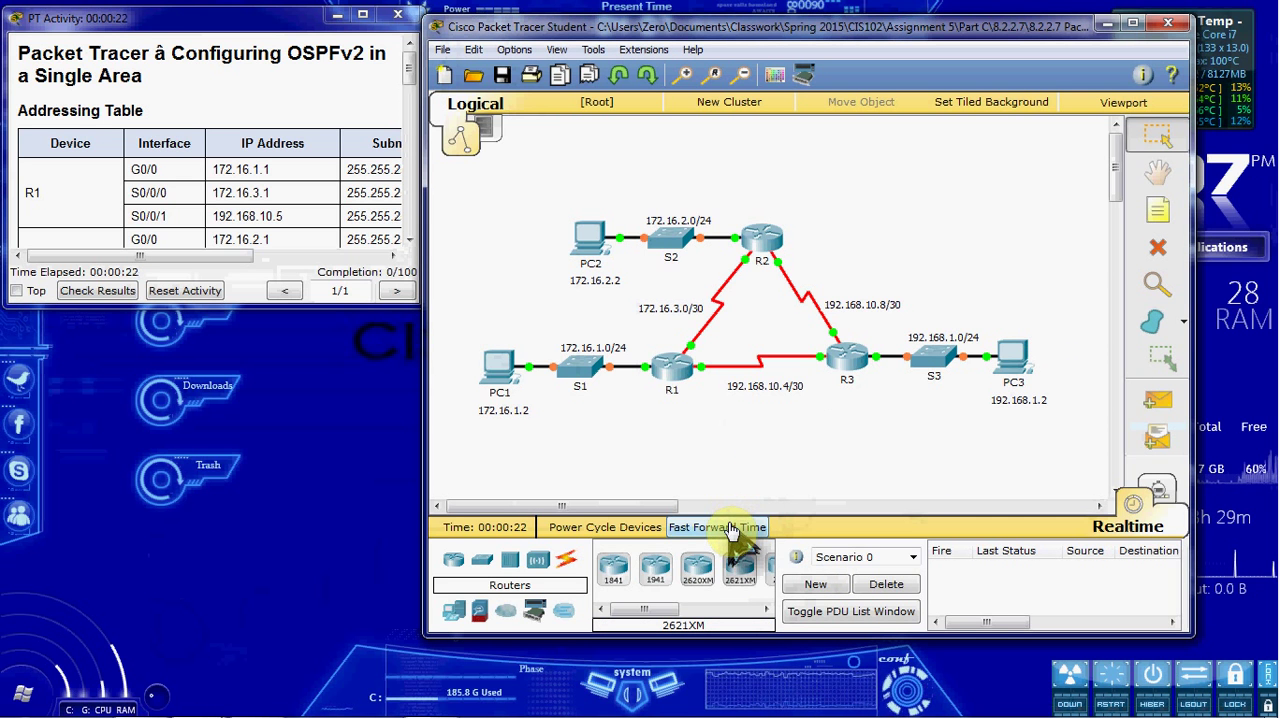
pyautogui.click(716, 528)
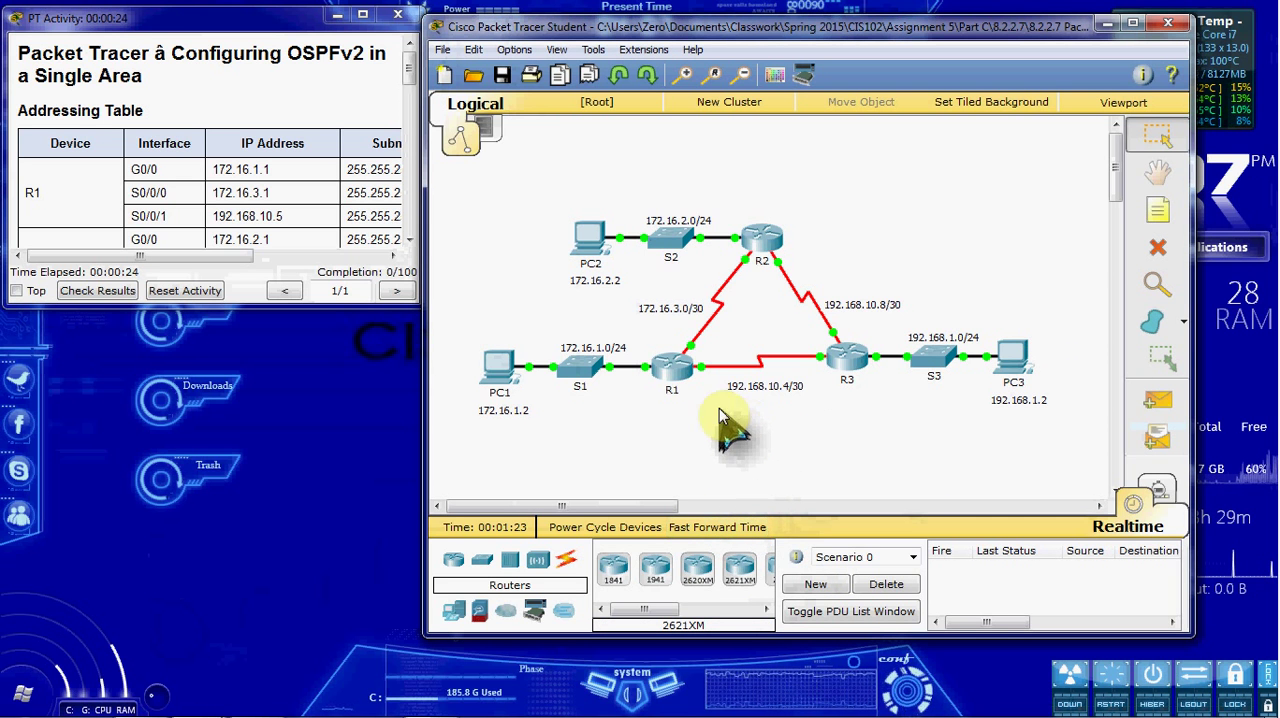
pyautogui.moveTo(896, 434)
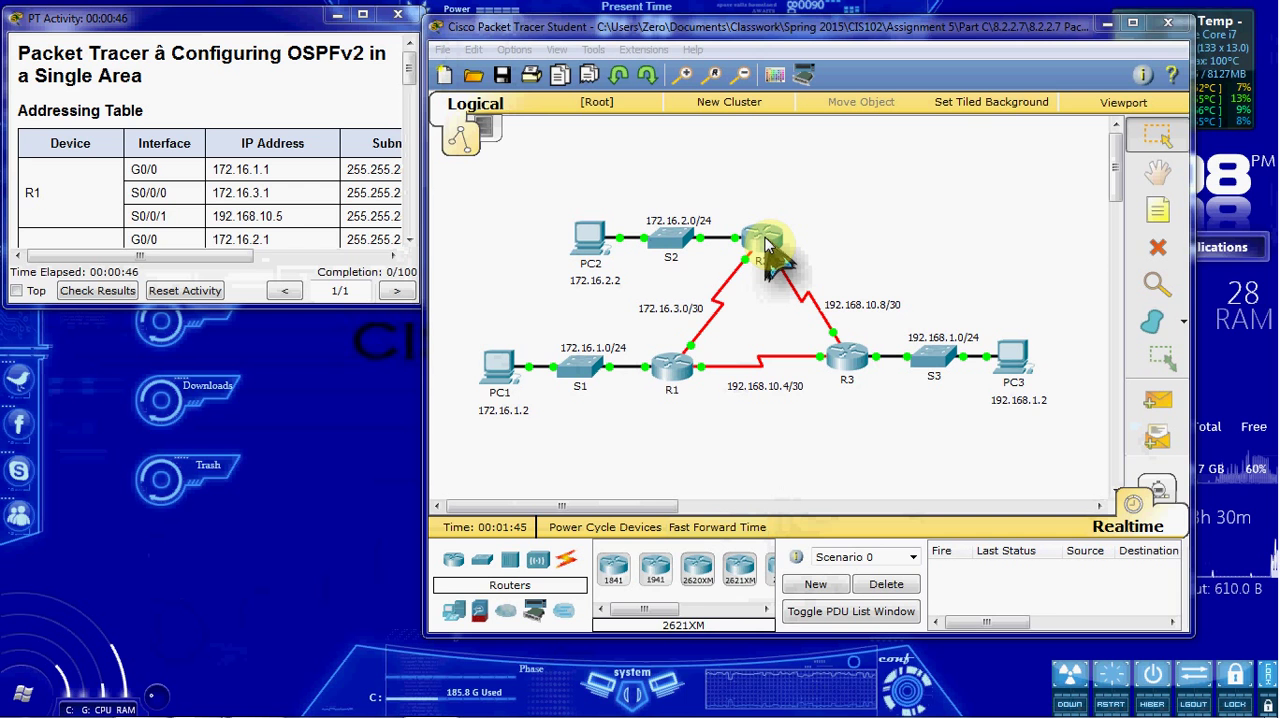
pyautogui.moveTo(920, 426)
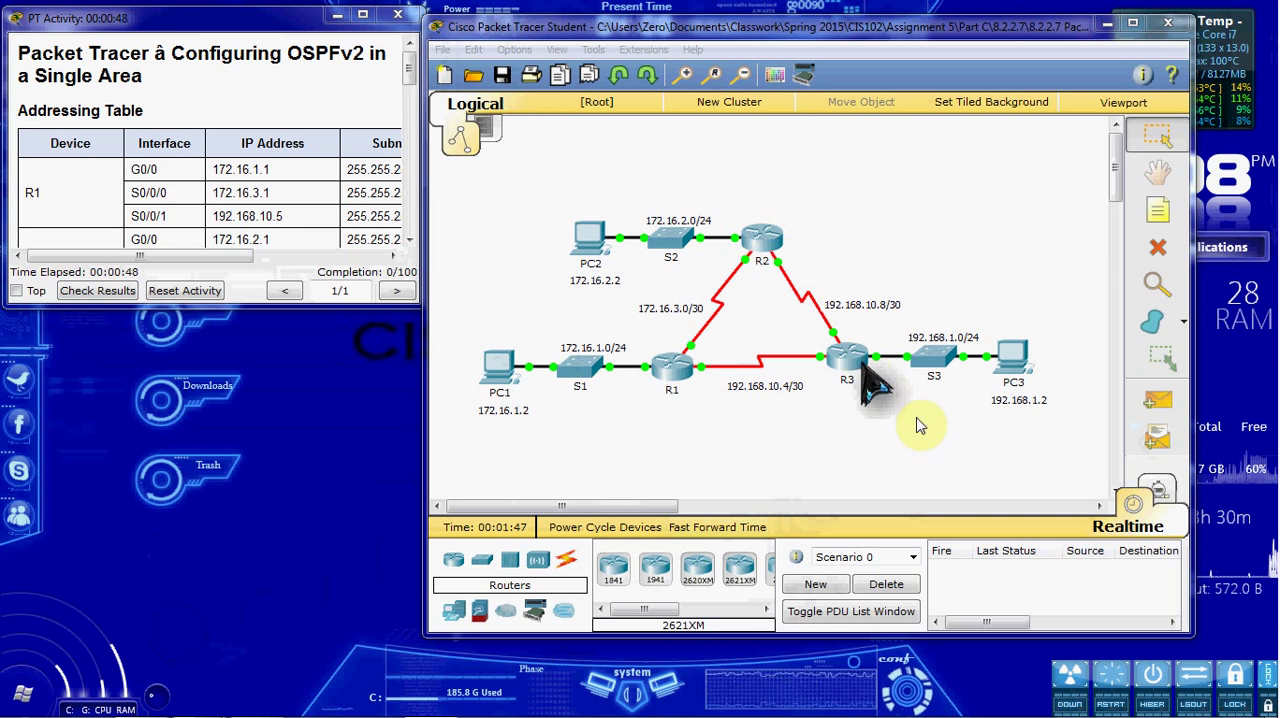
pyautogui.moveTo(936, 444)
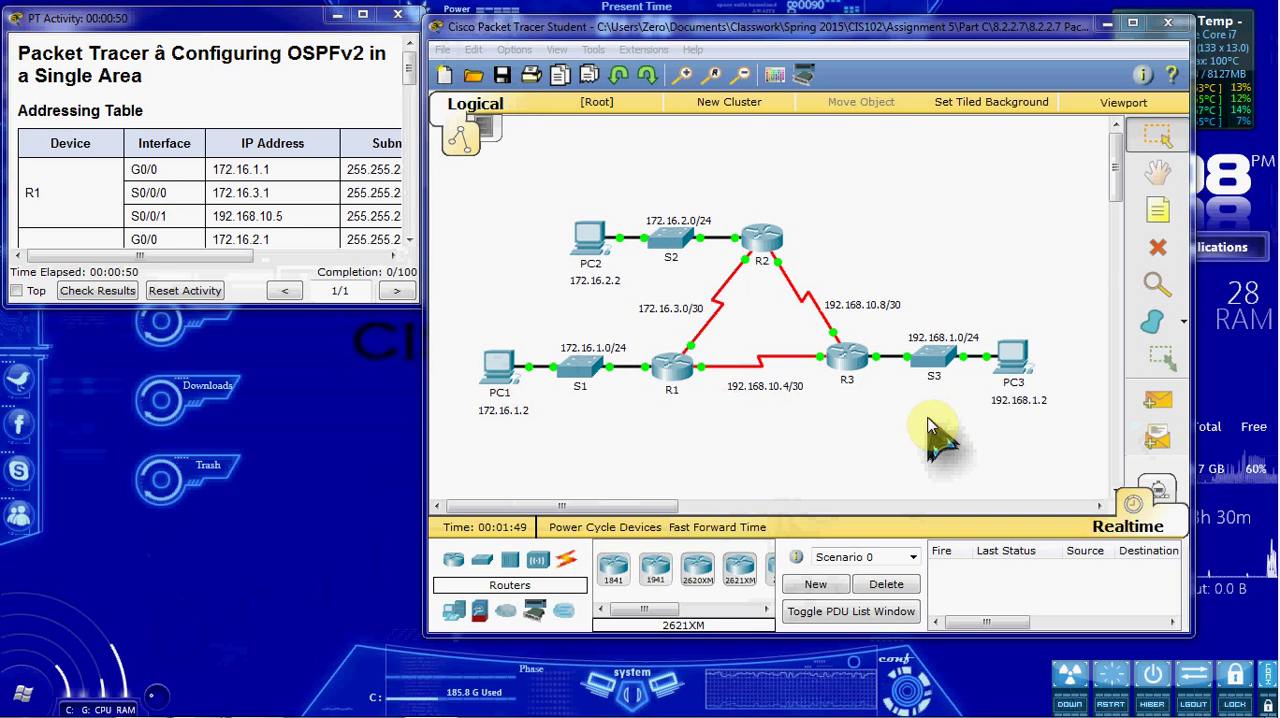
pyautogui.moveTo(924, 444)
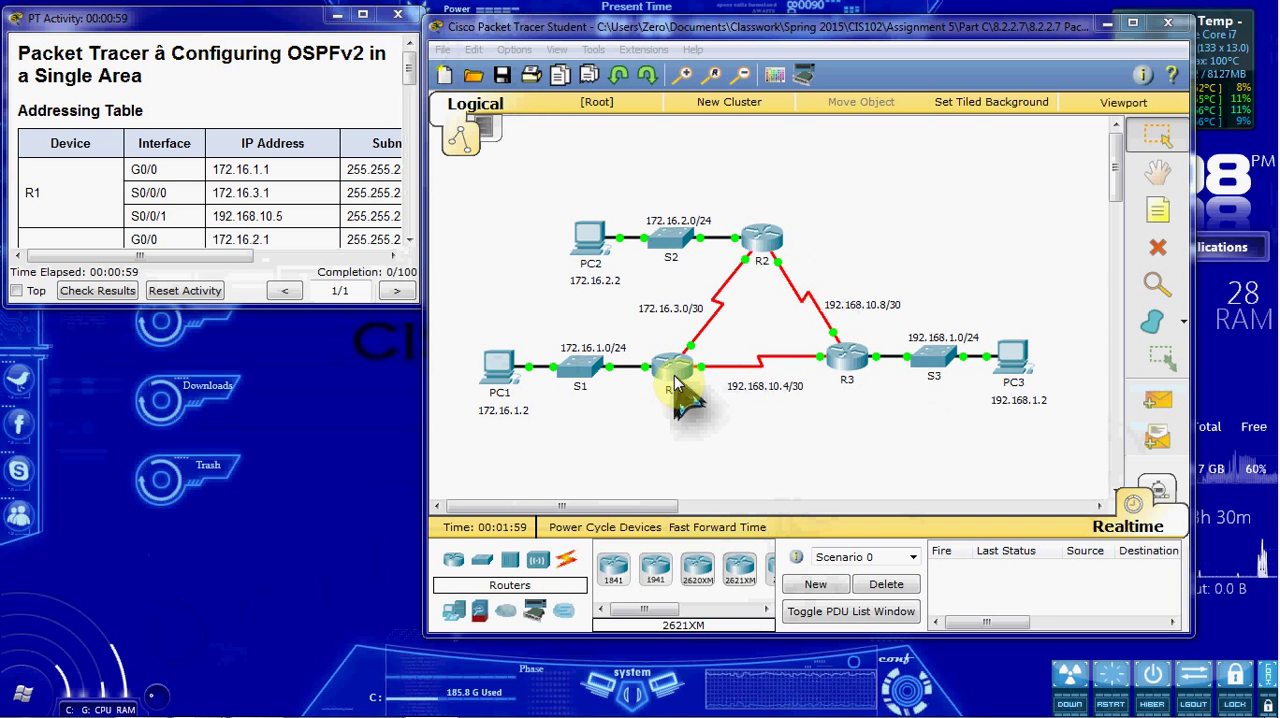
pyautogui.moveTo(676, 400)
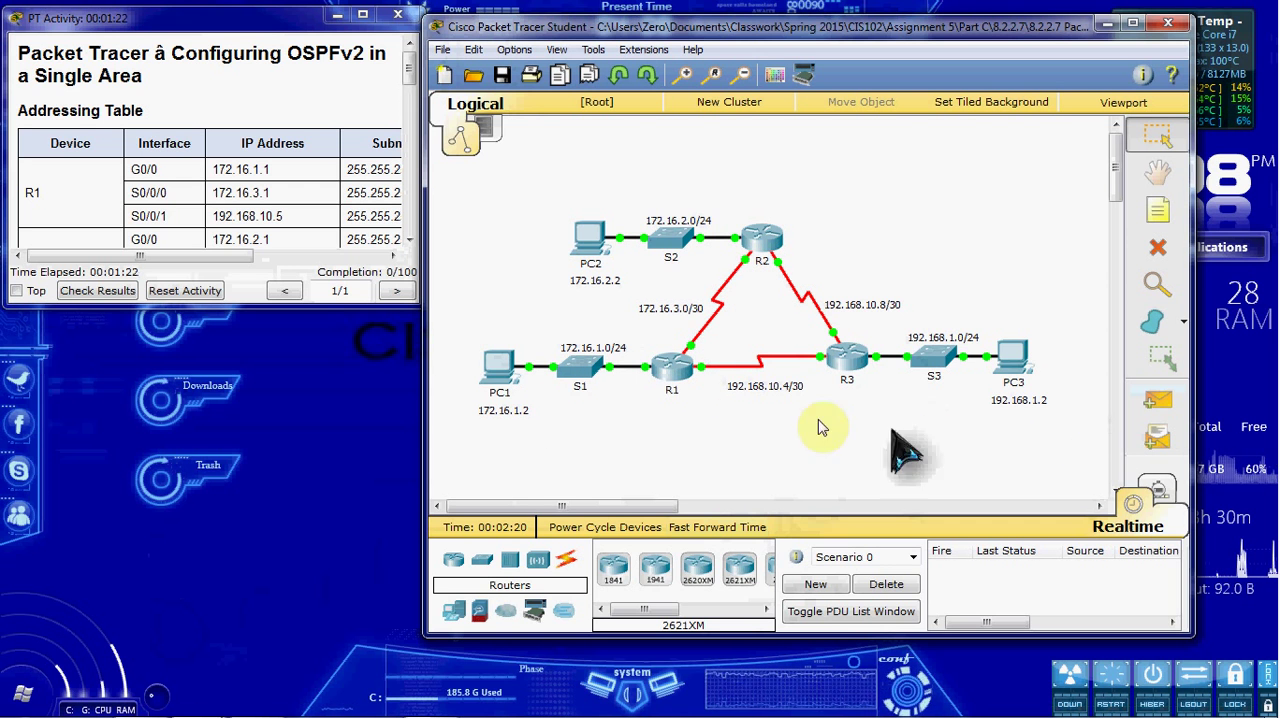
# Step: Bring up R1's CLI console, shifted left, ready for enable and conf t
pyautogui.doubleClick(672, 368)
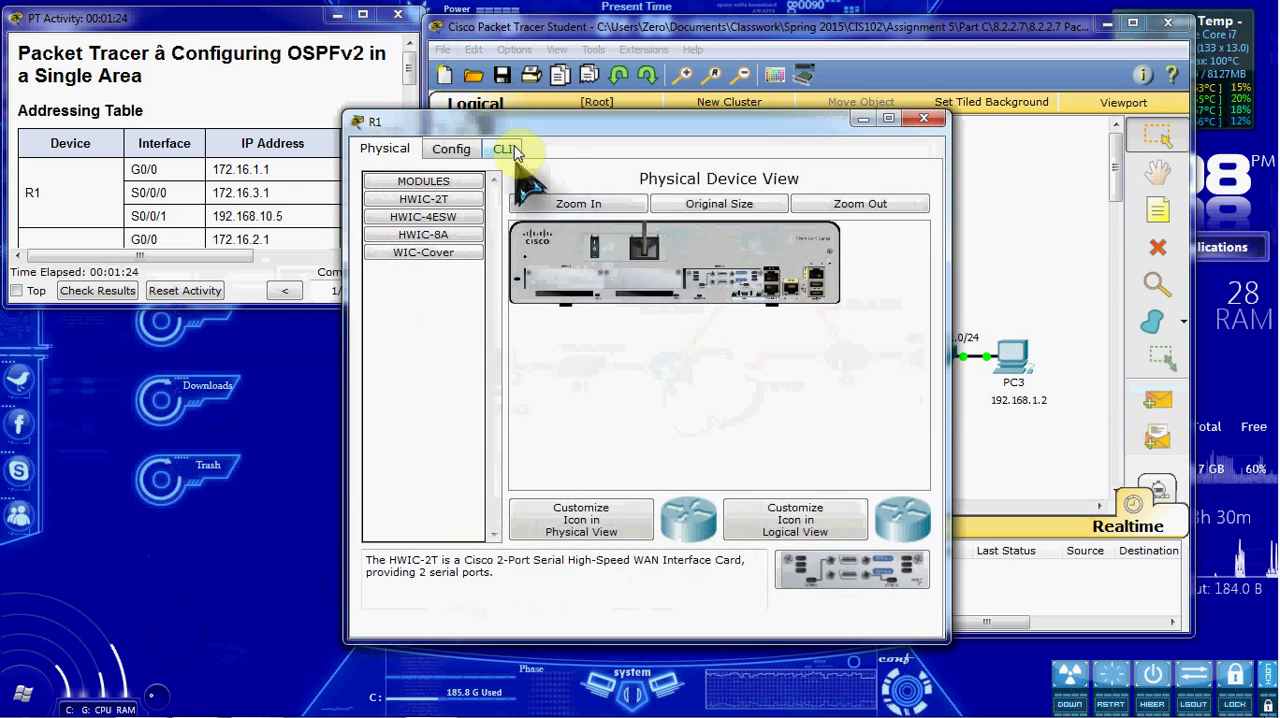
pyautogui.click(504, 148)
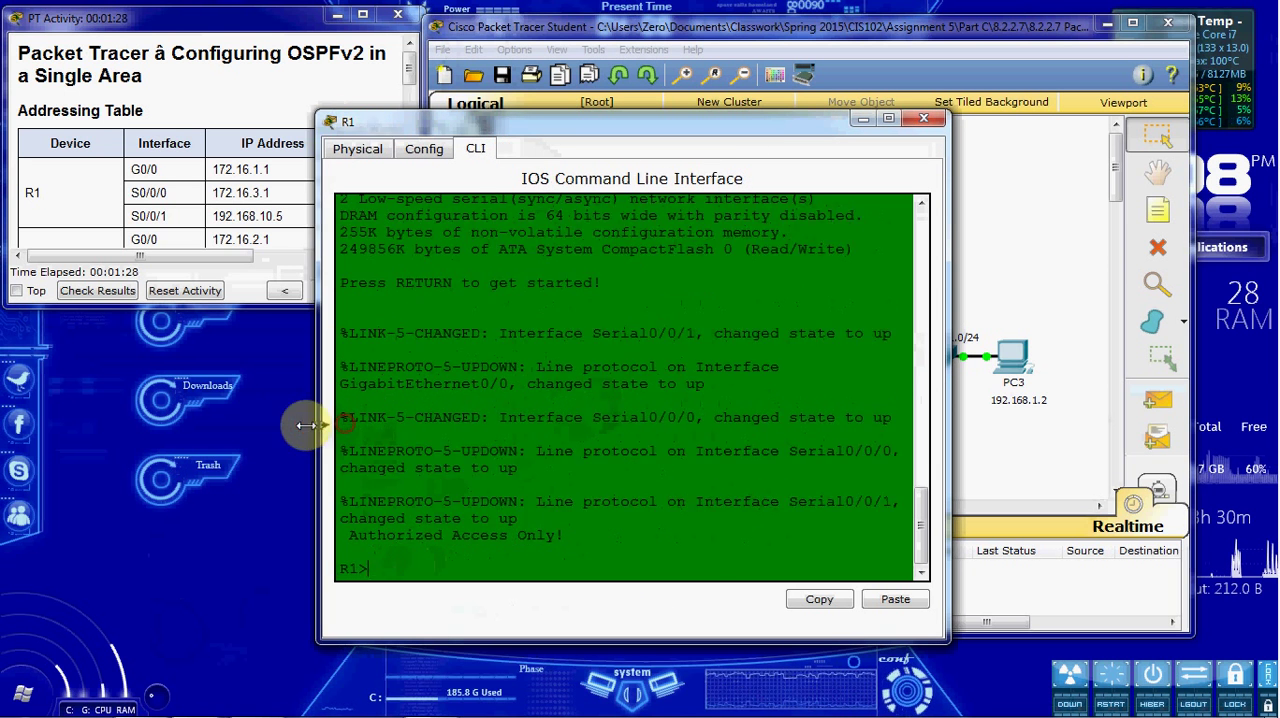
pyautogui.moveTo(632, 120); pyautogui.dragTo(492, 120)
pyautogui.write('conf t')
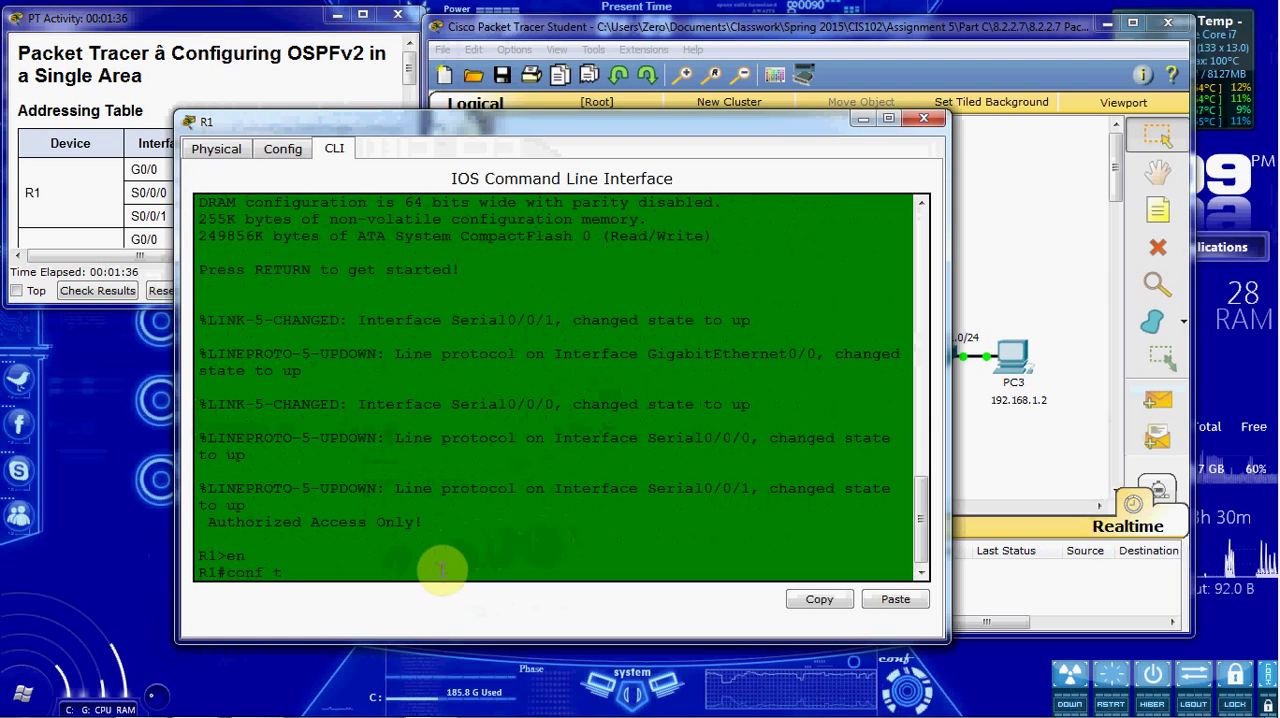
# Step: Start OSPF process 10 on R1 with router-id 1.1.1.1
pyautogui.press('Return')
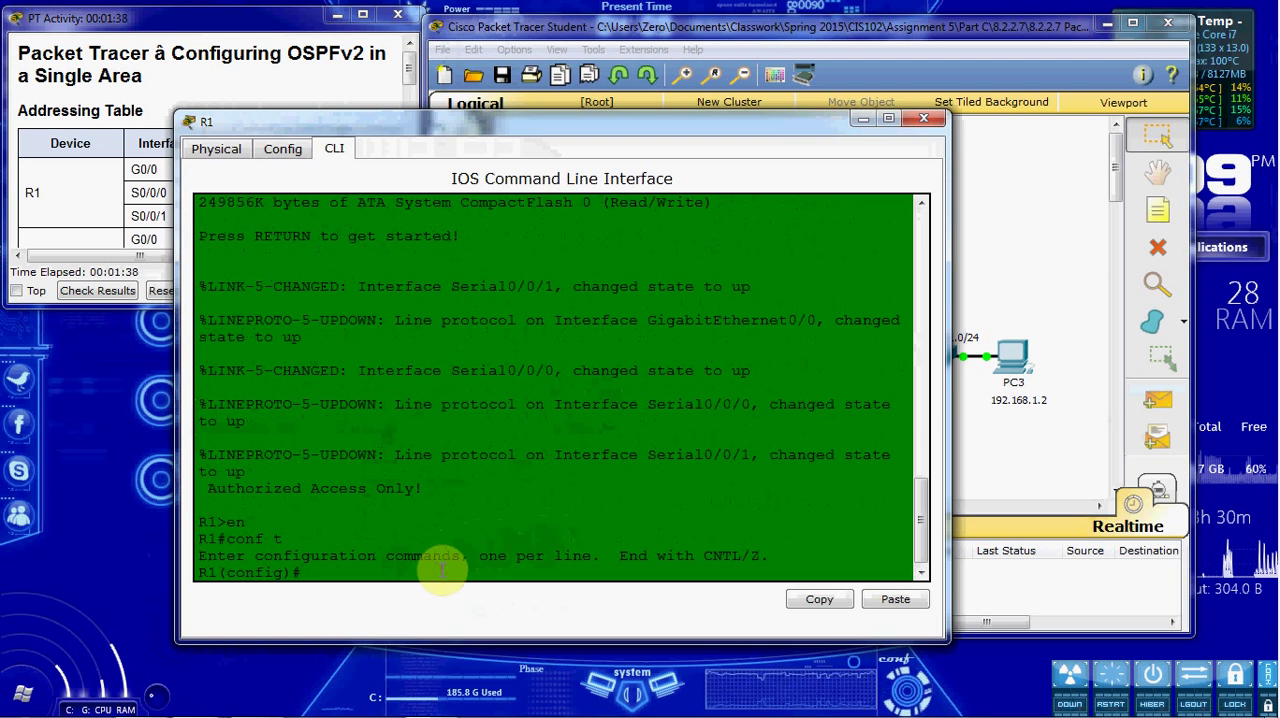
pyautogui.write('router so')
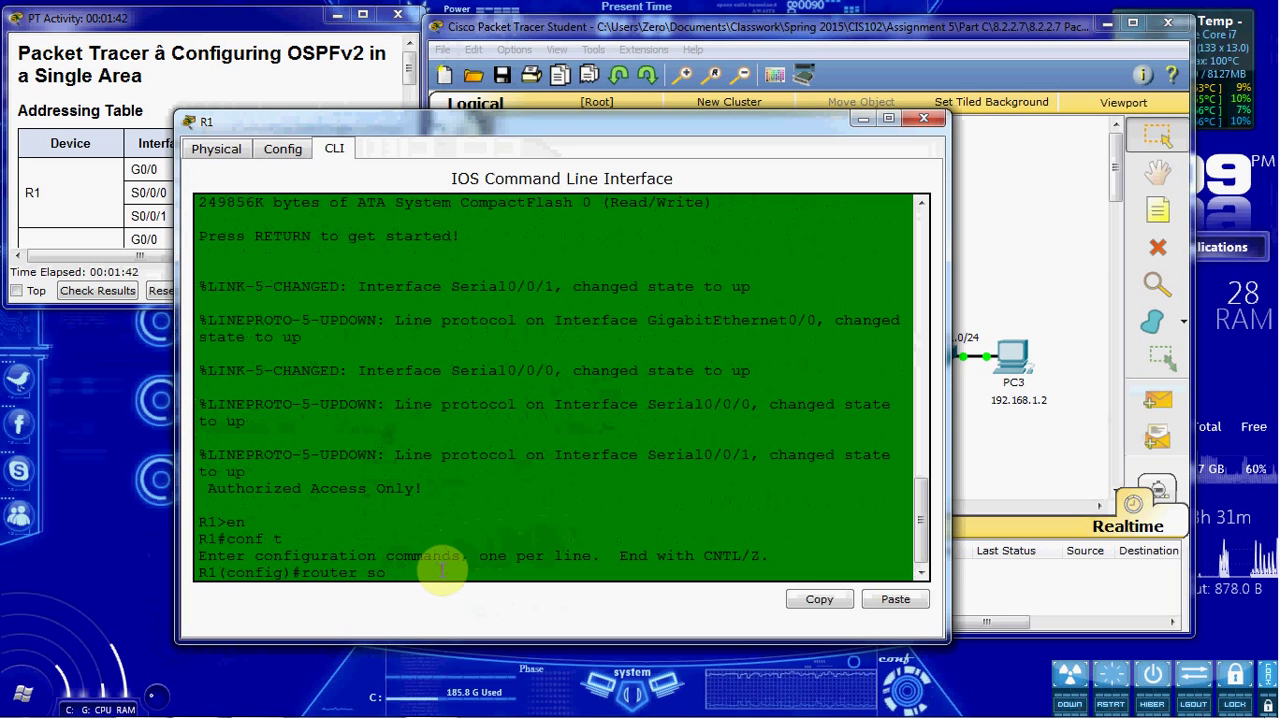
pyautogui.write('spf 10')
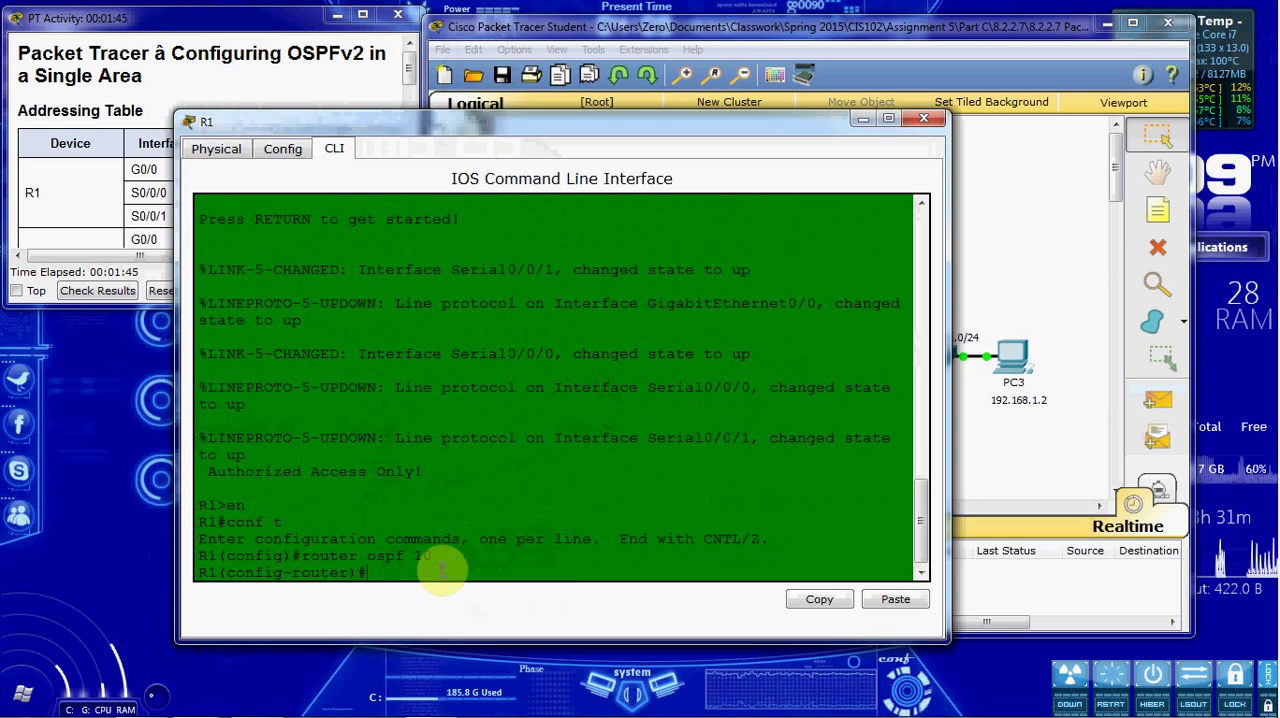
pyautogui.write('router-id 1.1.1.1')
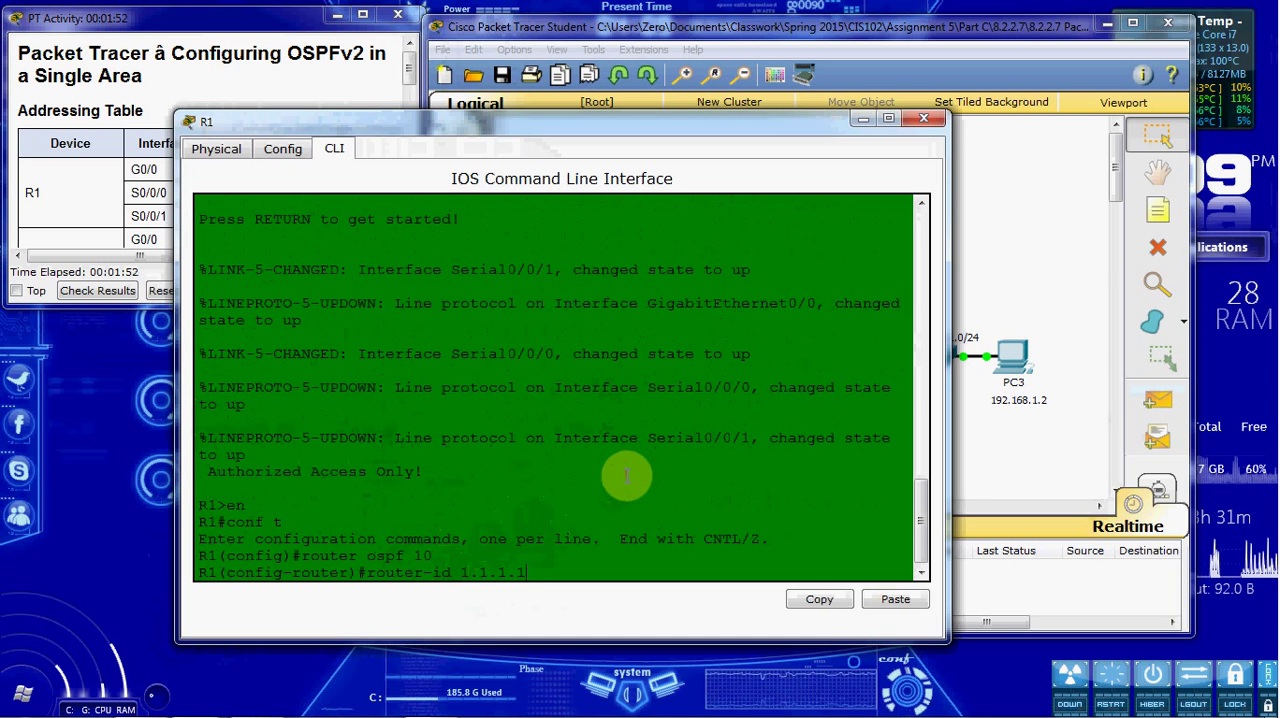
# Step: Advertise network 172.16.1.0 0.0.0.255 in area 0 on R1
pyautogui.write('network')
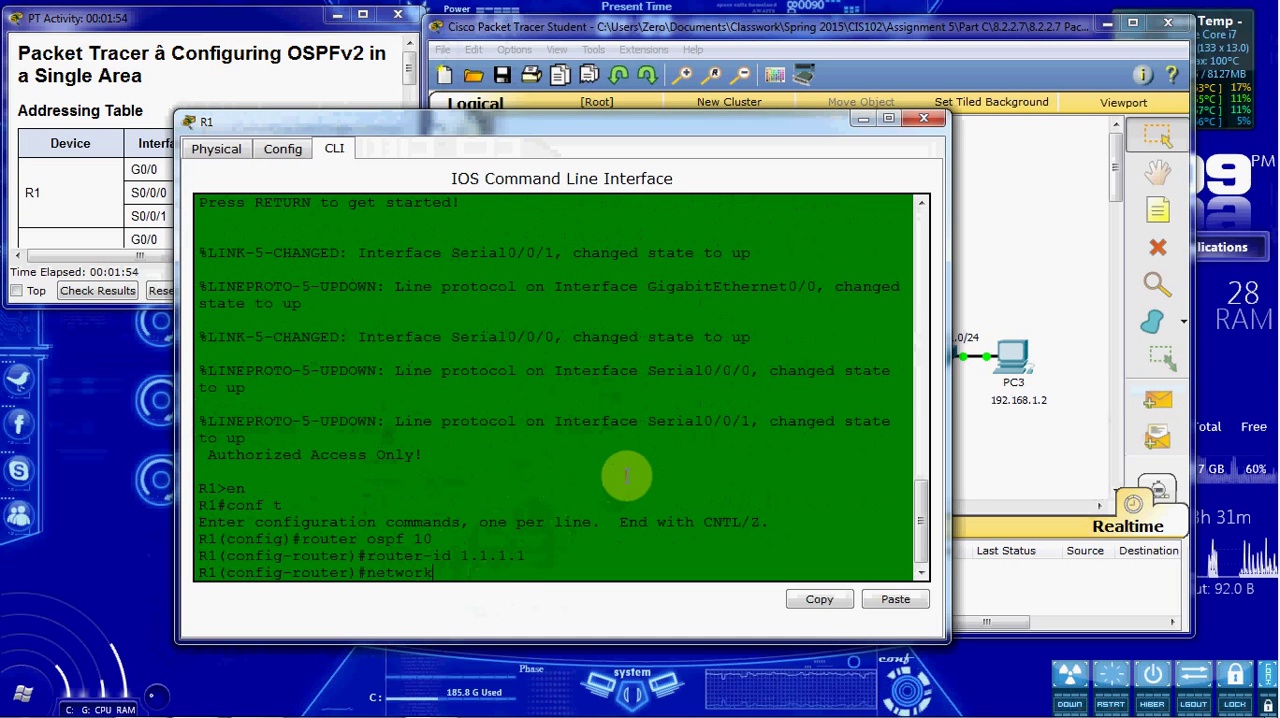
pyautogui.moveTo(800, 252)
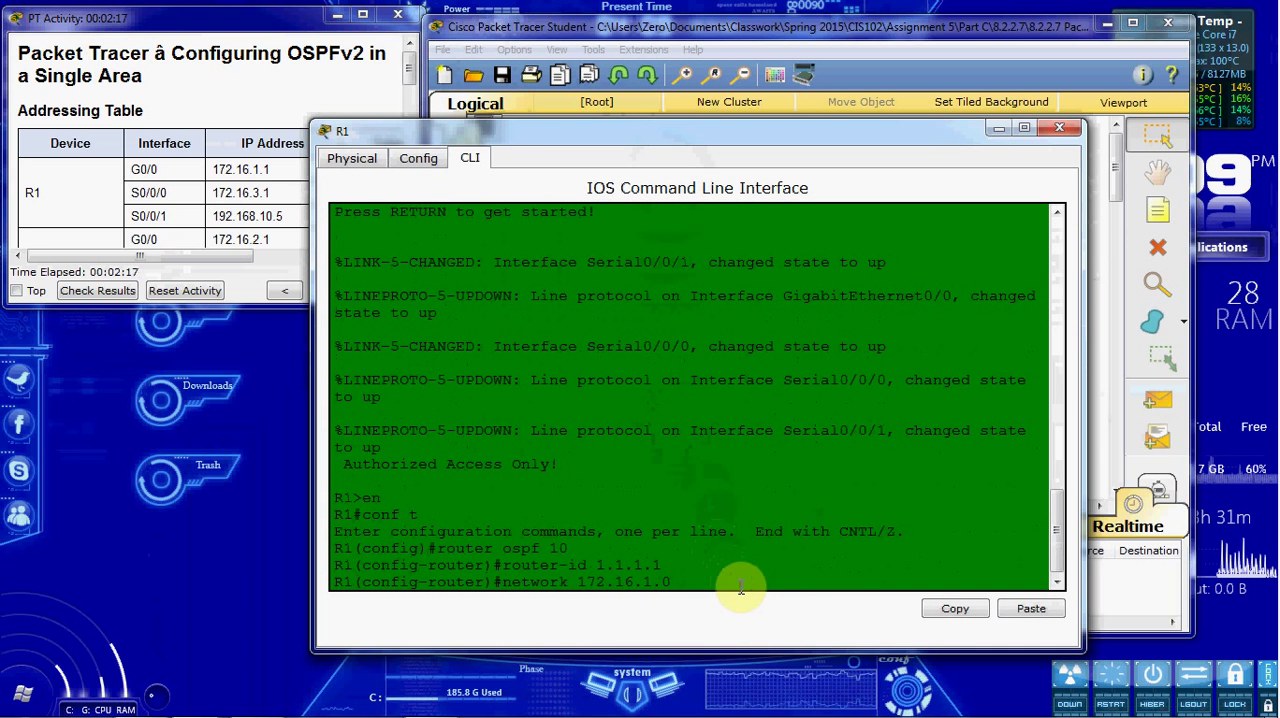
pyautogui.write('0')
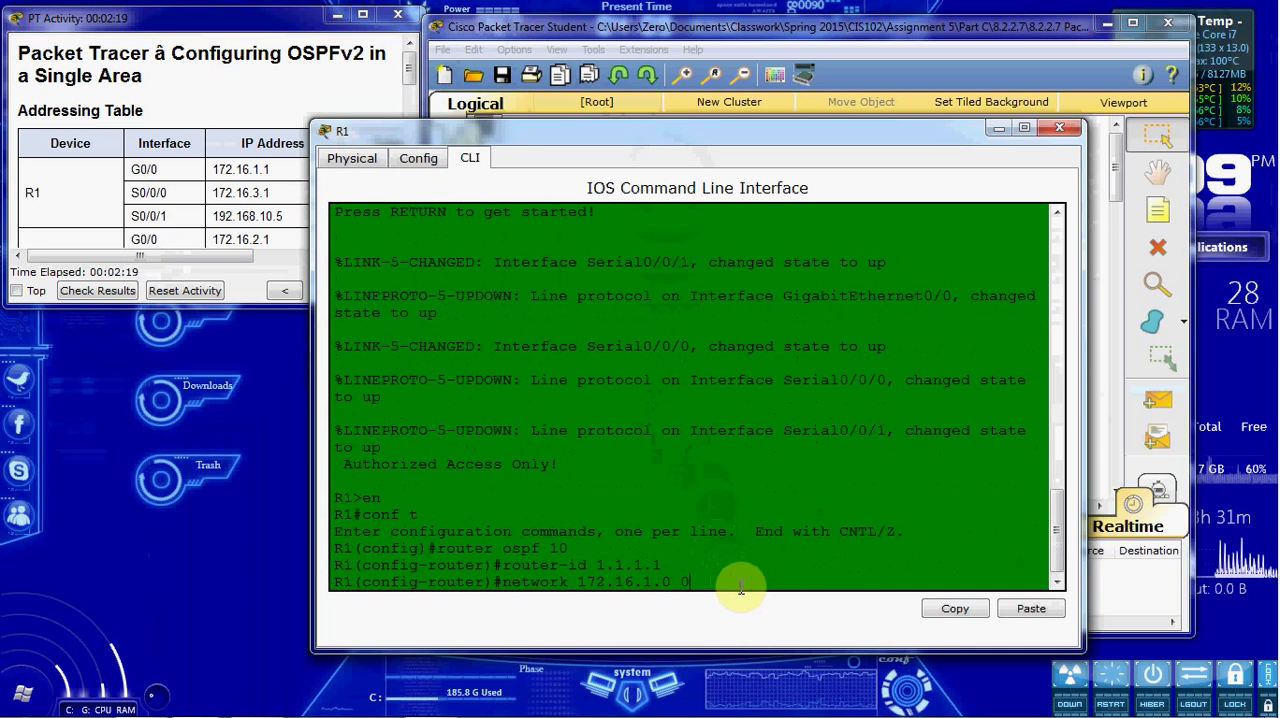
pyautogui.write('.0.0.255')
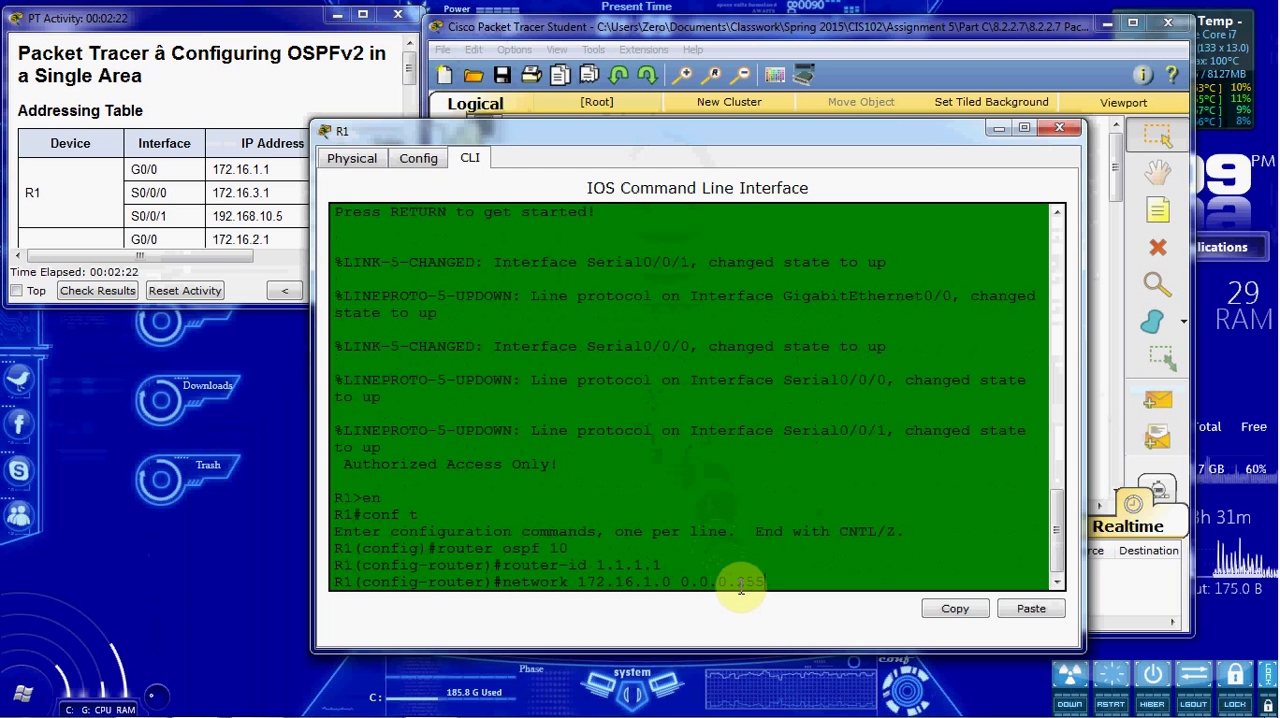
pyautogui.write('area 0')
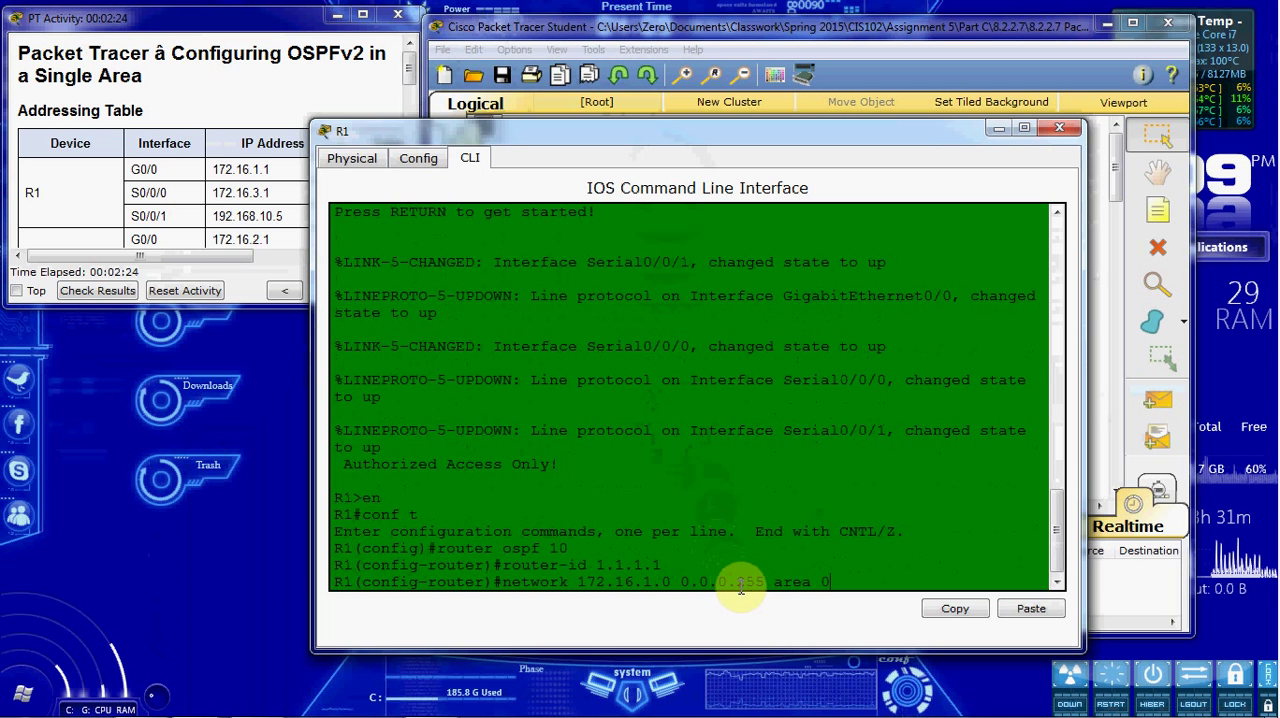
pyautogui.press('Return')
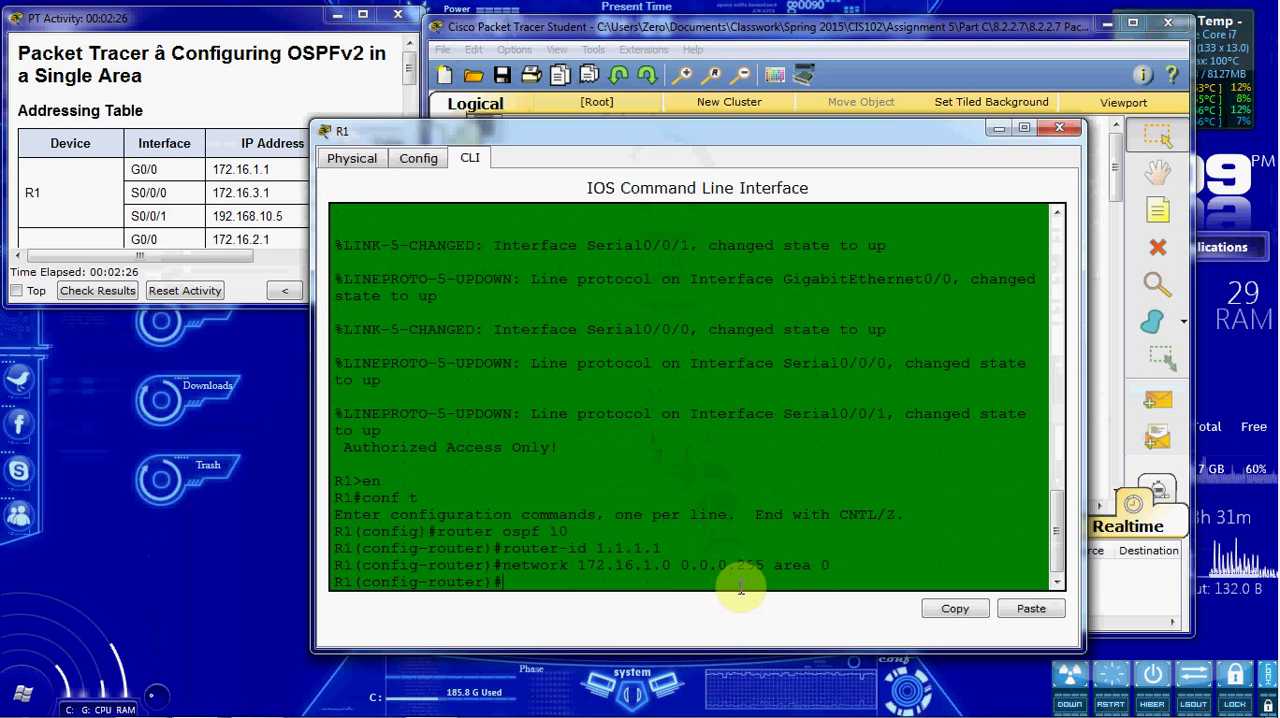
# Step: Advertise network 172.16.3.0 0.0.0.3 in area 0 on R1
pyautogui.write('network')
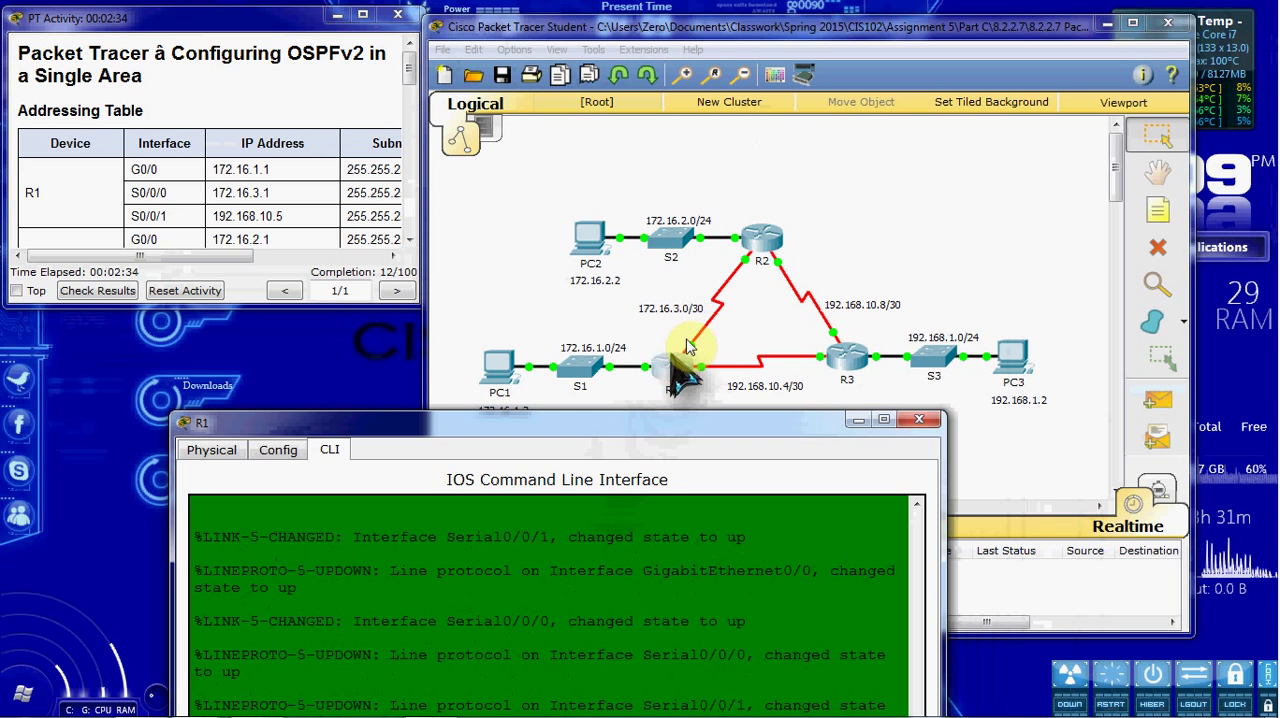
pyautogui.moveTo(730, 284)
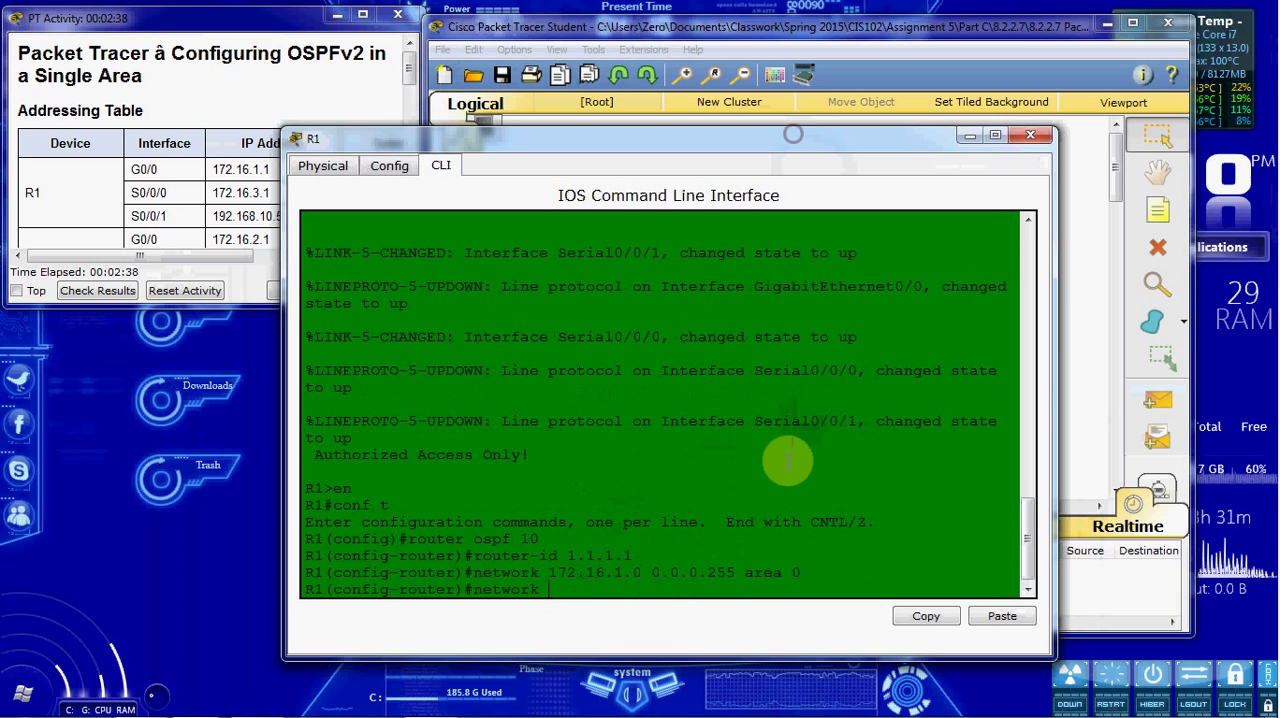
pyautogui.write('172.16.3.0')
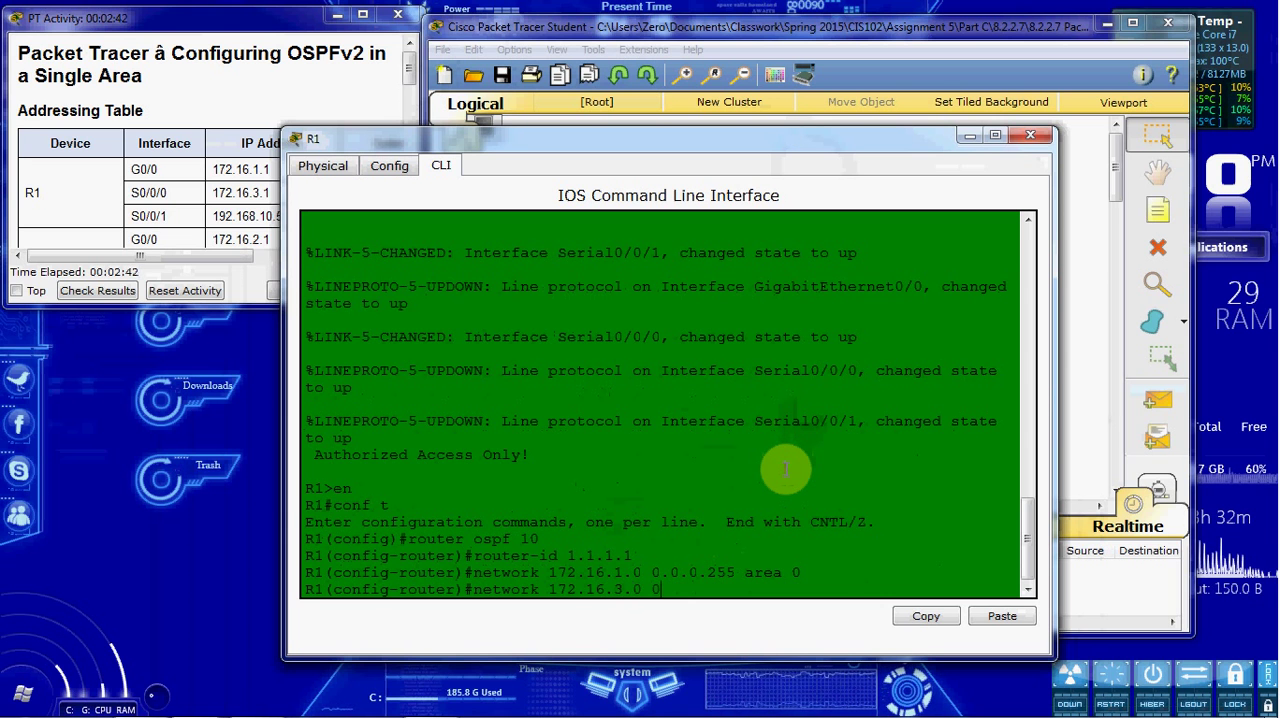
pyautogui.write('0.0.0.')
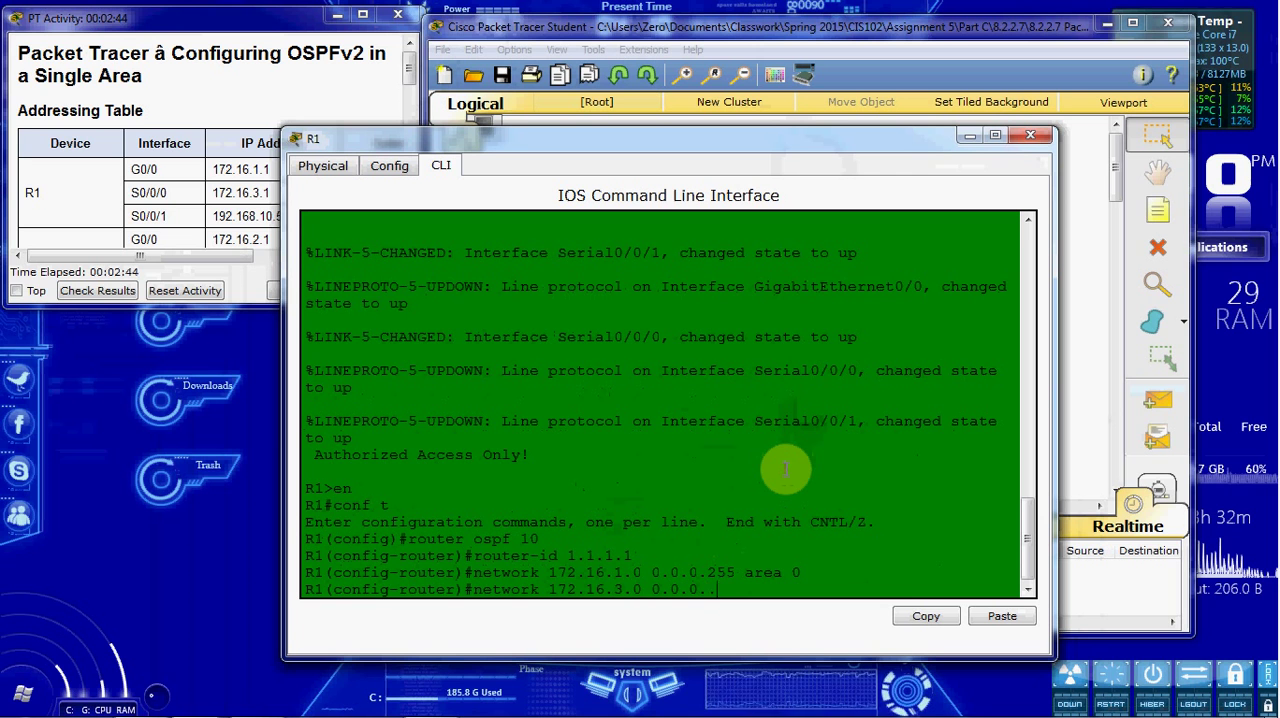
pyautogui.write('3 area 0')
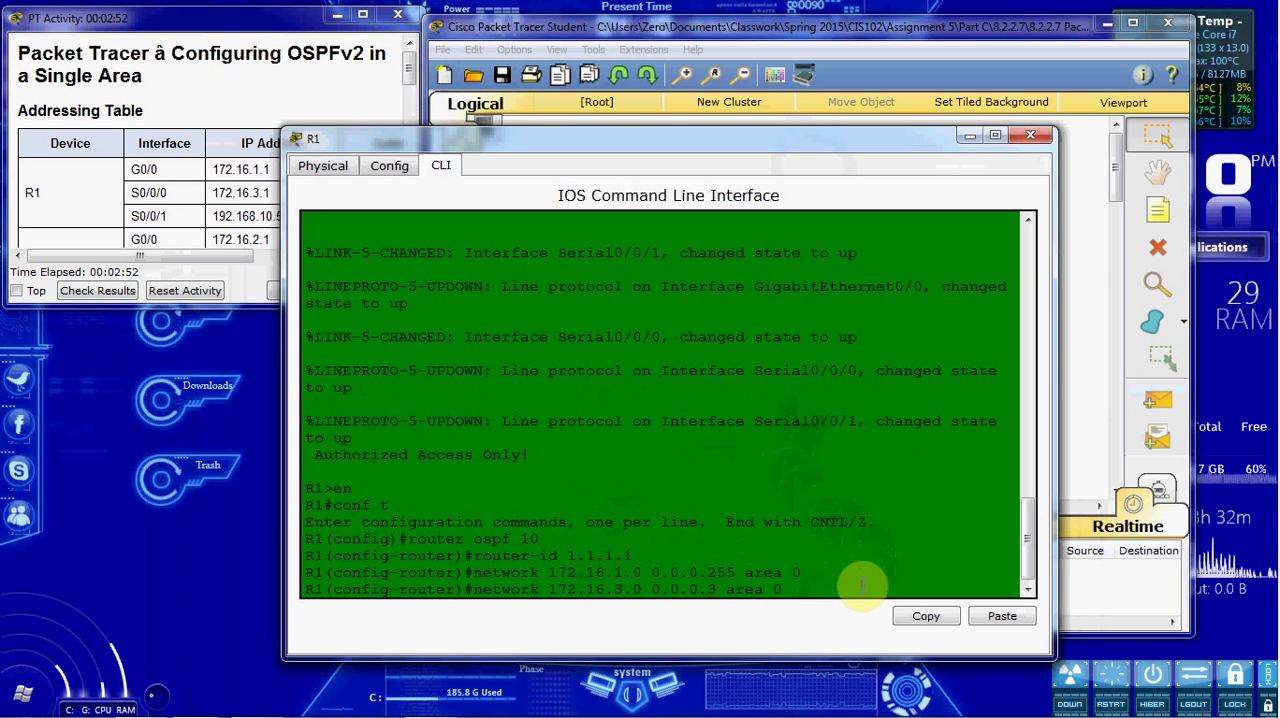
# Step: Advertise network 192.168.10.4 0.0.0.3 in area 0 on R1, reaching 30/100
pyautogui.write('n')
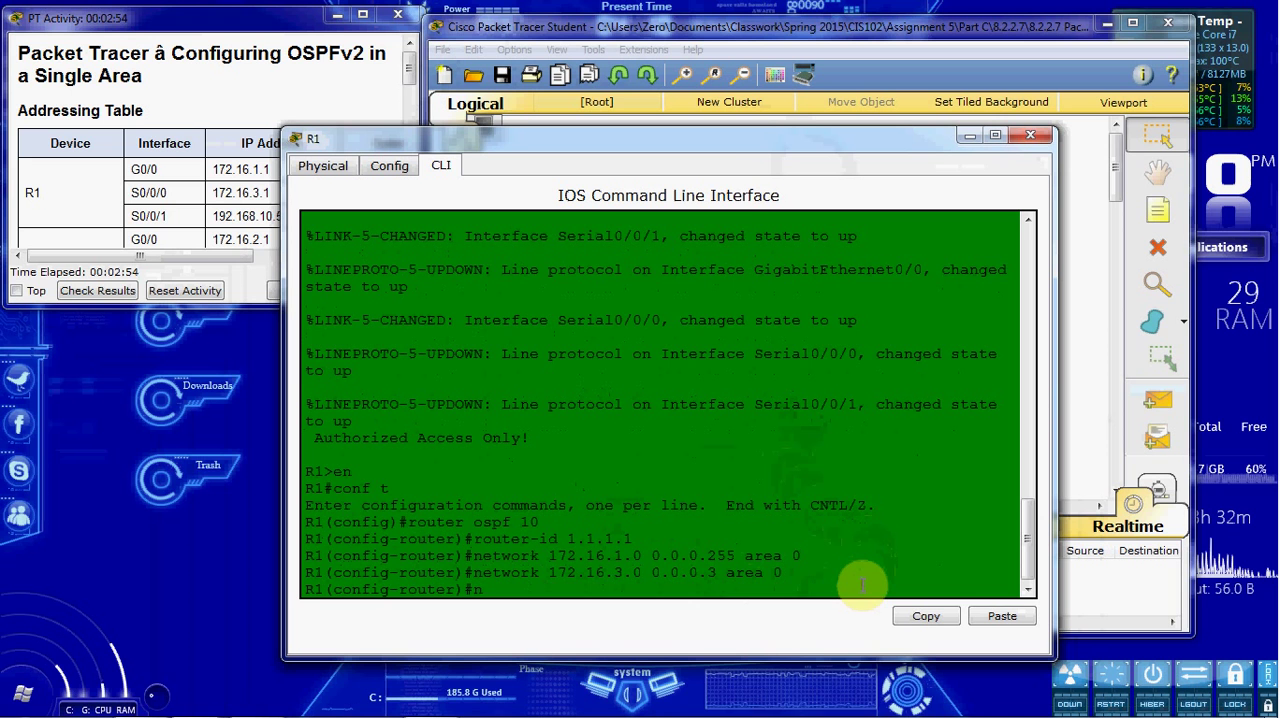
pyautogui.write('network')
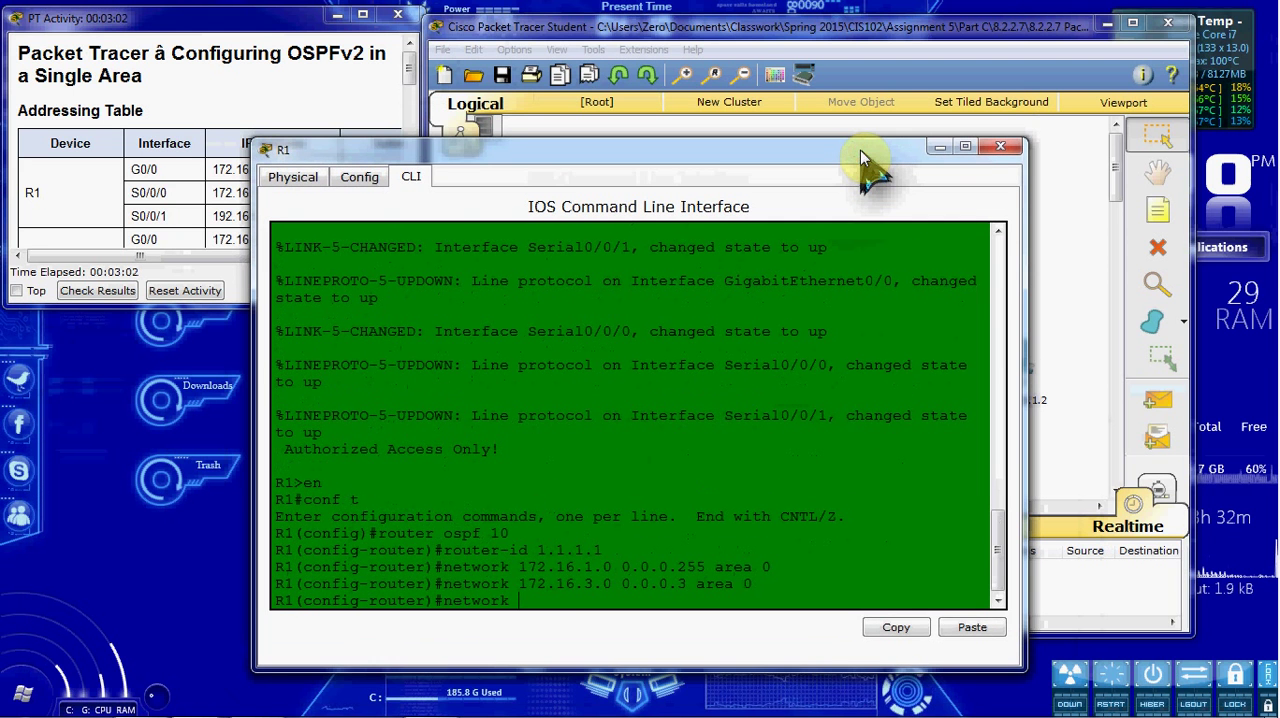
pyautogui.write('192.168.10.4 0.0.0.3 area 0')
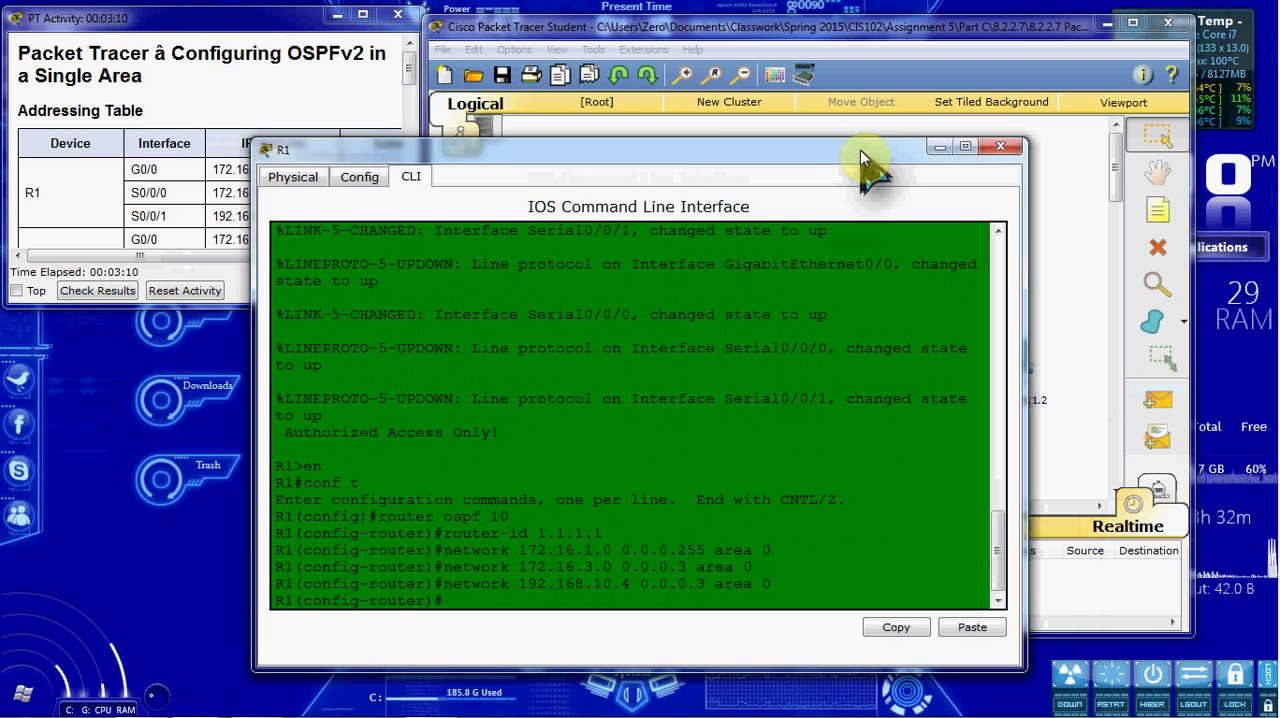
pyautogui.moveTo(640, 180)
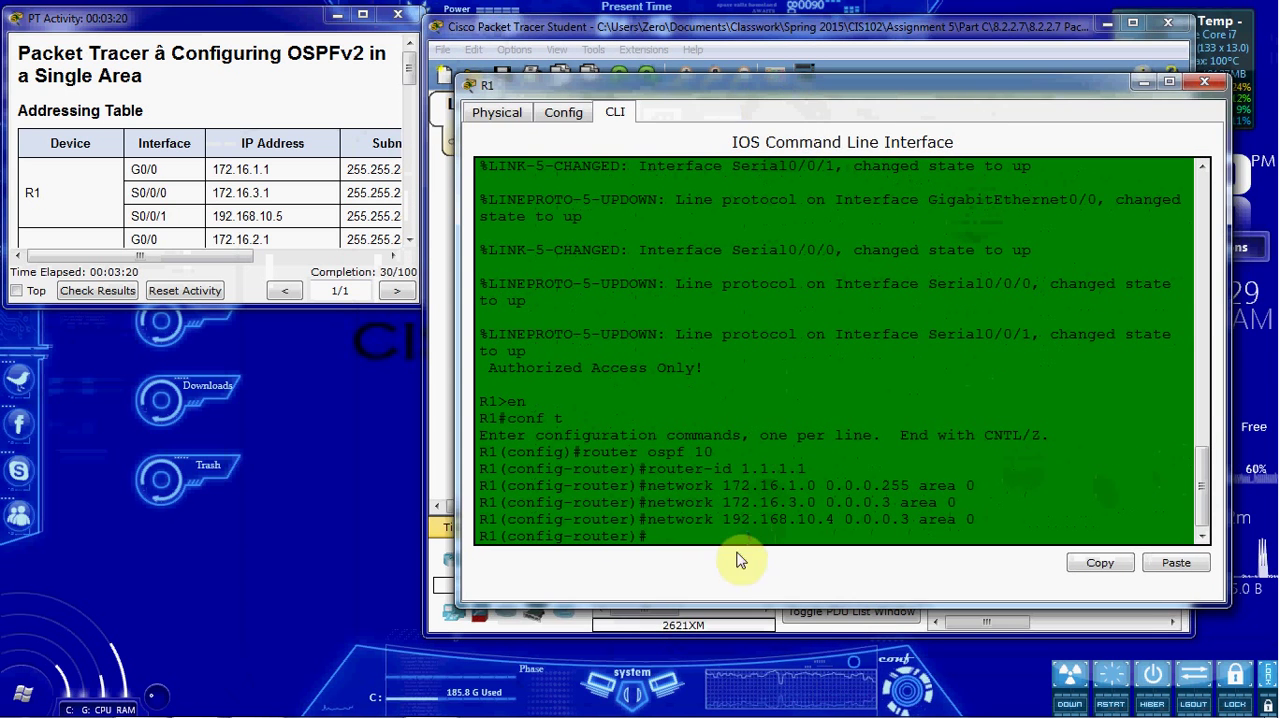
# Step: Make G0/0 a passive interface under R1's OSPF 10, then close R1's window
pyautogui.write('int g0/0')
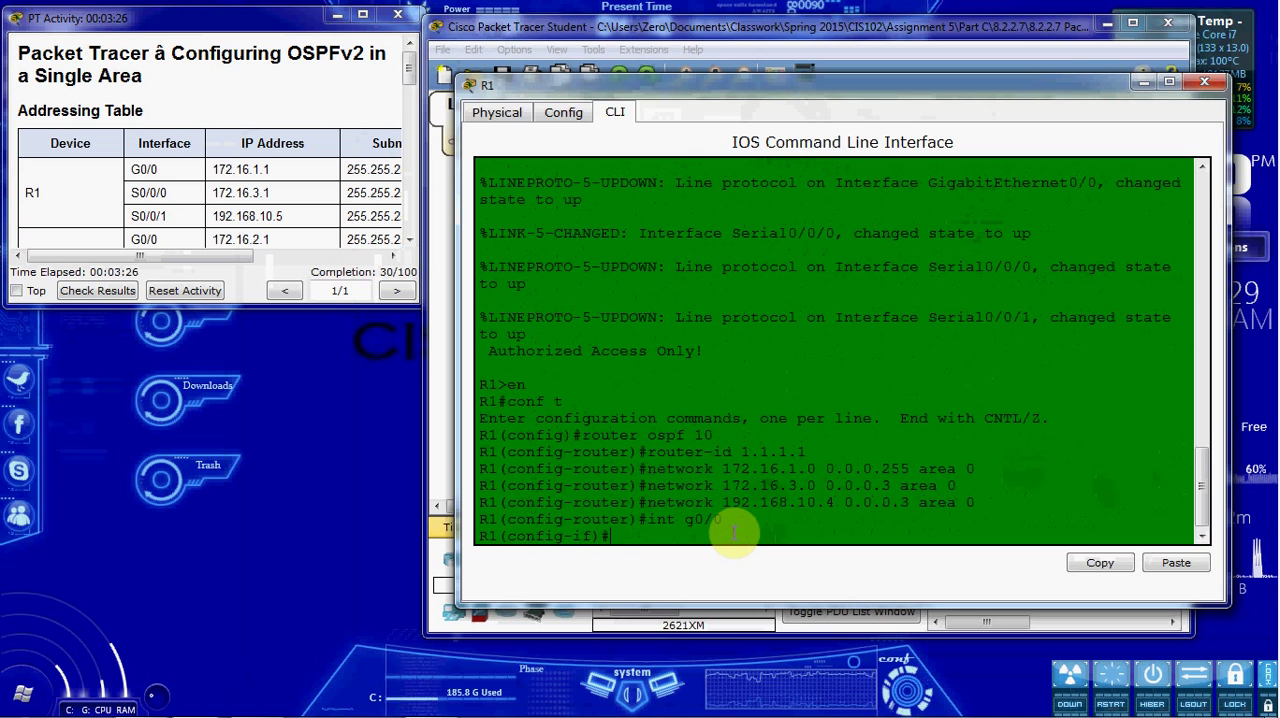
pyautogui.write('exit')
pyautogui.write('router ospf 10')
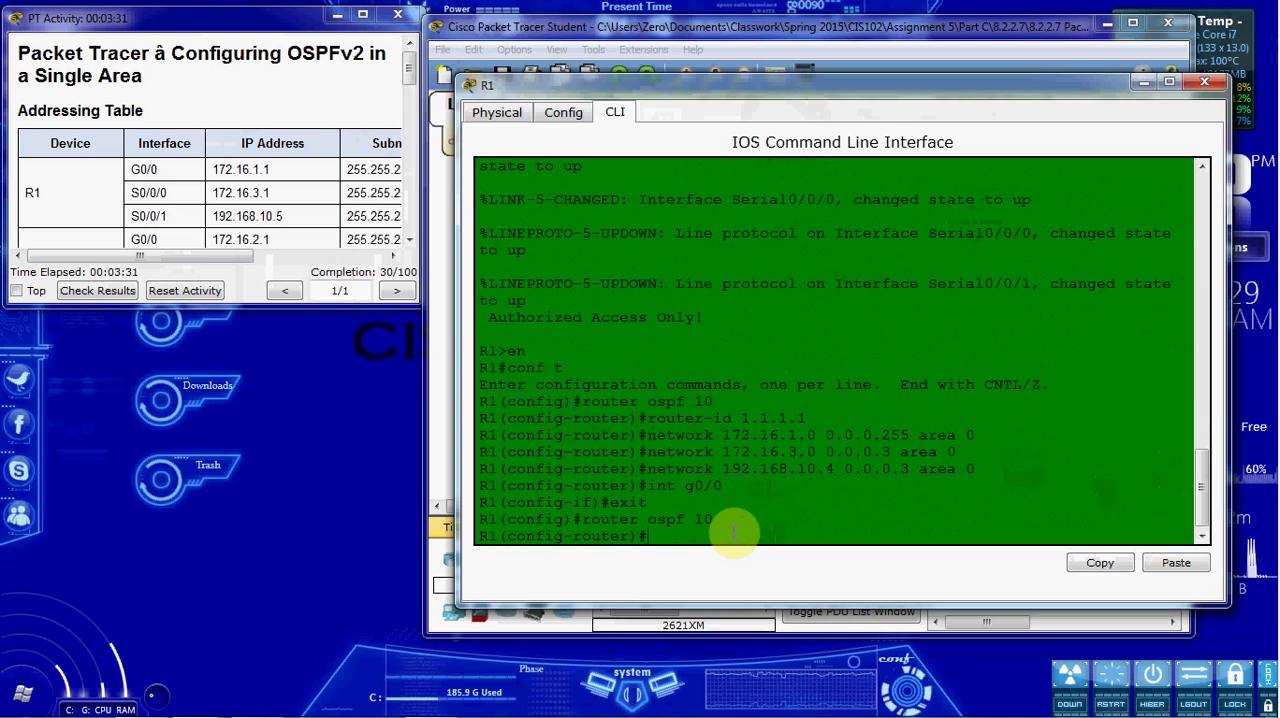
pyautogui.write('passive-interface g0/0')
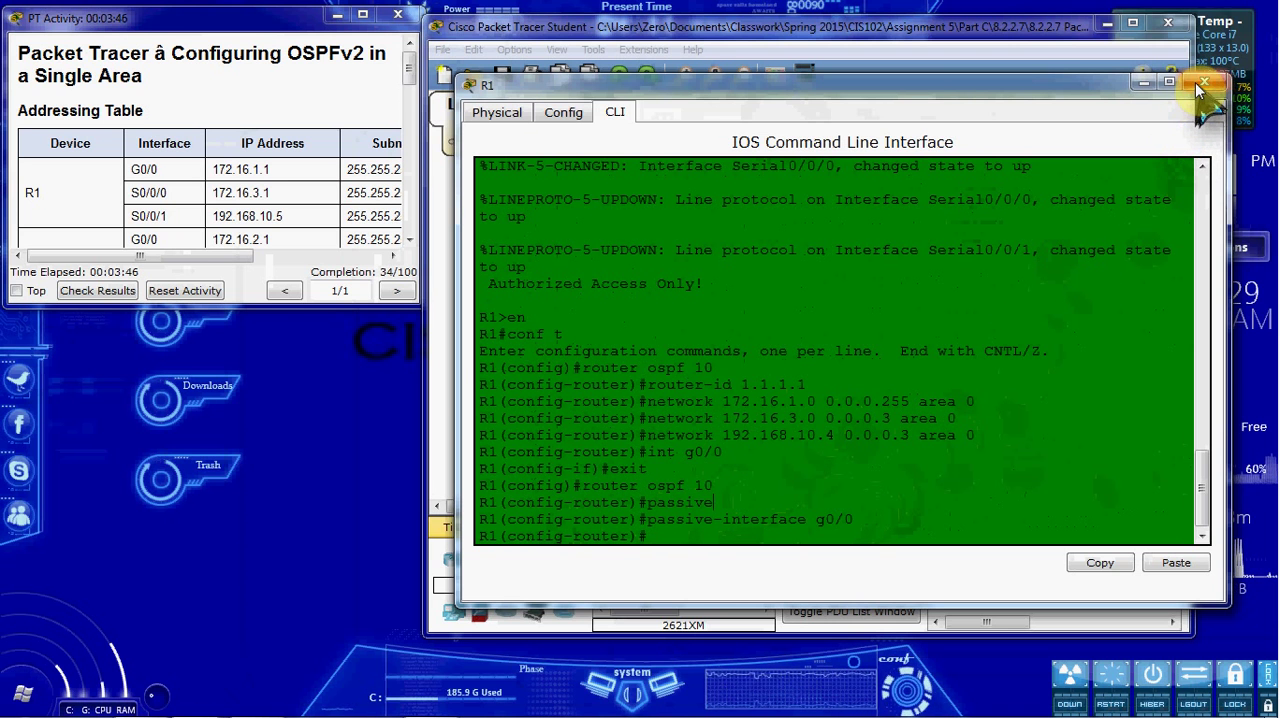
pyautogui.click(1204, 84)
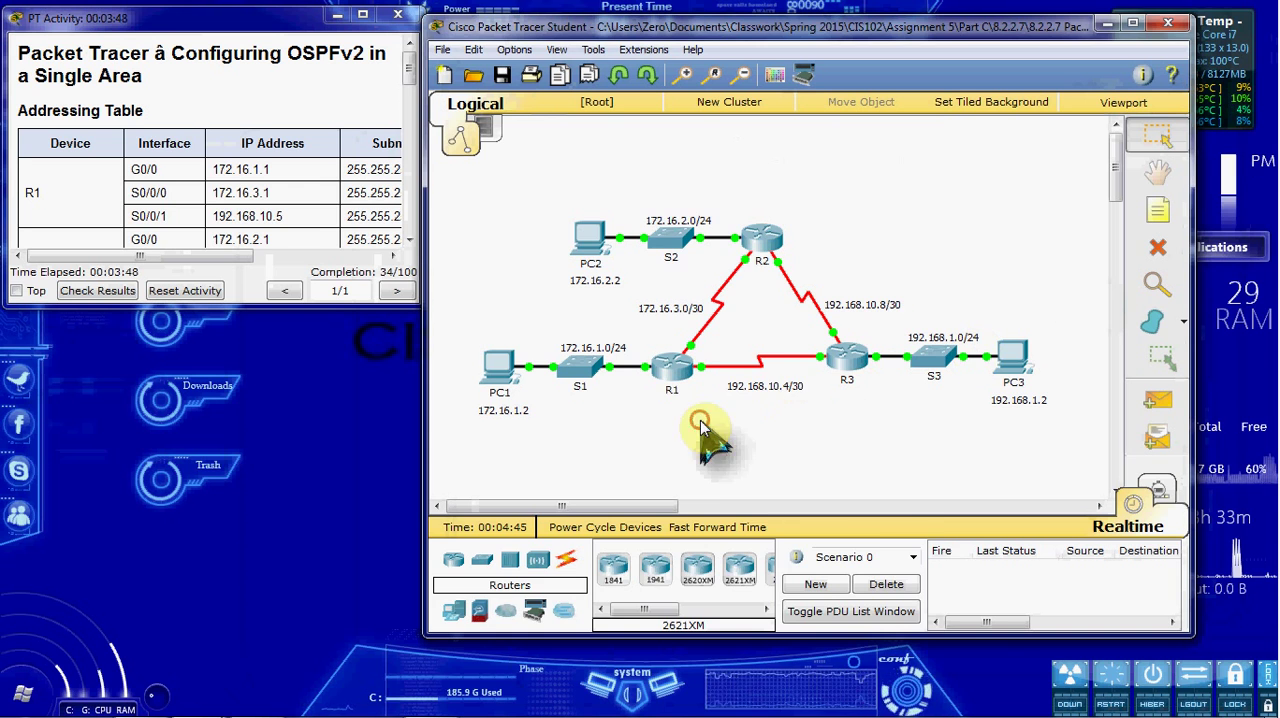
# Step: Bring up R2's CLI console for enable and conf t
pyautogui.doubleClick(762, 238)
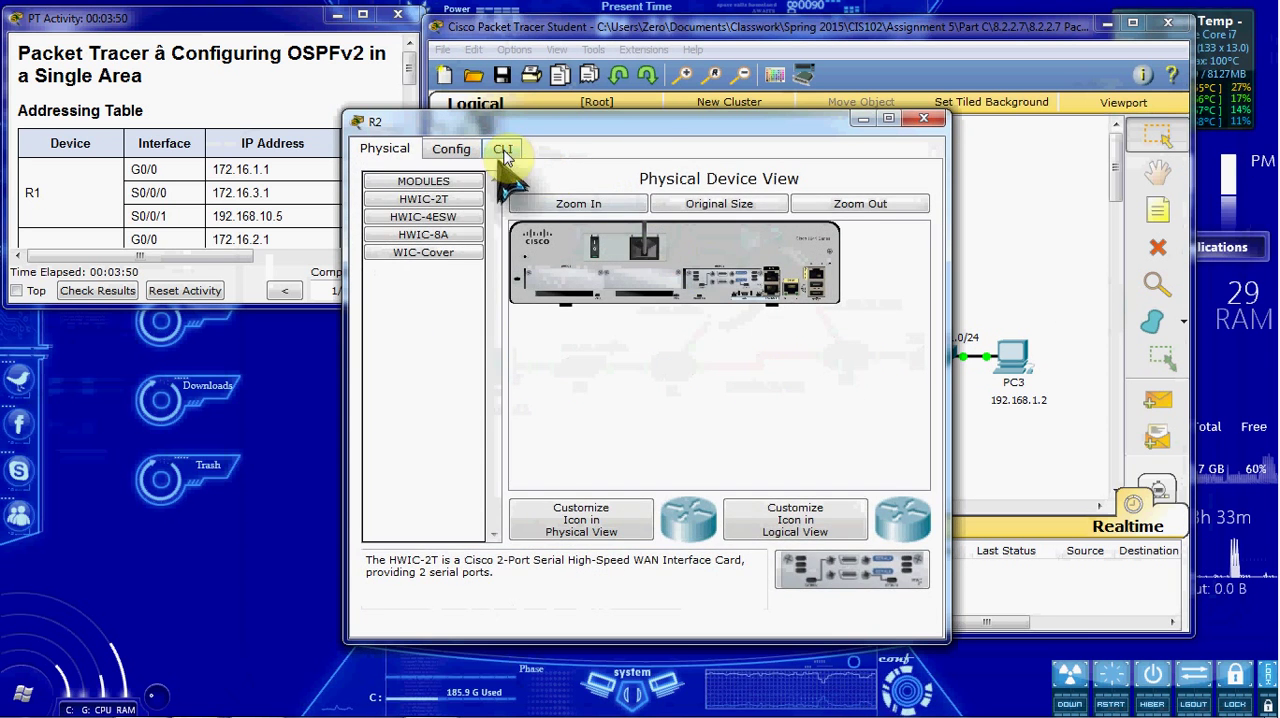
pyautogui.click(502, 148)
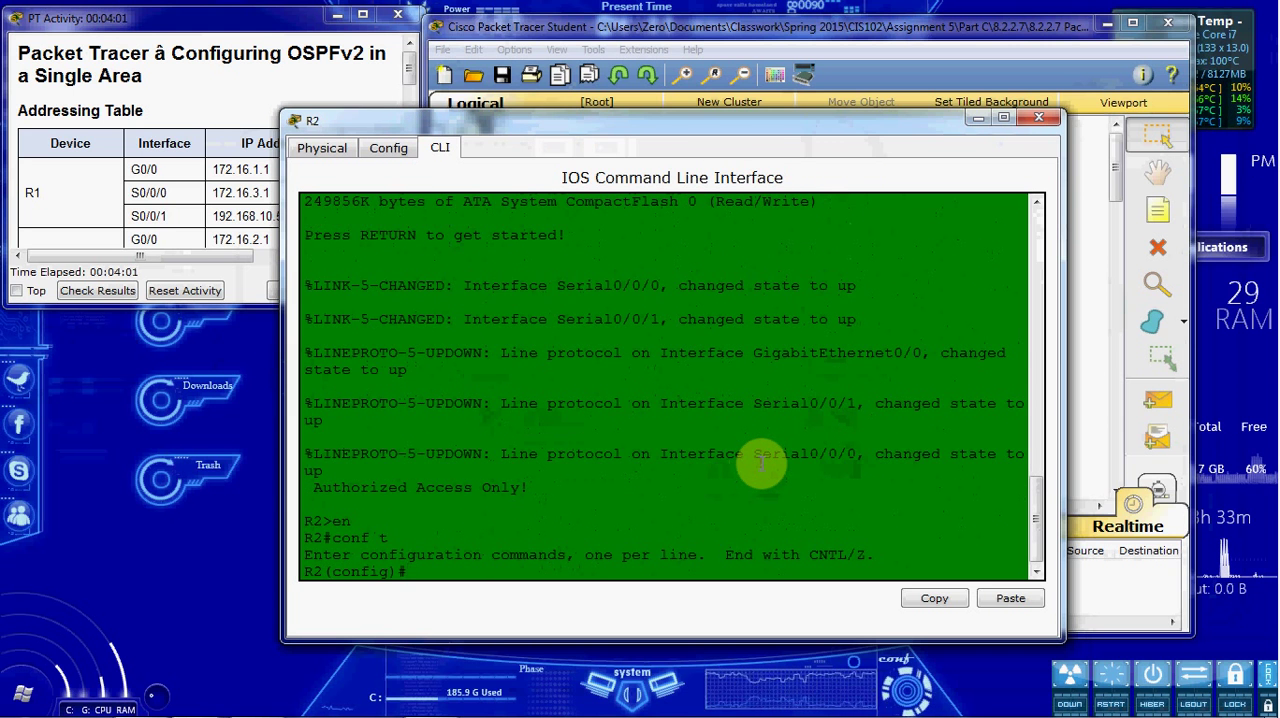
# Step: Start OSPF 10 on R2 with router-id 2.2.2.2 and advertise 172.16.2.0 0.0.0.255 area 0
pyautogui.write('router ospf 10')
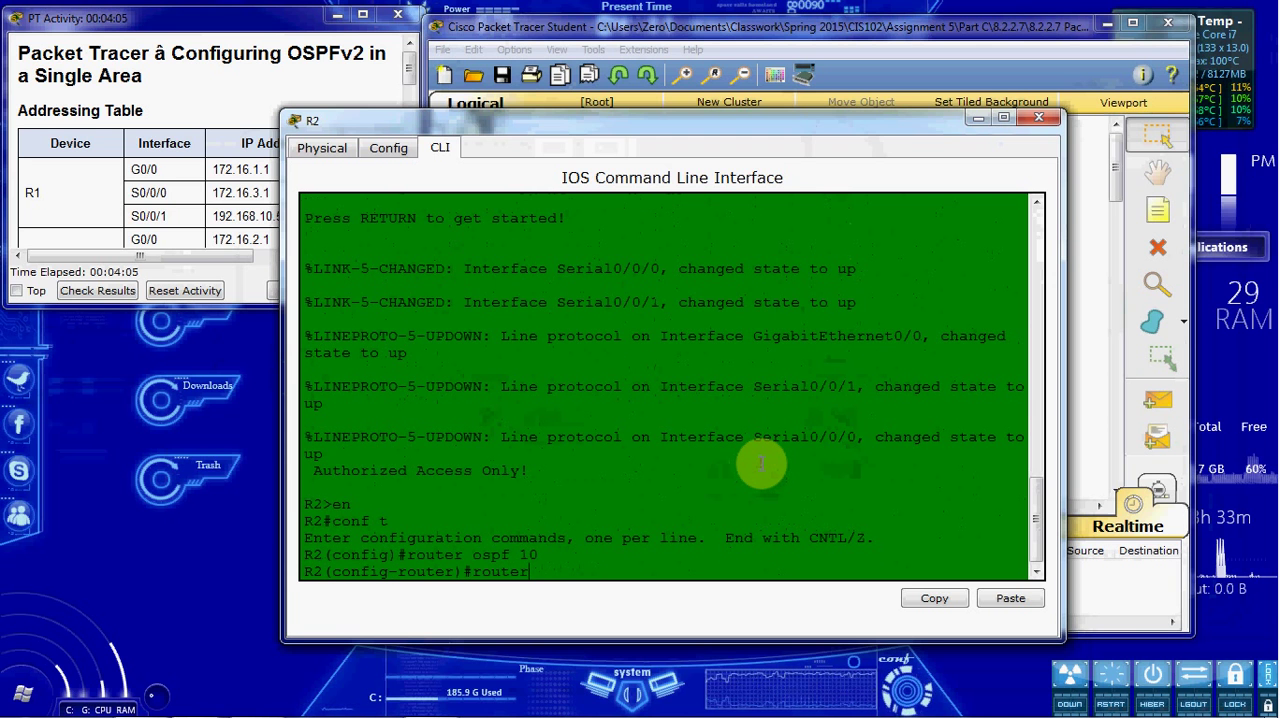
pyautogui.write('-id 2.2.2.2')
pyautogui.write('neto')
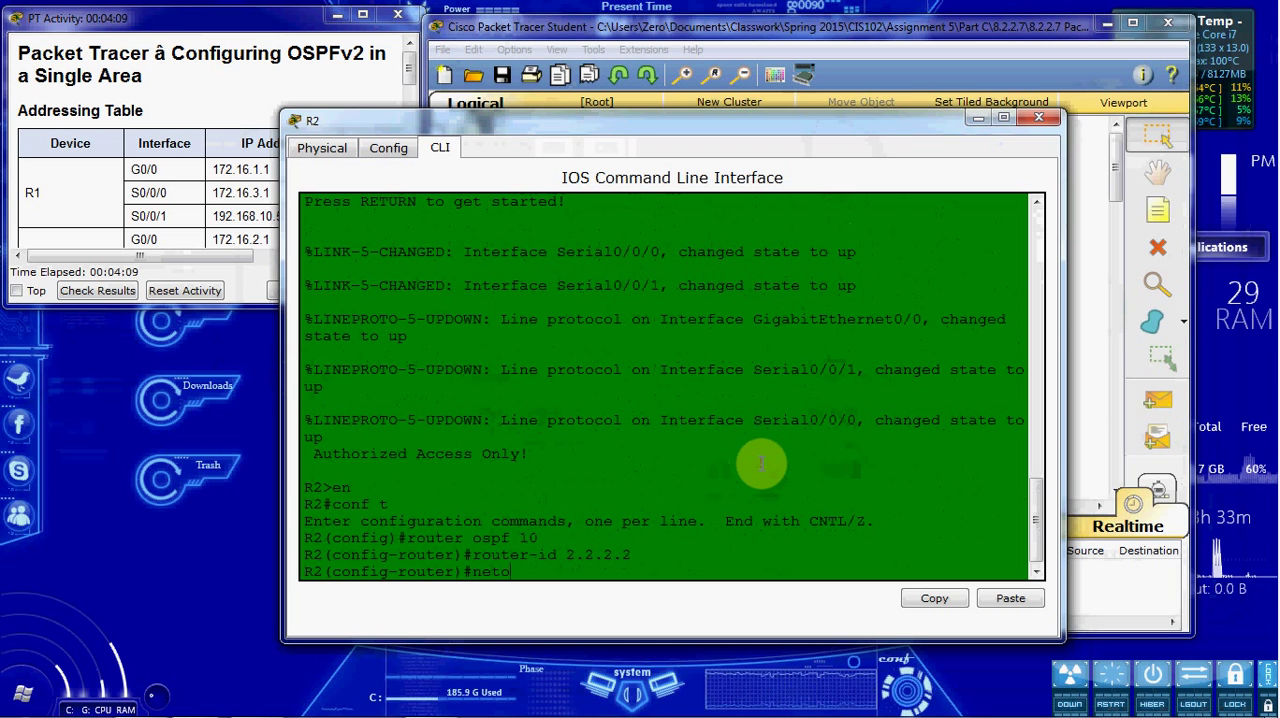
pyautogui.write('work')
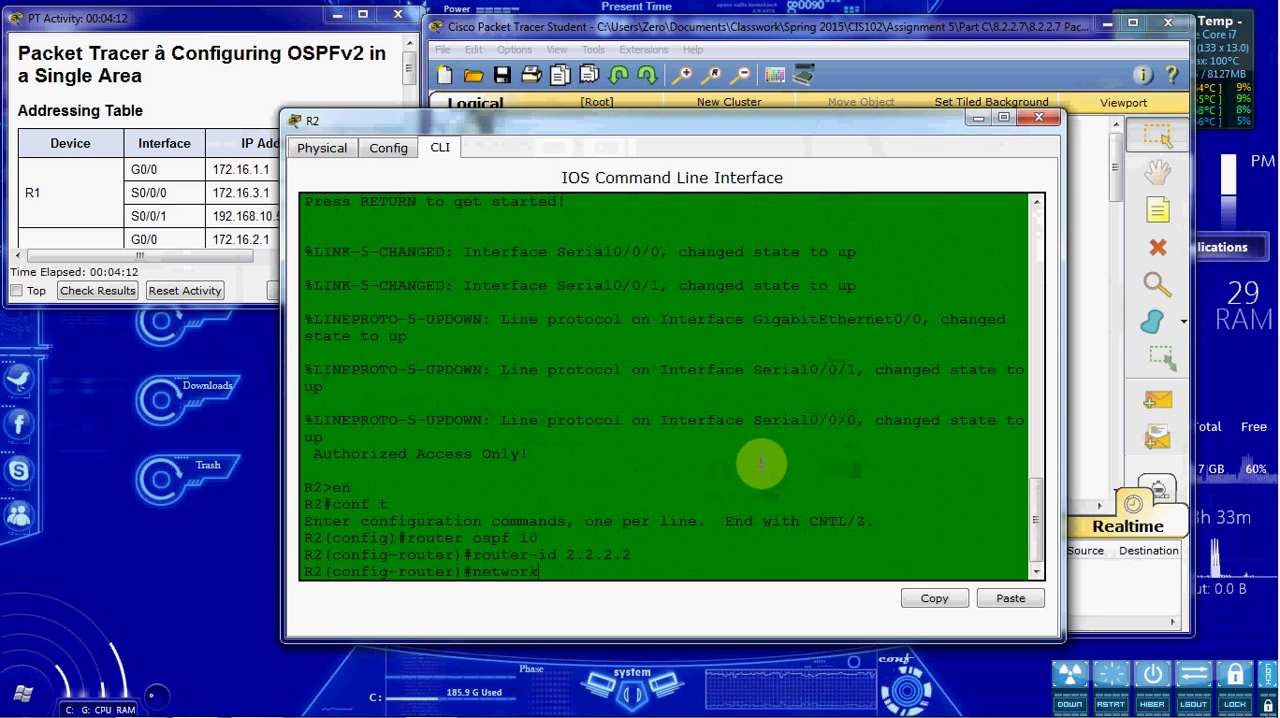
pyautogui.write('172')
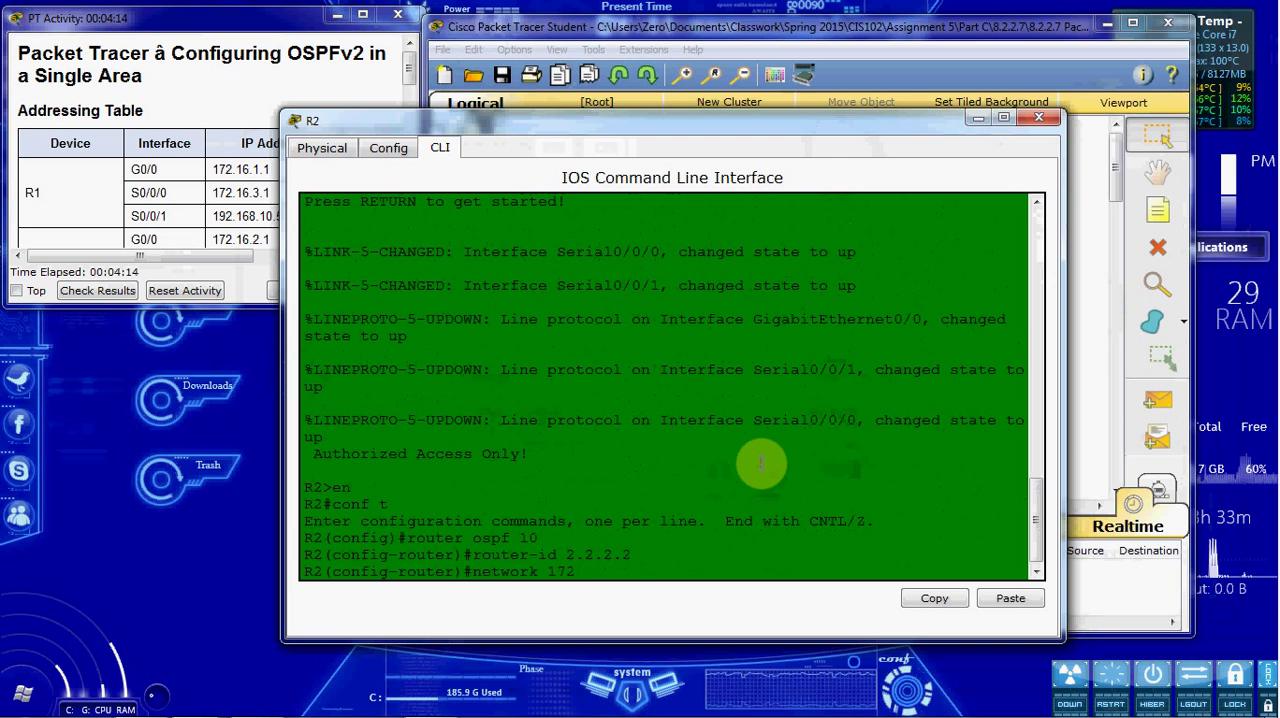
pyautogui.write('16.2.0 0')
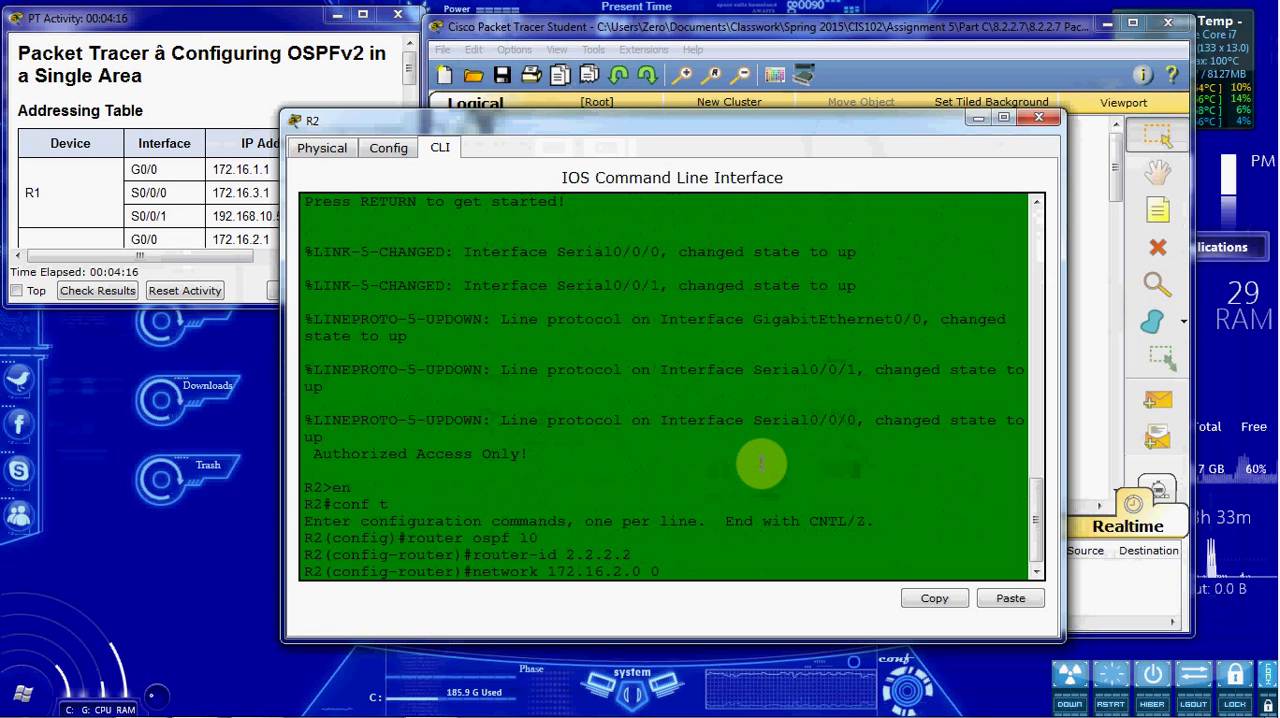
pyautogui.write('0.0.0.255 area 0')
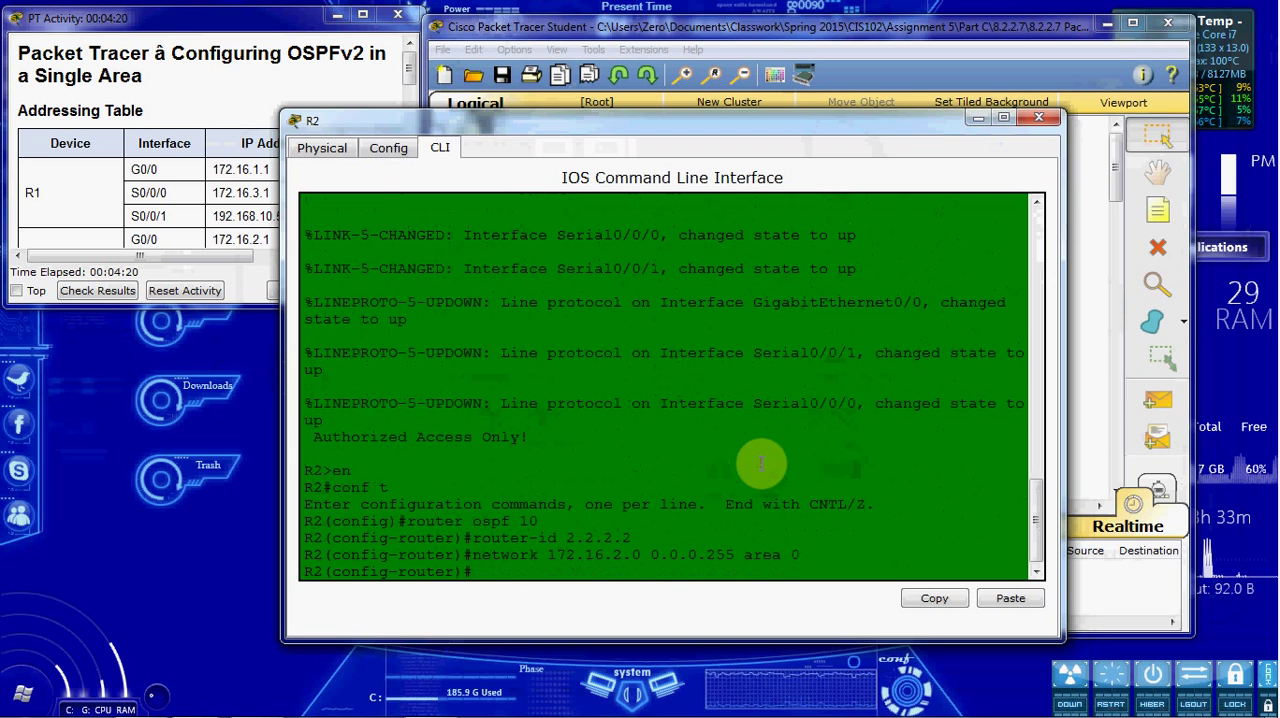
# Step: Advertise 172.16.3.0 0.0.0.3 and 192.168.10.8 0.0.0.3 in area 0 on R2
pyautogui.write('network 172')
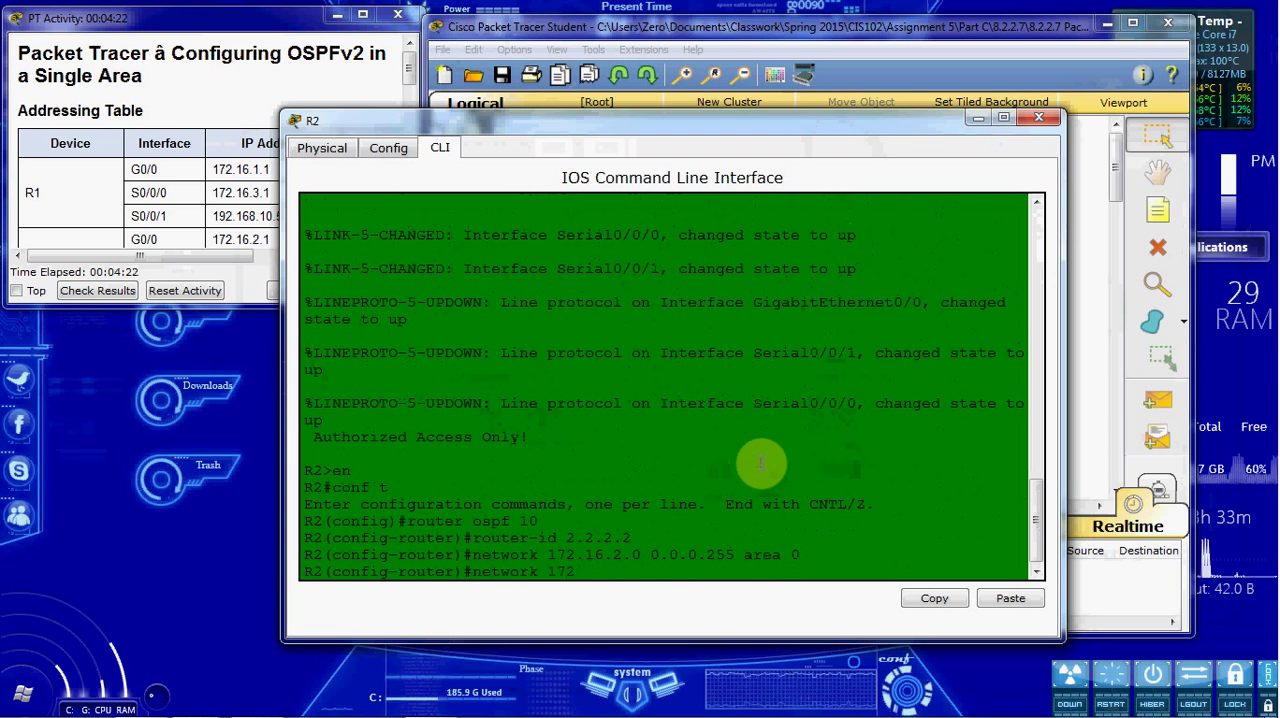
pyautogui.write('.16.3.0')
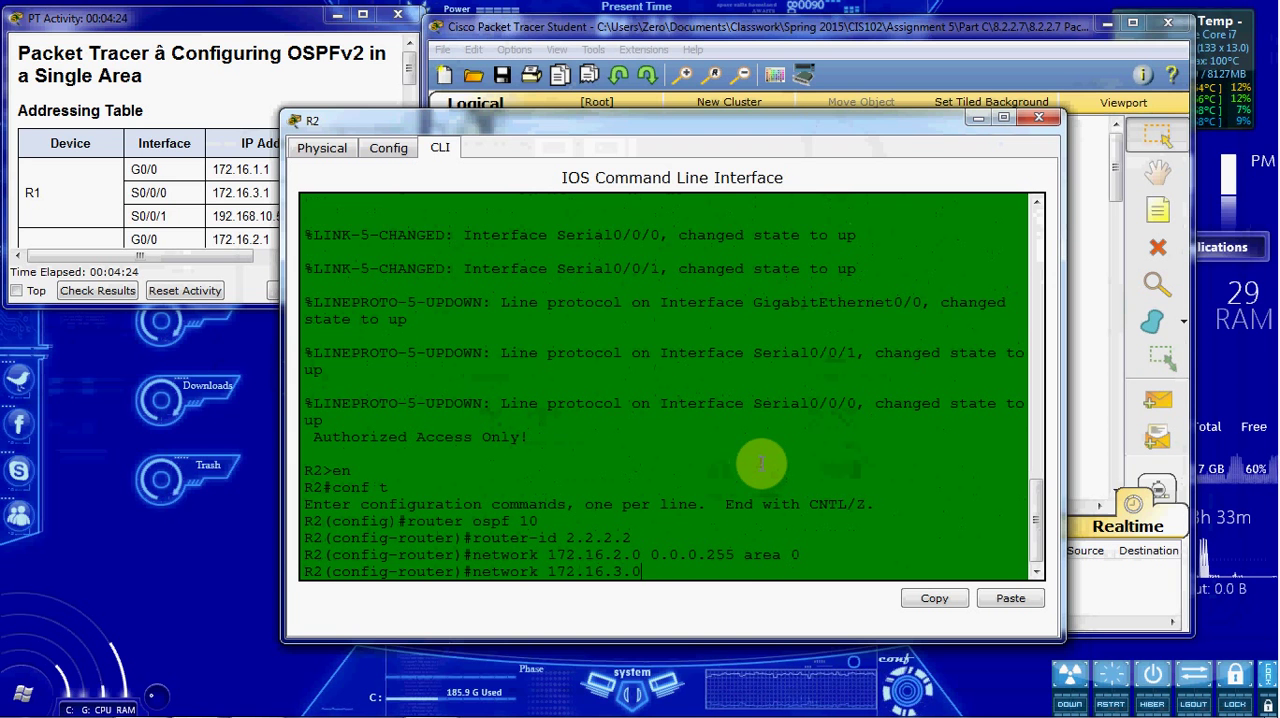
pyautogui.write('0.0.0.3 area 0')
pyautogui.write('netwo')
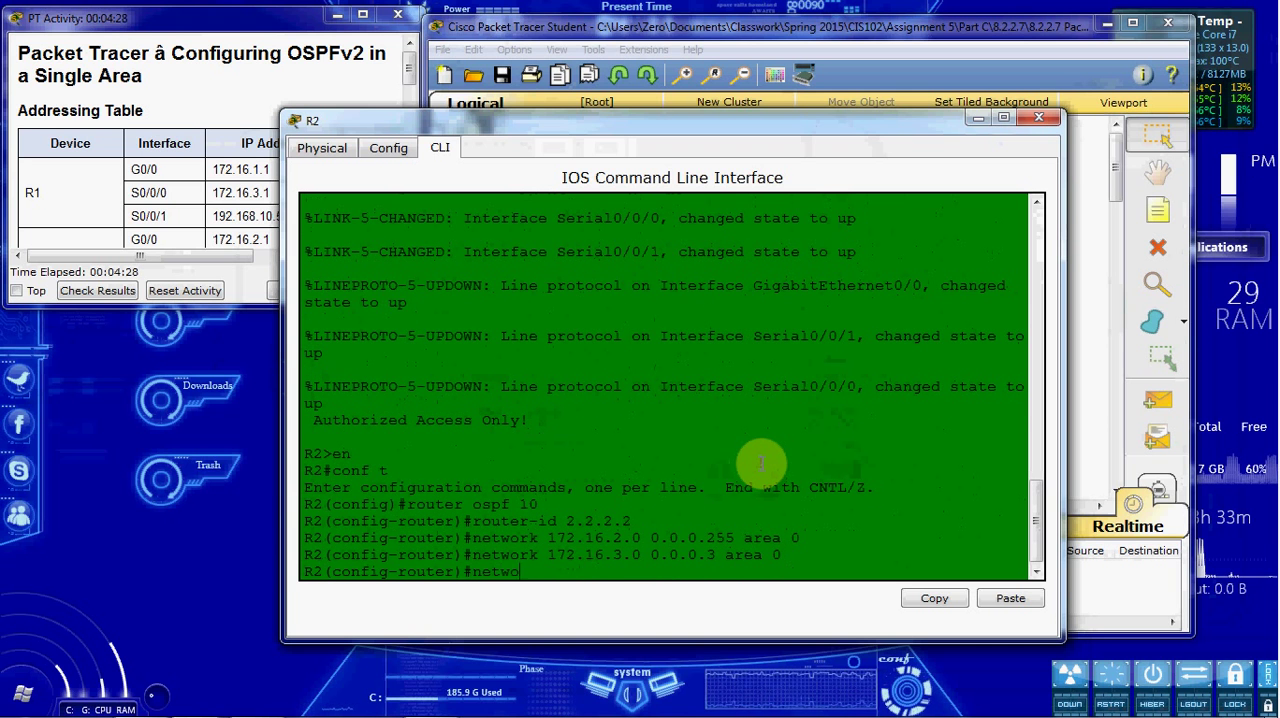
pyautogui.write('rk 192.168.10.8 0.0.0.')
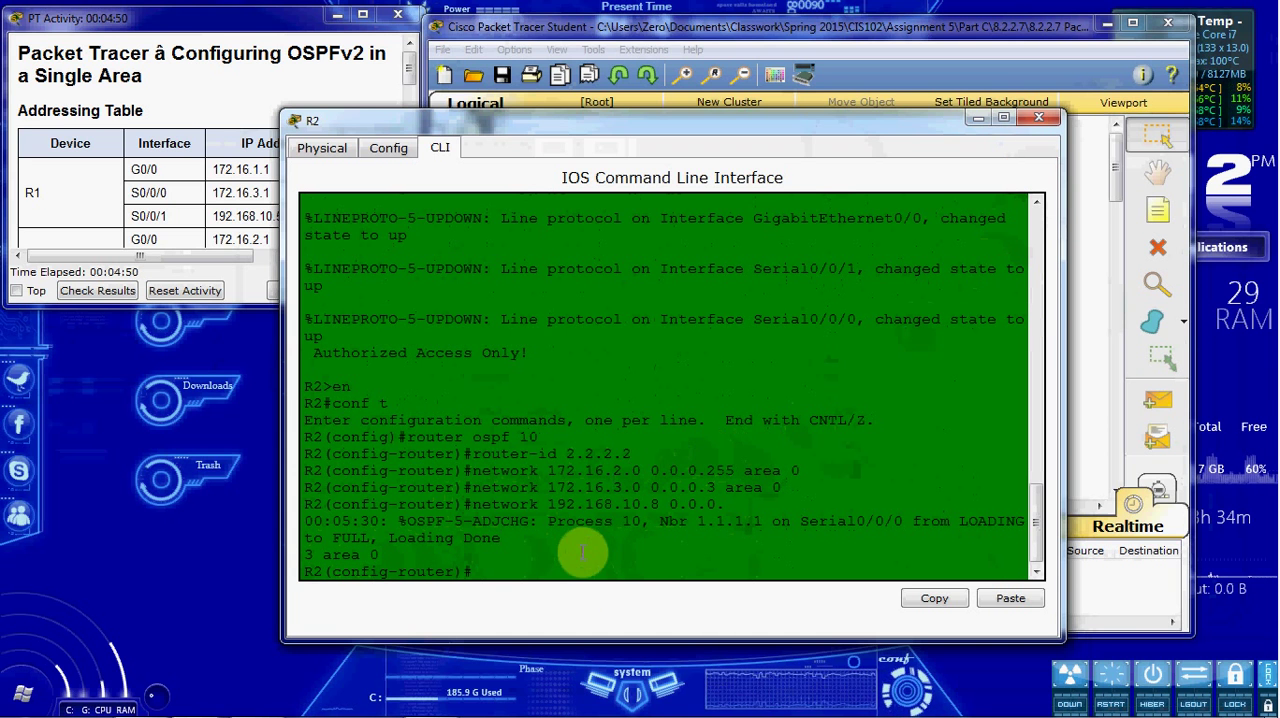
pyautogui.moveTo(670, 140)
pyautogui.write('passive-interface g0/0')
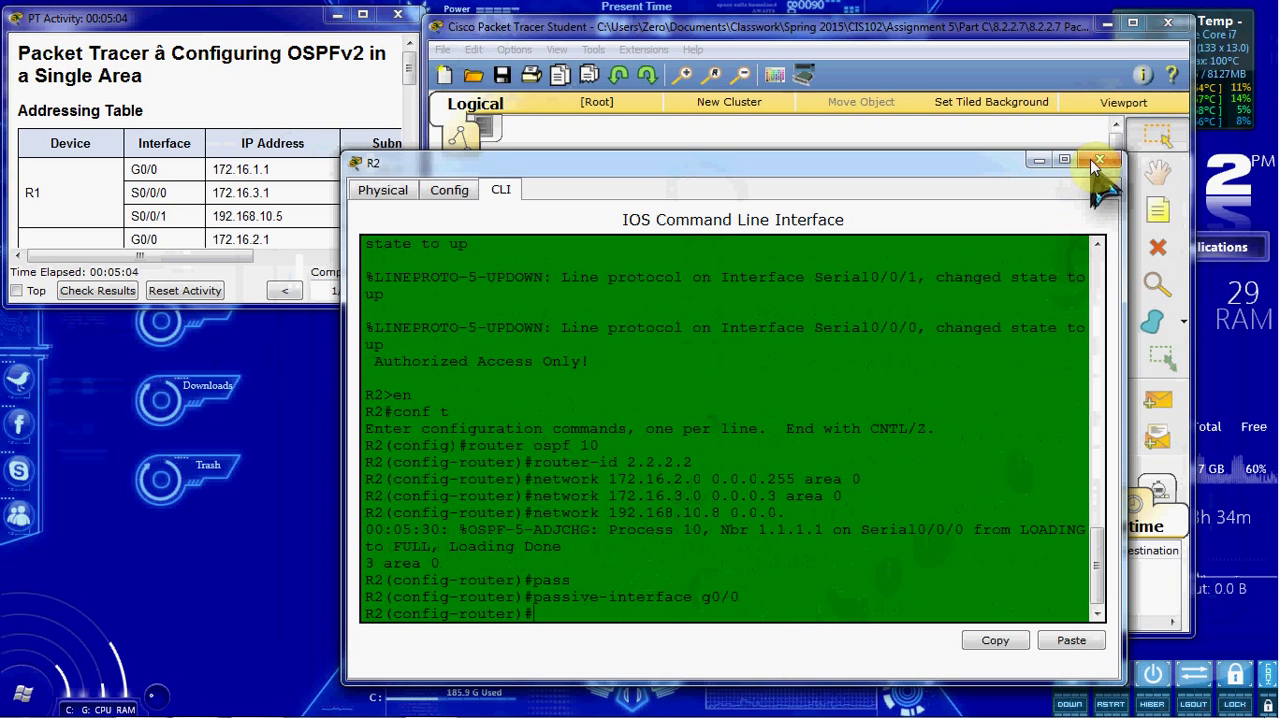
# Step: Close R2's window after passive-interface g0/0 and bring up R3's CLI console
pyautogui.click(1100, 160)
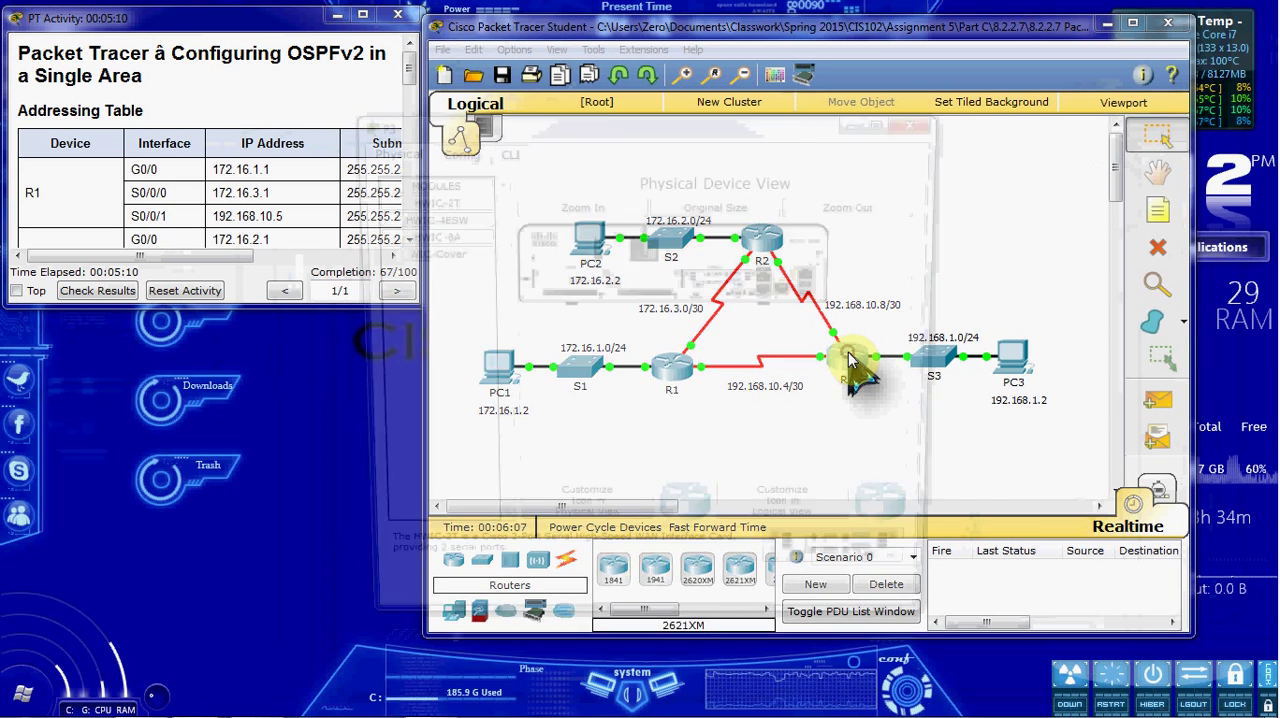
pyautogui.doubleClick(856, 360)
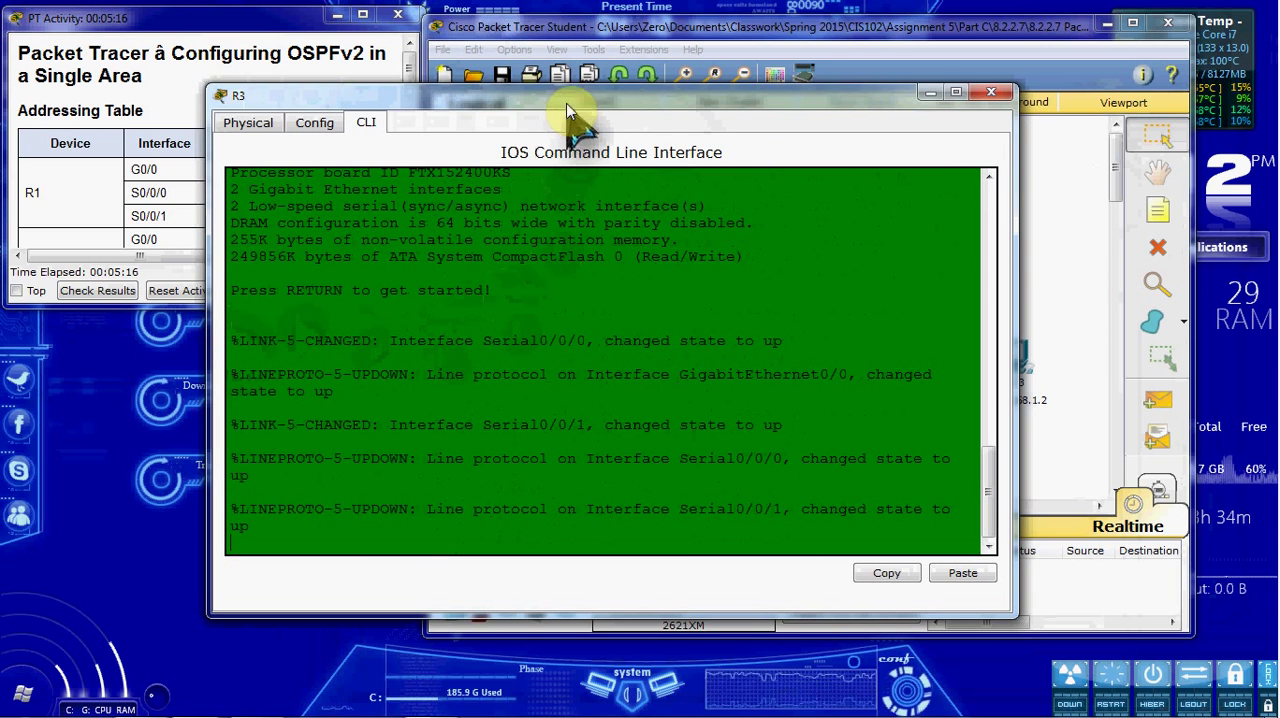
pyautogui.click(992, 92)
pyautogui.write('conf t')
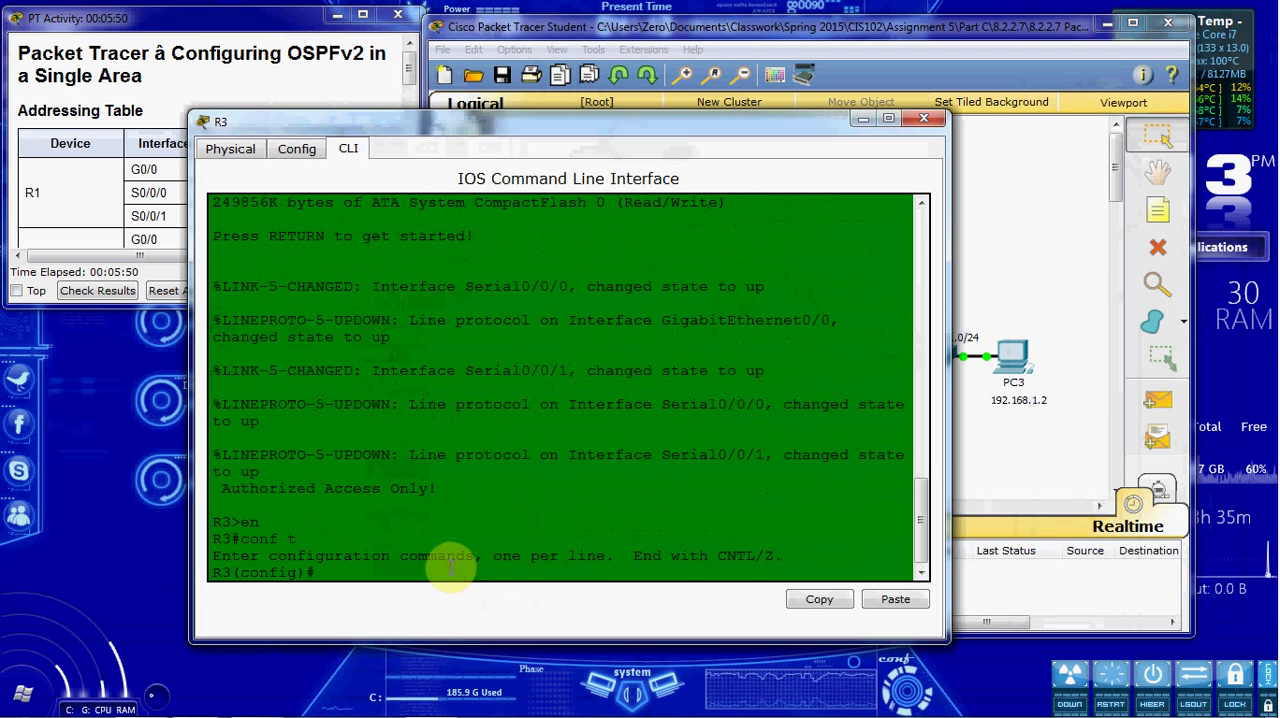
# Step: Start OSPF 10 on R3 with router-id 3.3.3.3, console dragged down to show the topology
pyautogui.write('router ospf 10')
pyautogui.write('router-i')
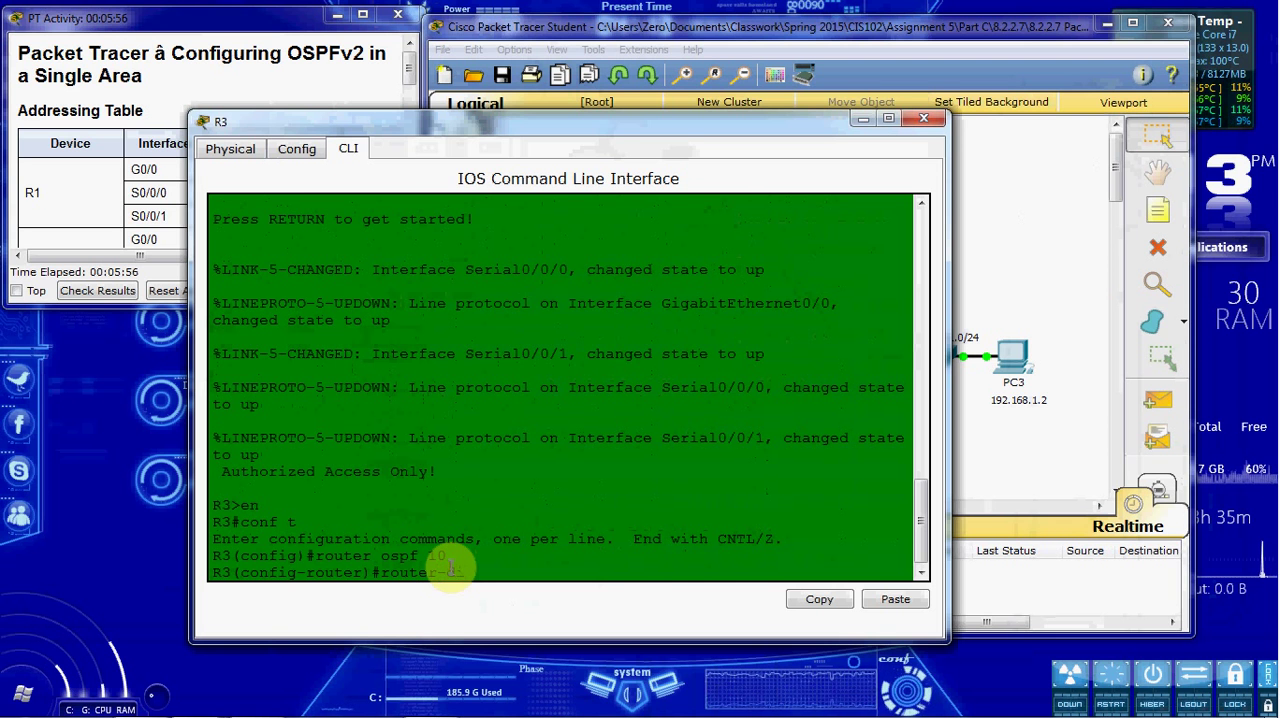
pyautogui.write('3.3.3.')
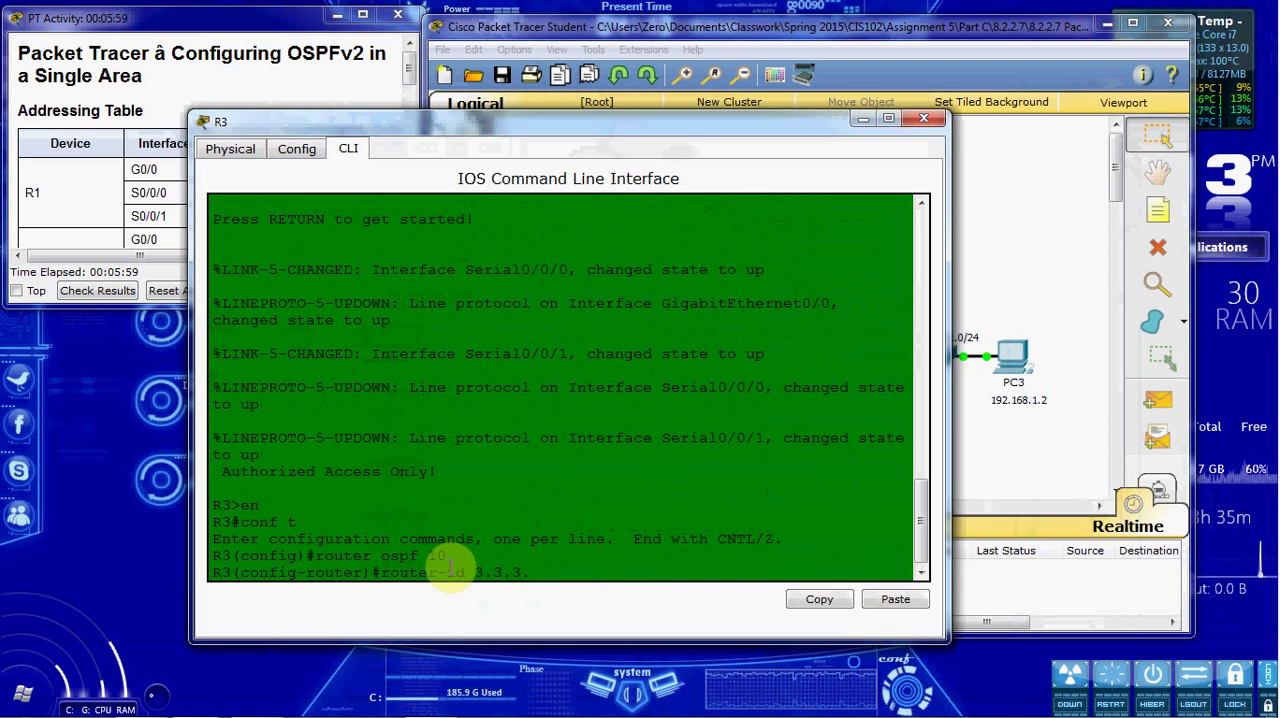
pyautogui.press('Return')
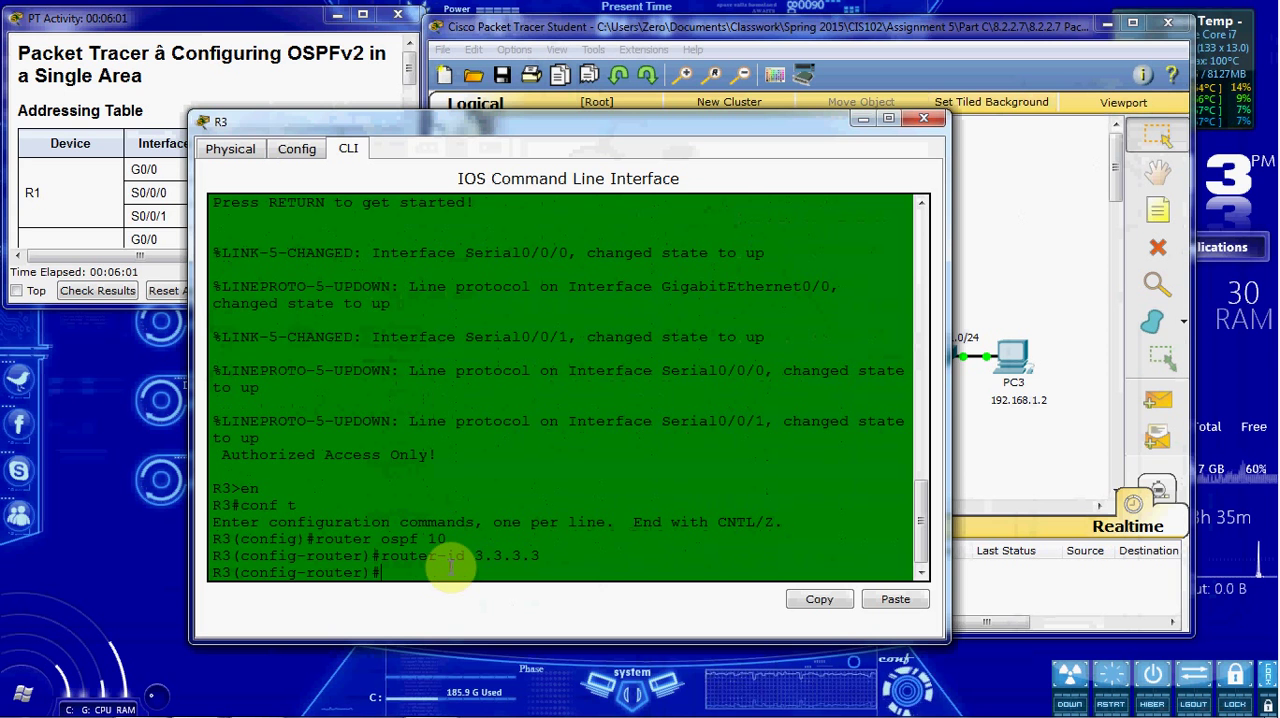
pyautogui.write('network')
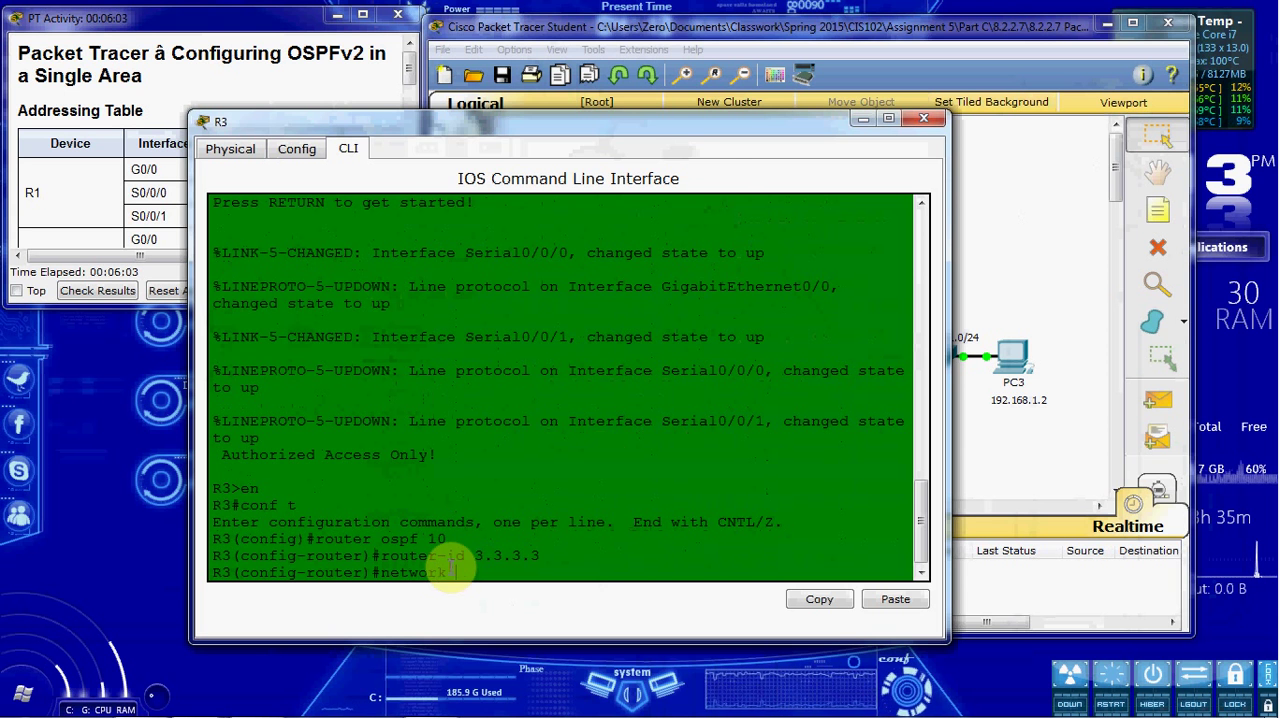
pyautogui.moveTo(560, 118); pyautogui.dragTo(530, 426)
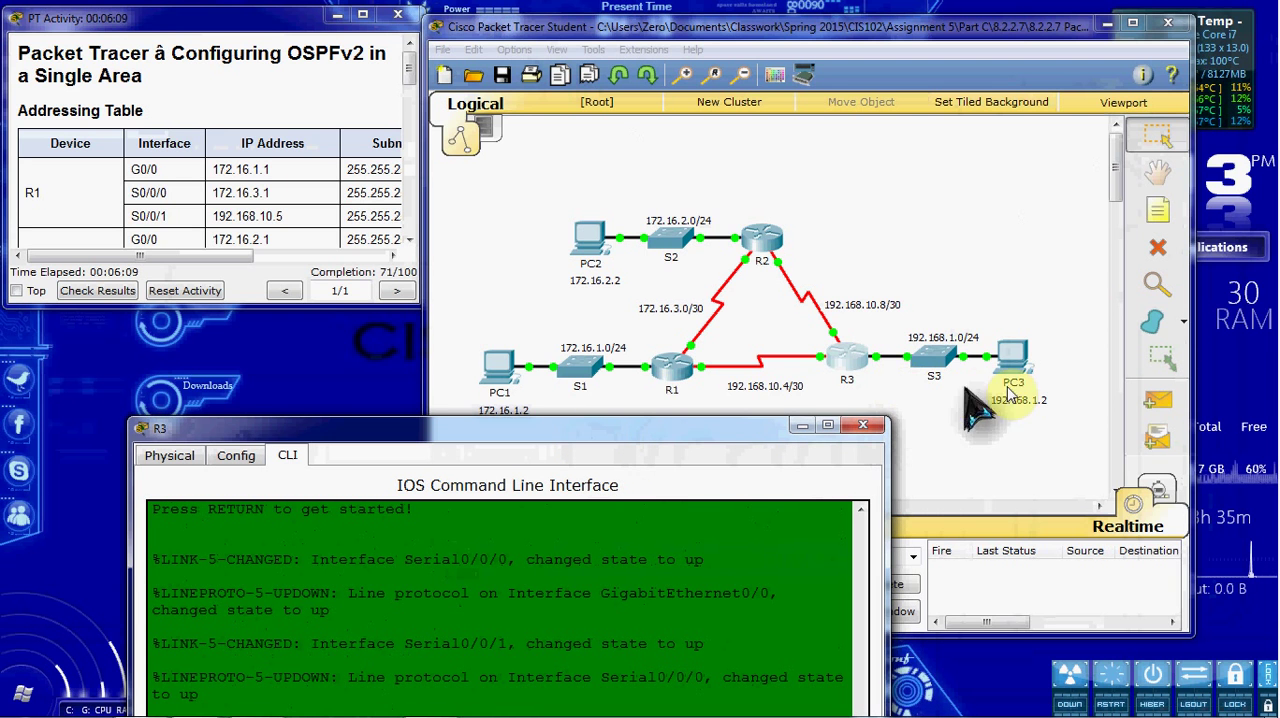
pyautogui.moveTo(890, 384)
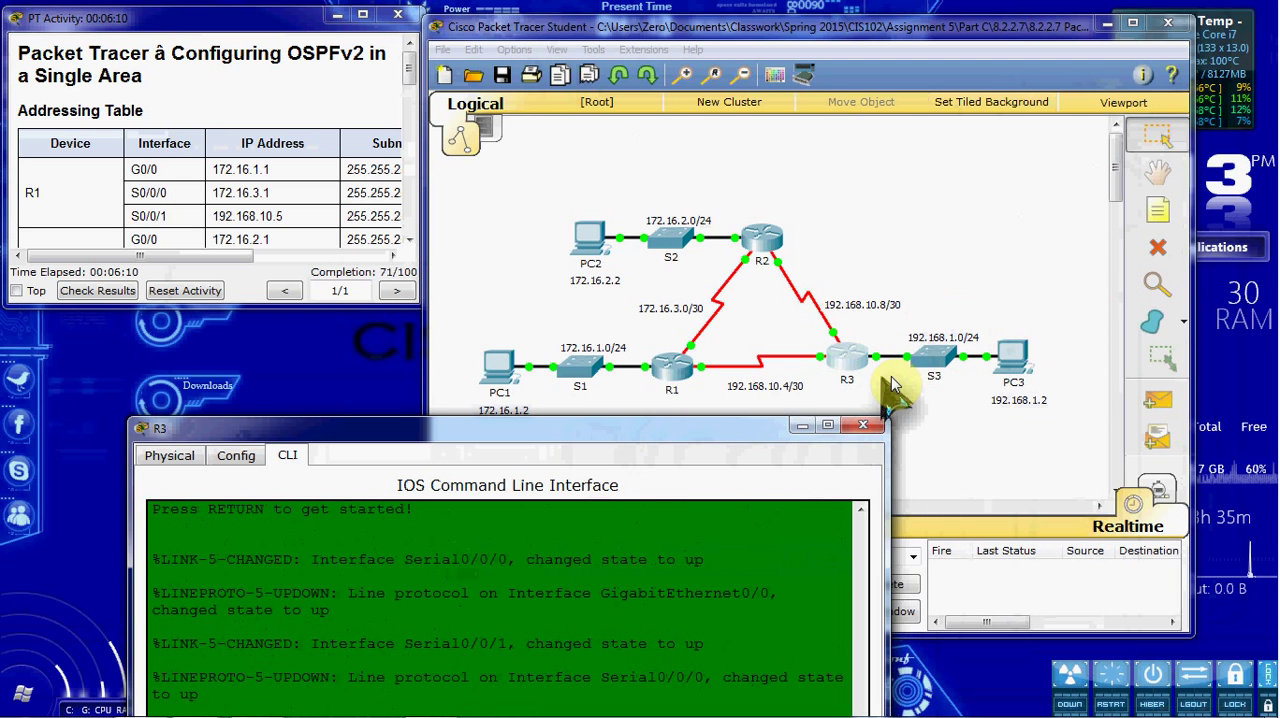
pyautogui.moveTo(880, 390)
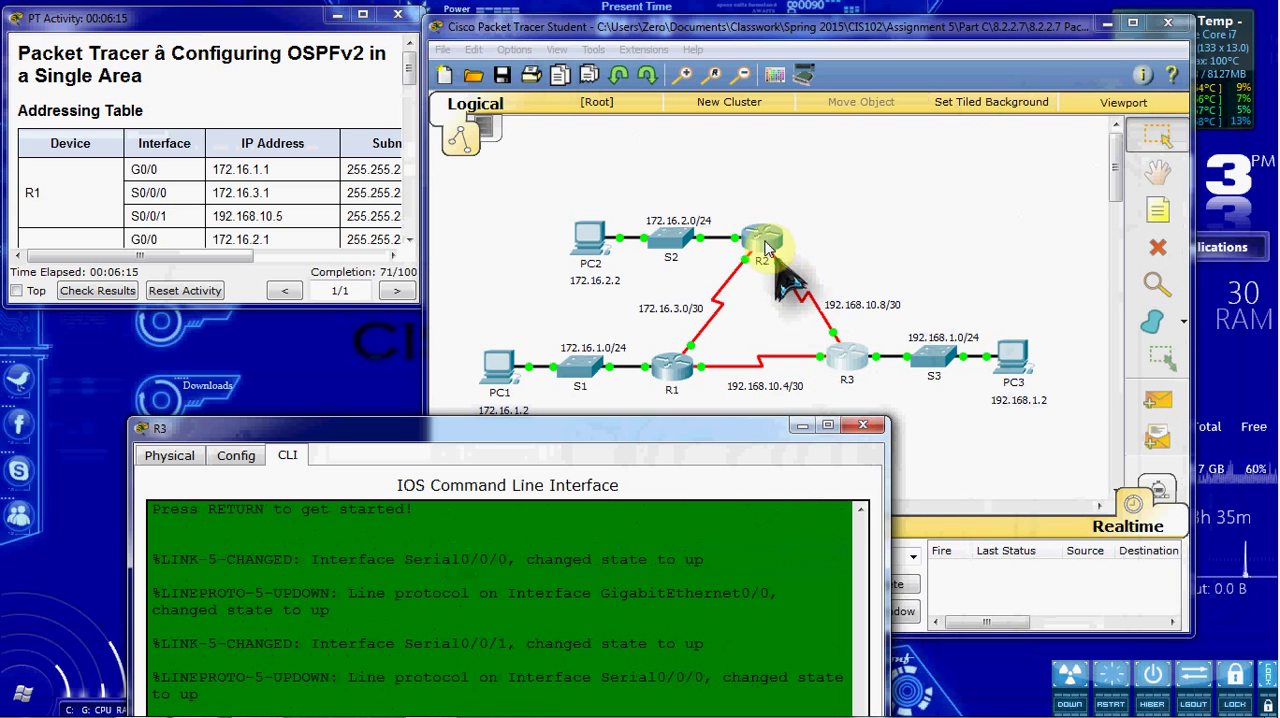
pyautogui.moveTo(784, 360)
pyautogui.write('network')
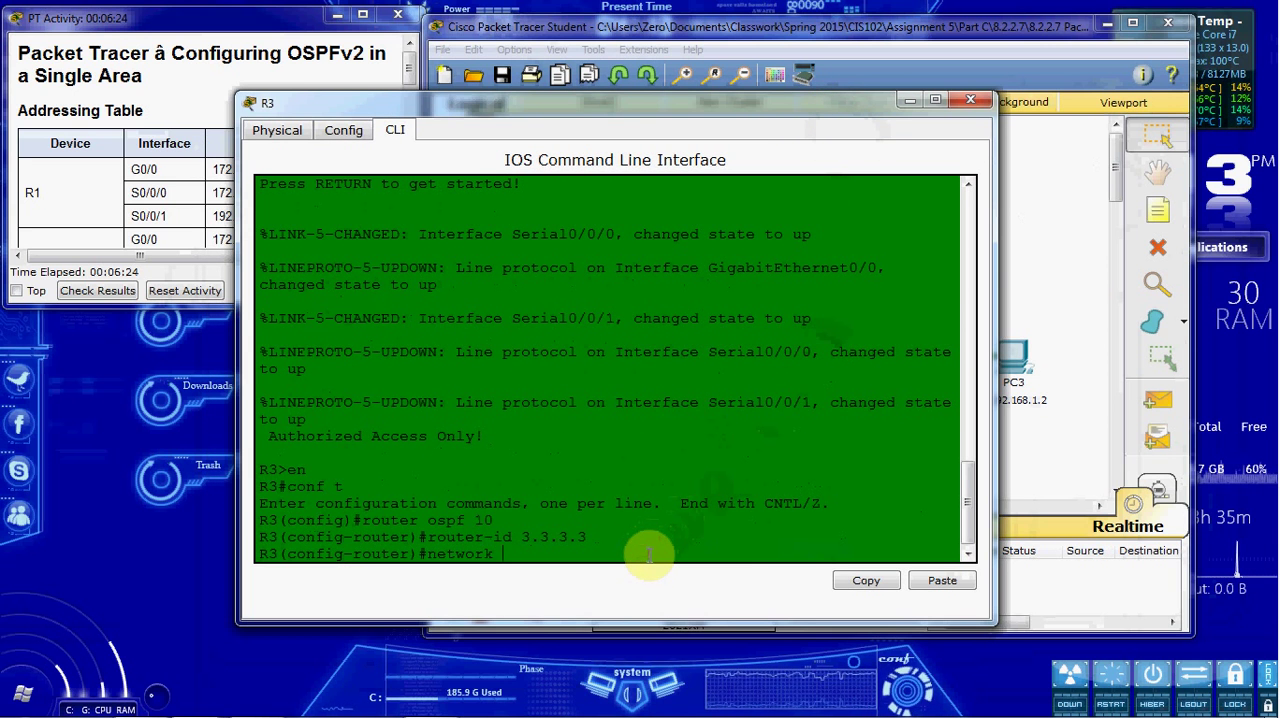
# Step: Advertise 192.168.1.0, 192.168.10.4 and 192.168.10.8 in area 0 under R3's OSPF process 10
pyautogui.write('192.168')
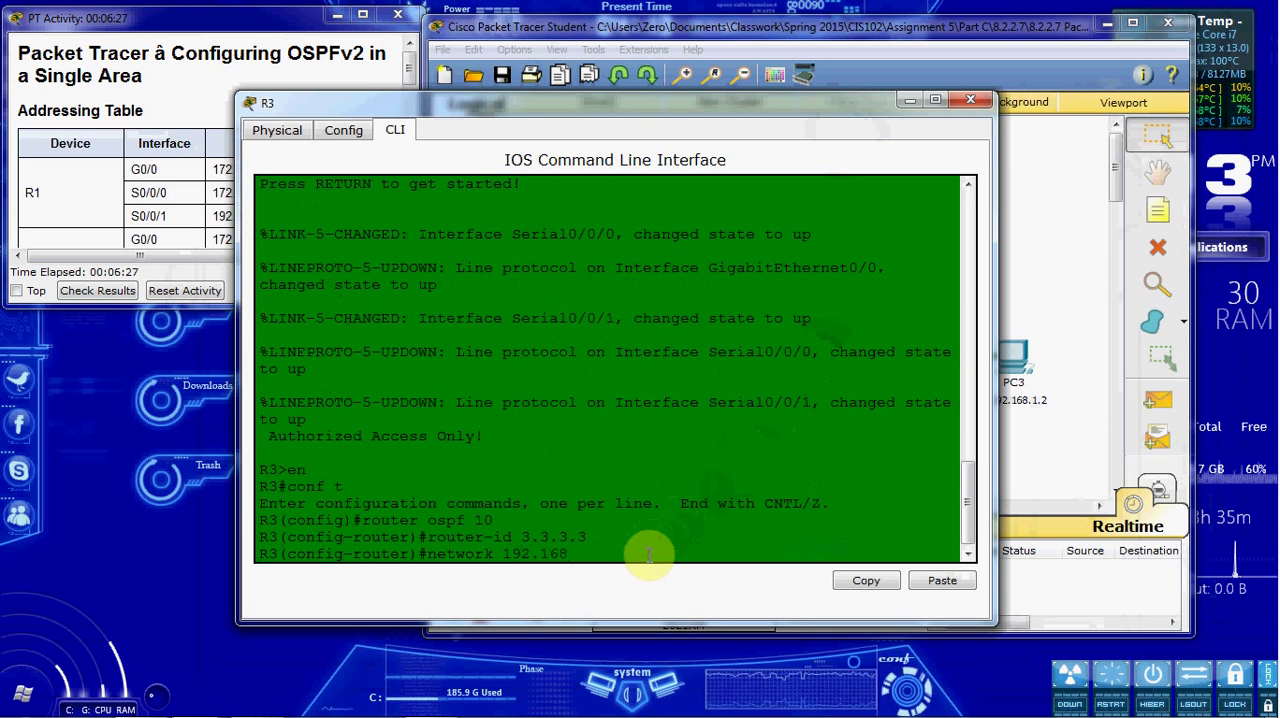
pyautogui.write('.1.0 0.0.0.255')
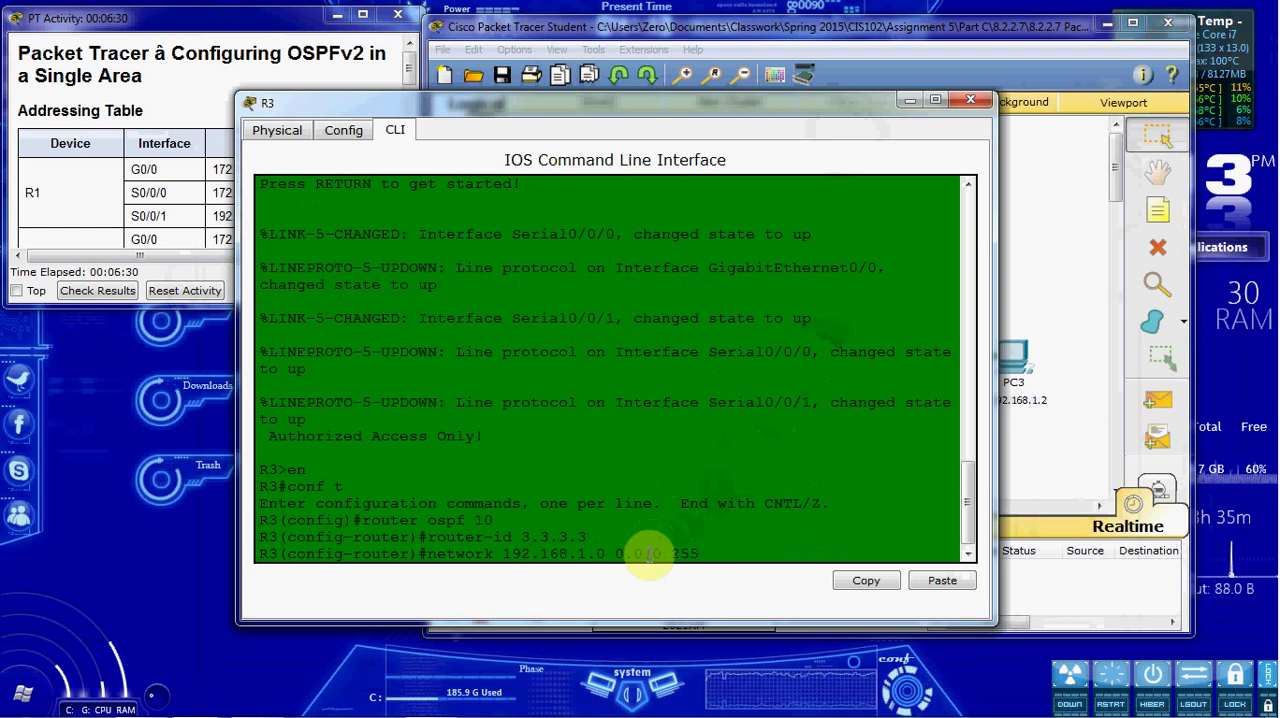
pyautogui.press('Return')
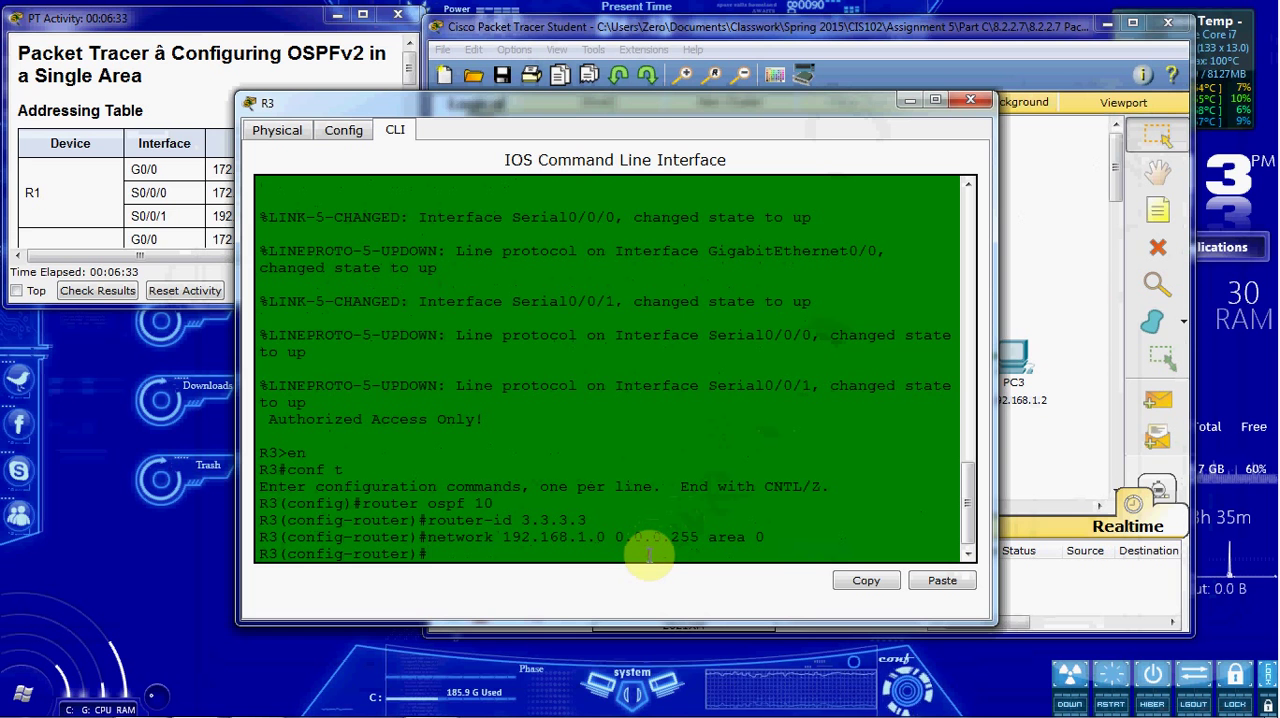
pyautogui.write('network 192.16')
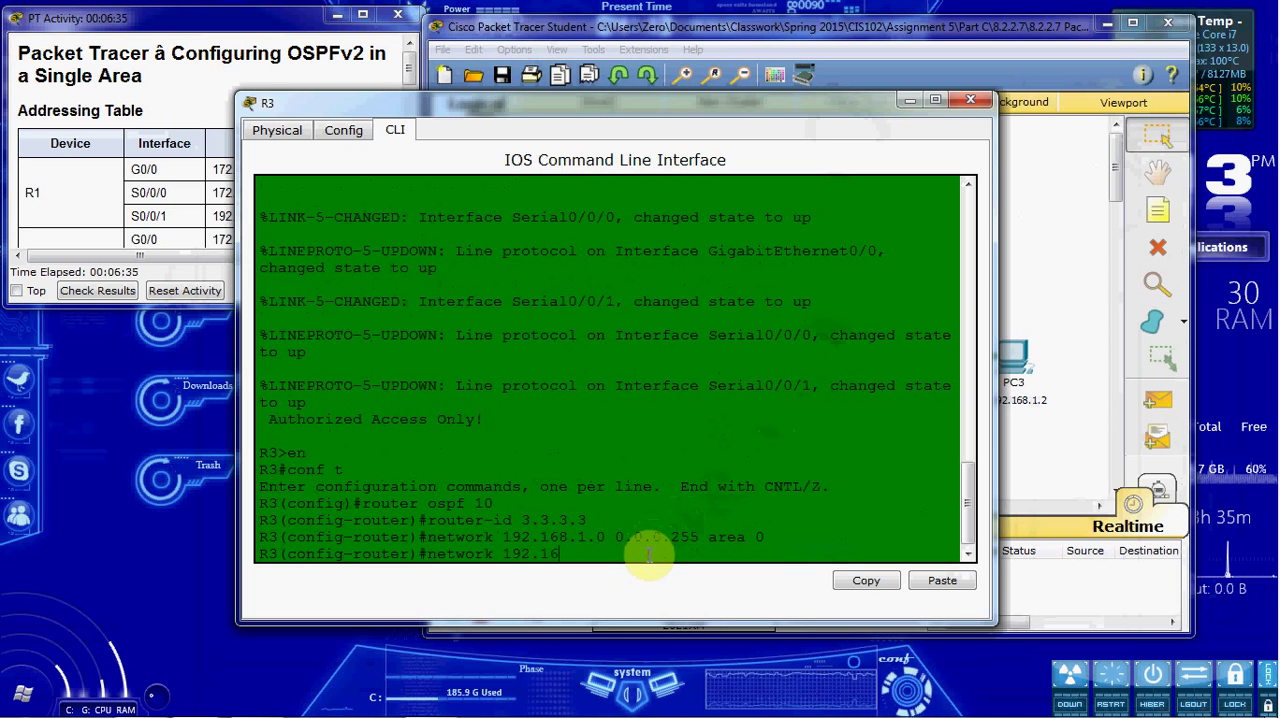
pyautogui.write('0.10')
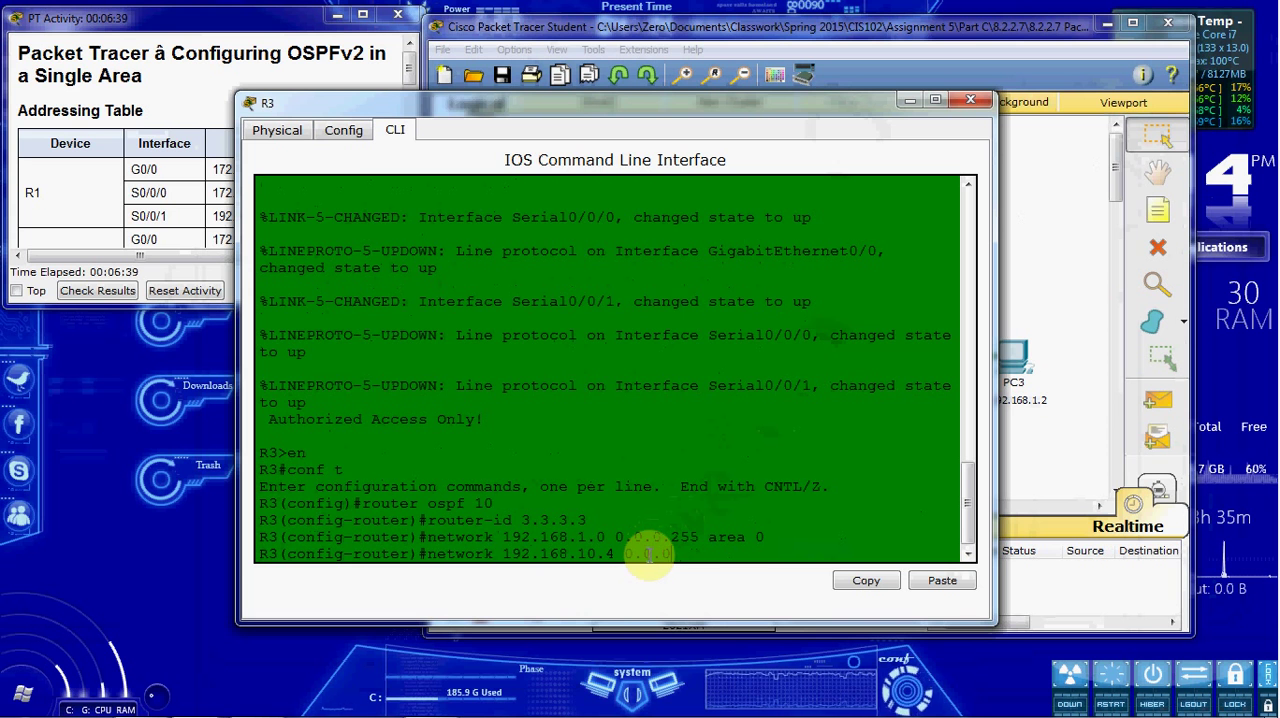
pyautogui.press('Return')
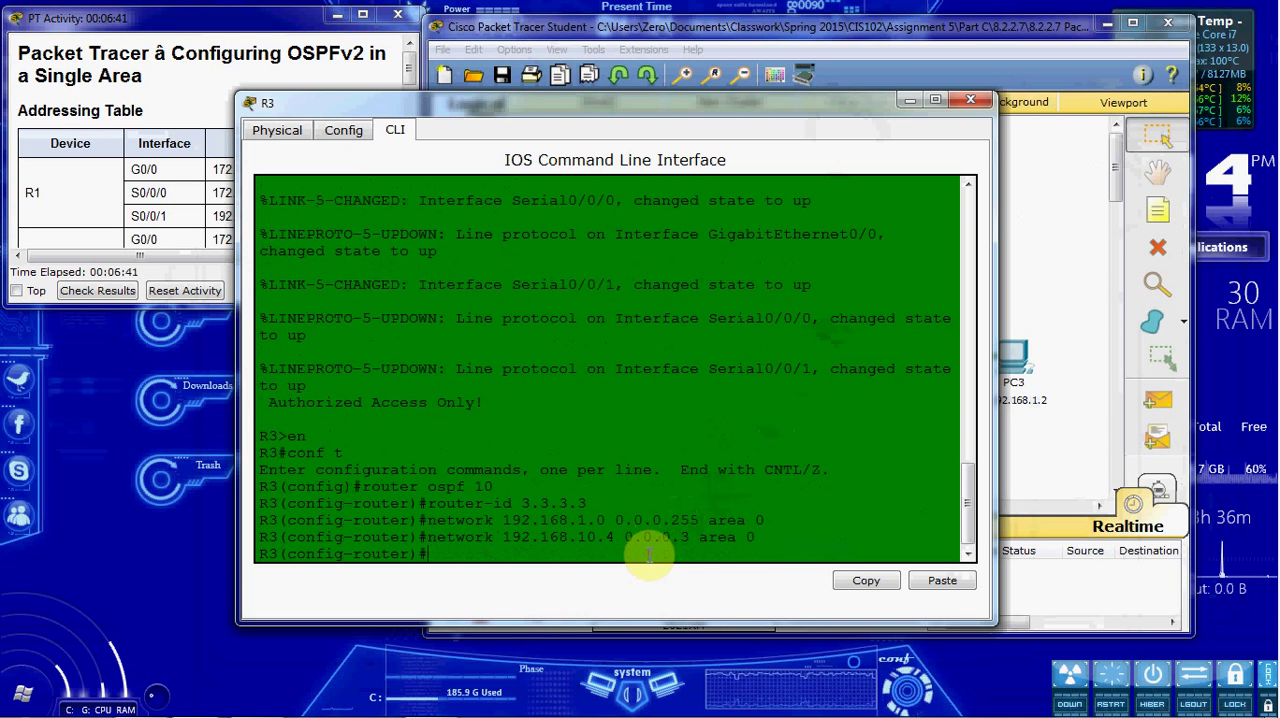
pyautogui.press('Return')
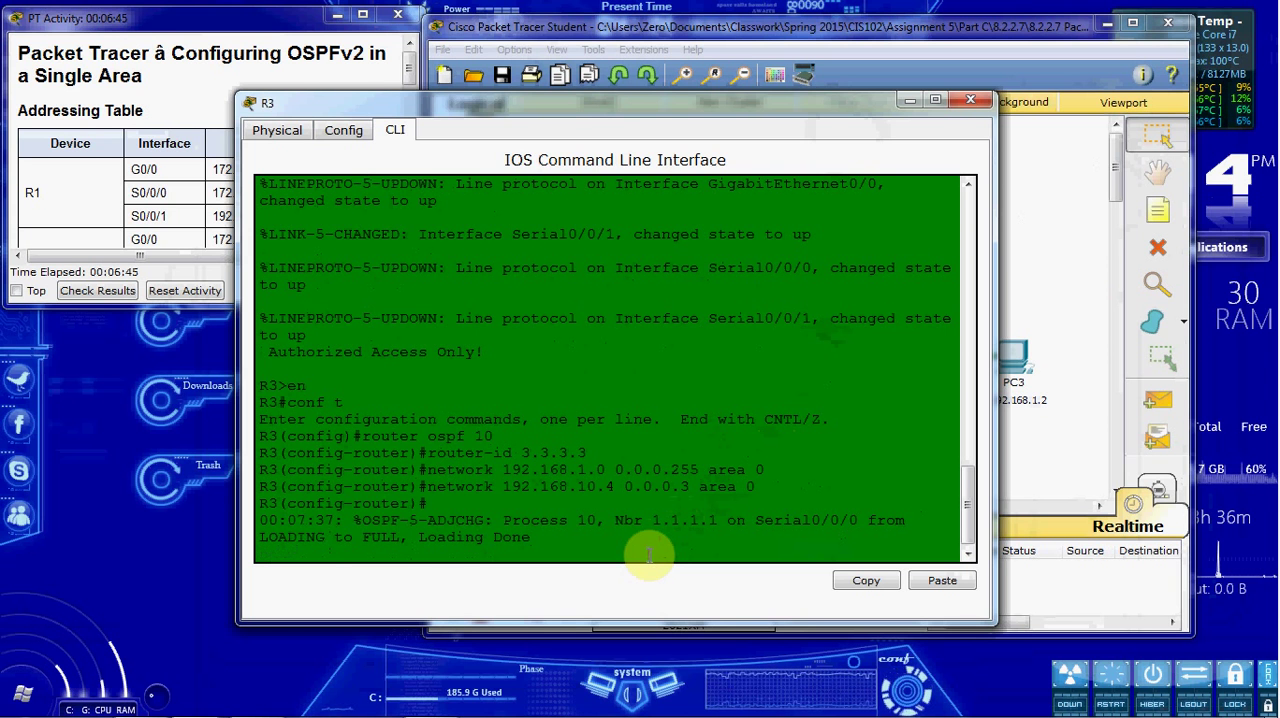
pyautogui.write('network 192.168')
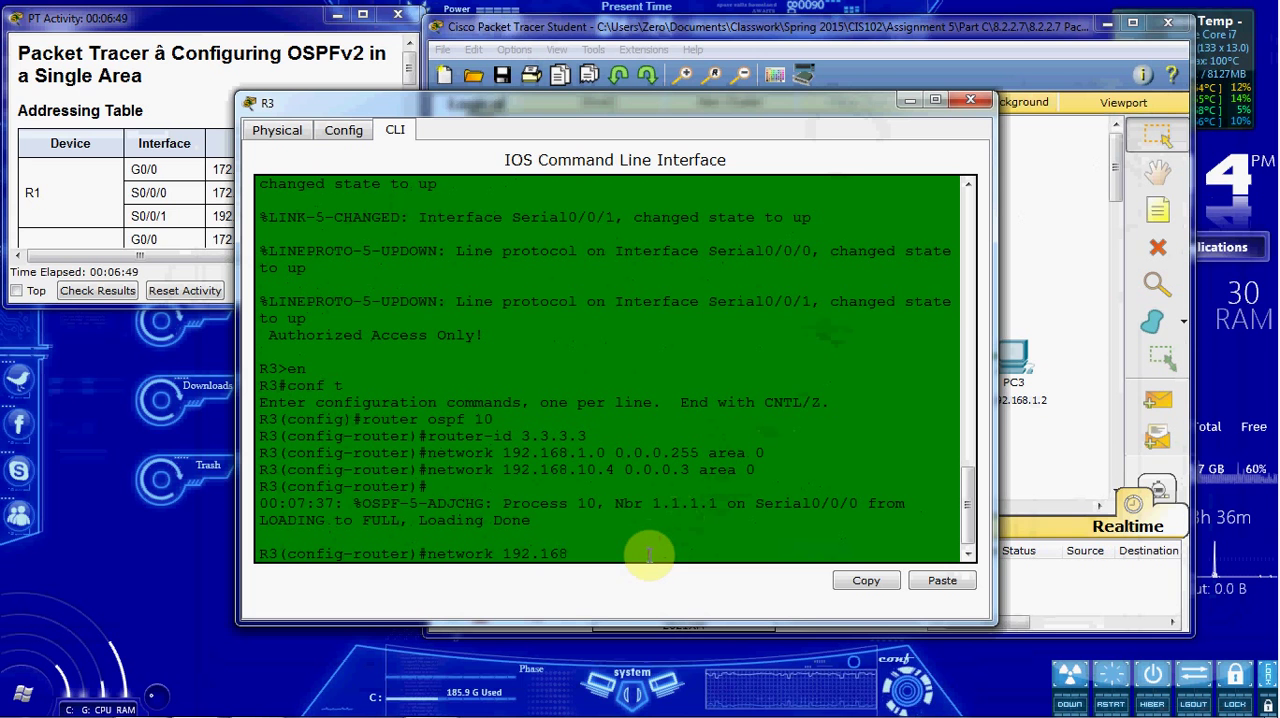
pyautogui.write('.10')
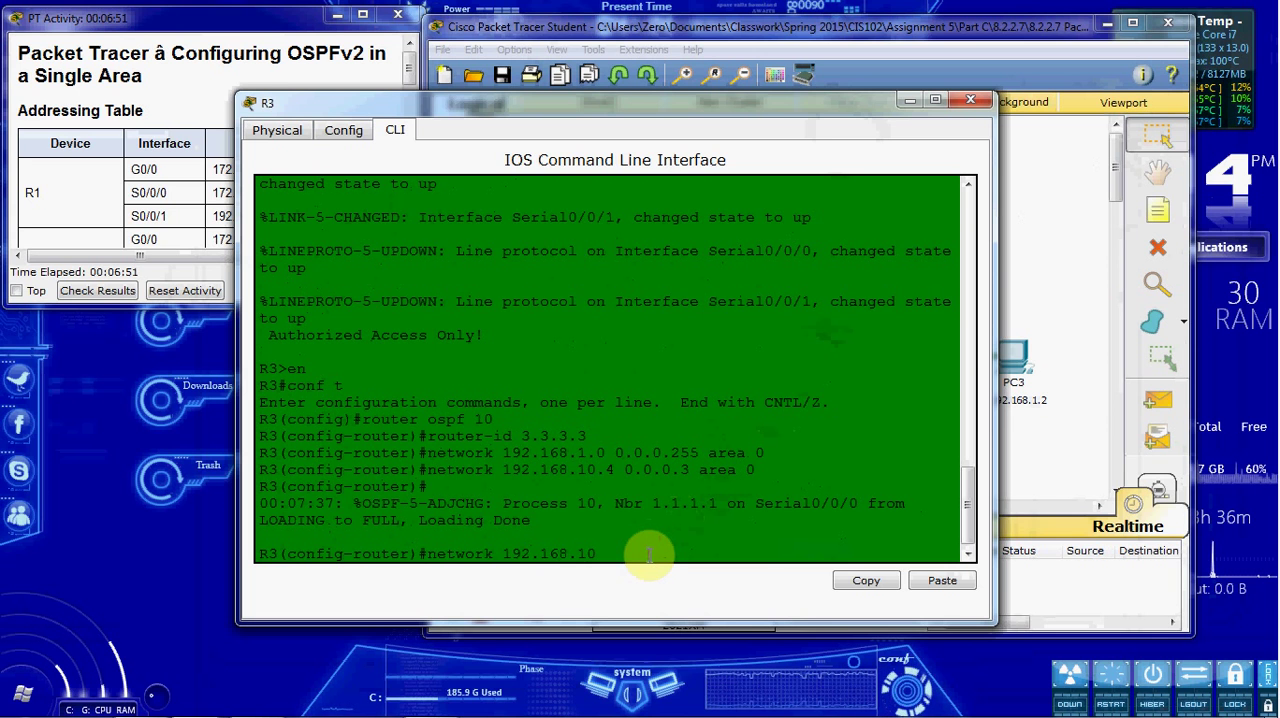
pyautogui.write('.8 0.0.0.3 area 0')
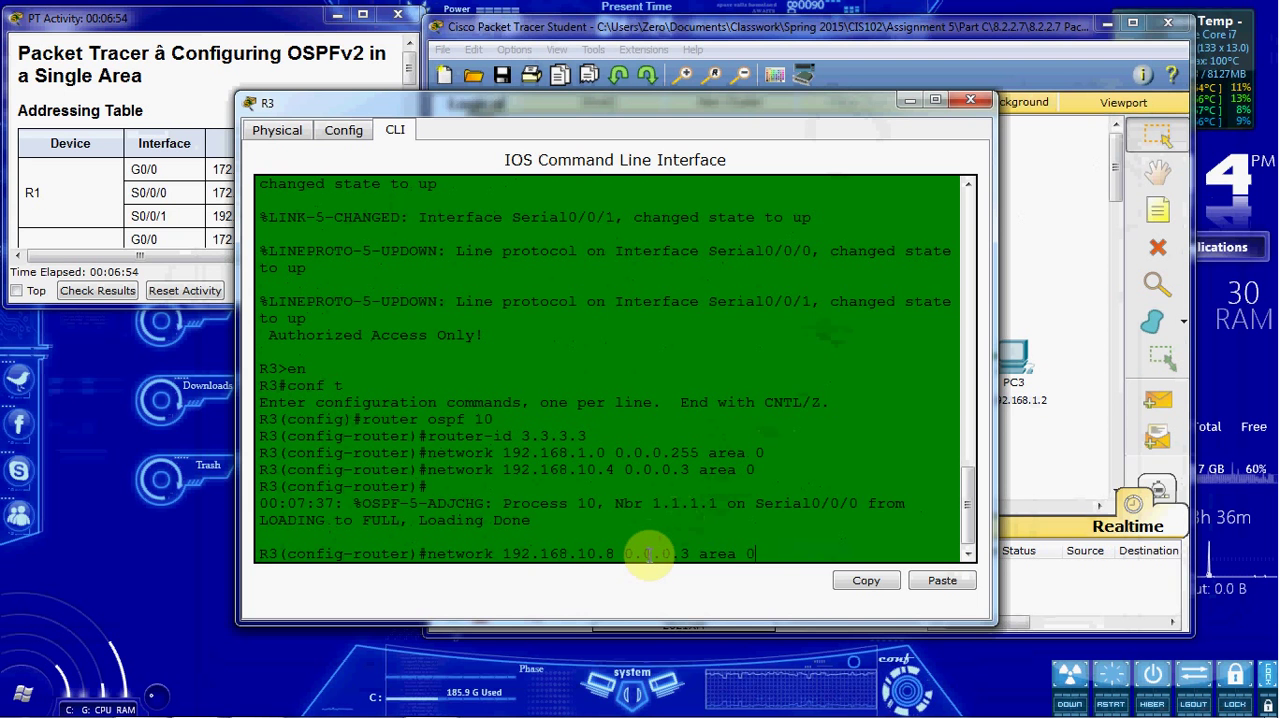
pyautogui.press('Return')
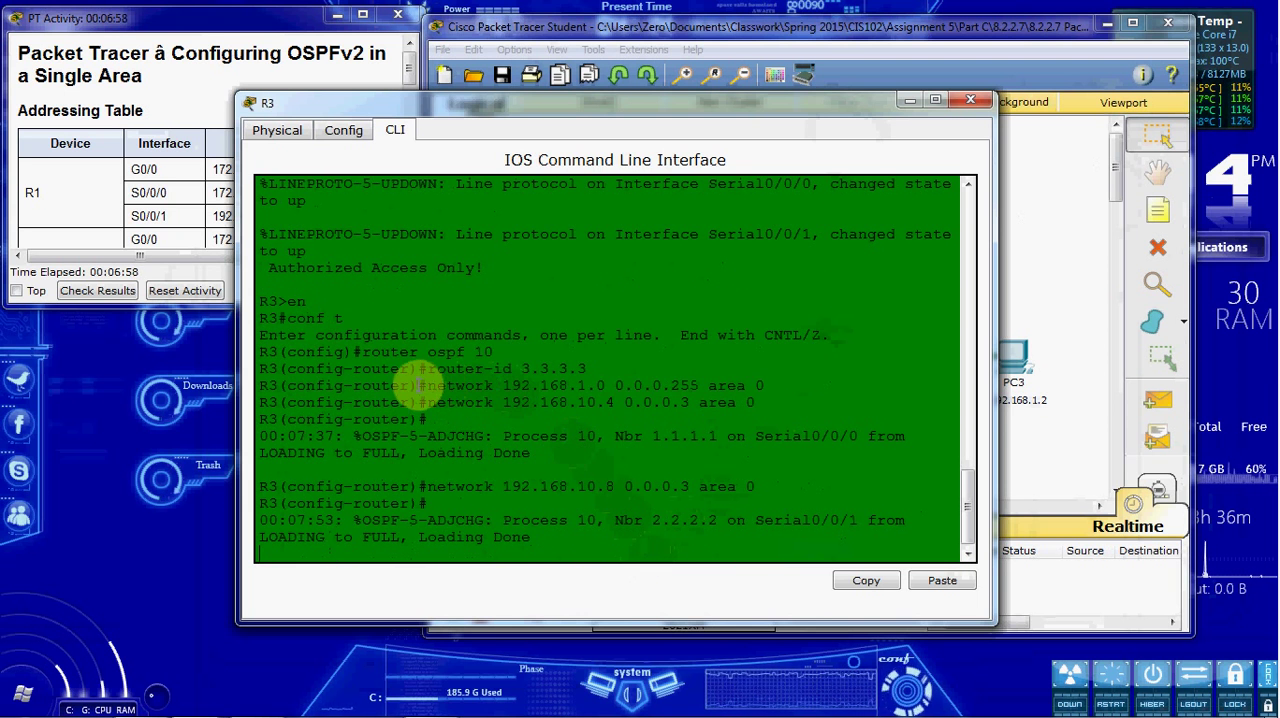
pyautogui.moveTo(420, 384); pyautogui.dragTo(780, 402)
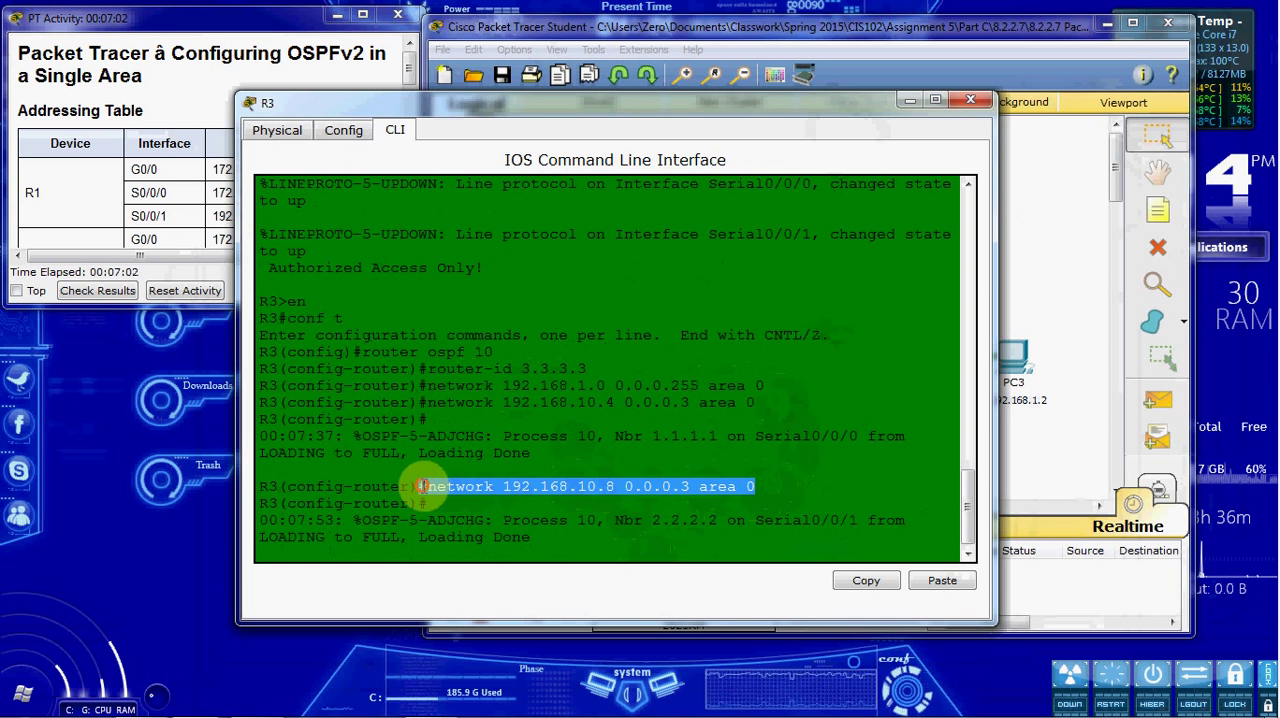
# Step: Make G0/0 passive on R3, leave configuration mode, and return to R1's console
pyautogui.press('Return')
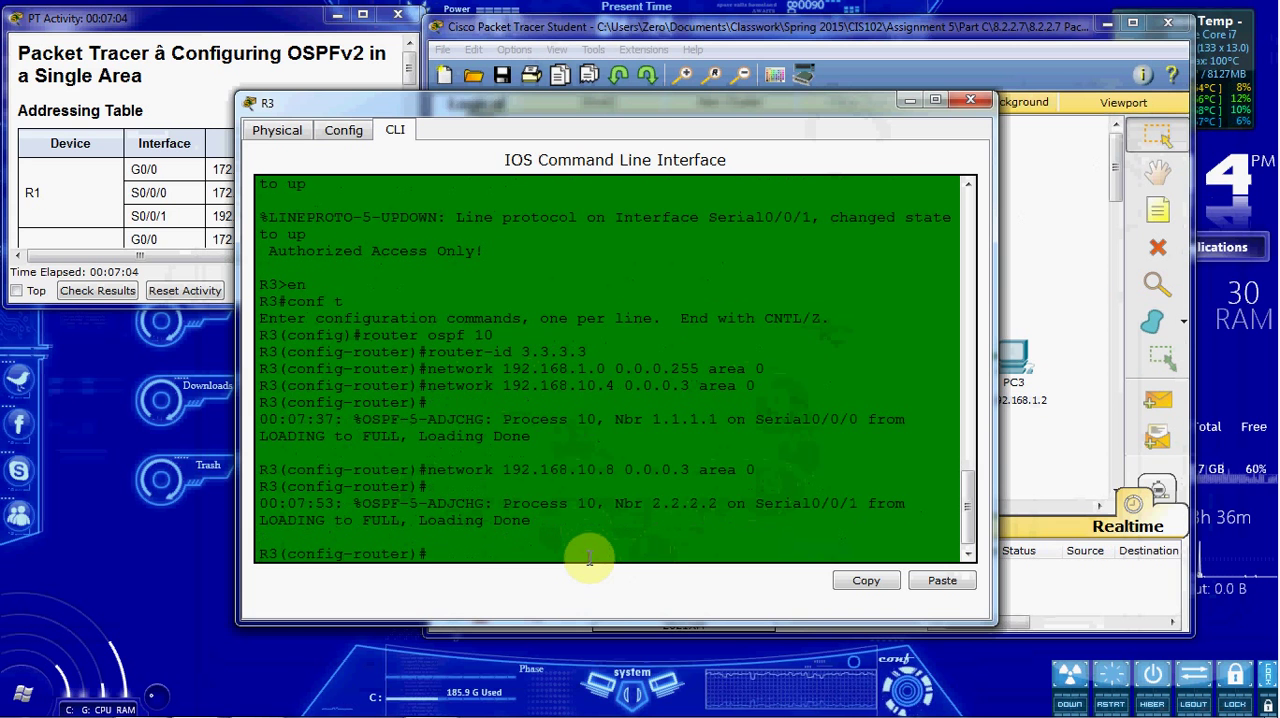
pyautogui.write('pass')
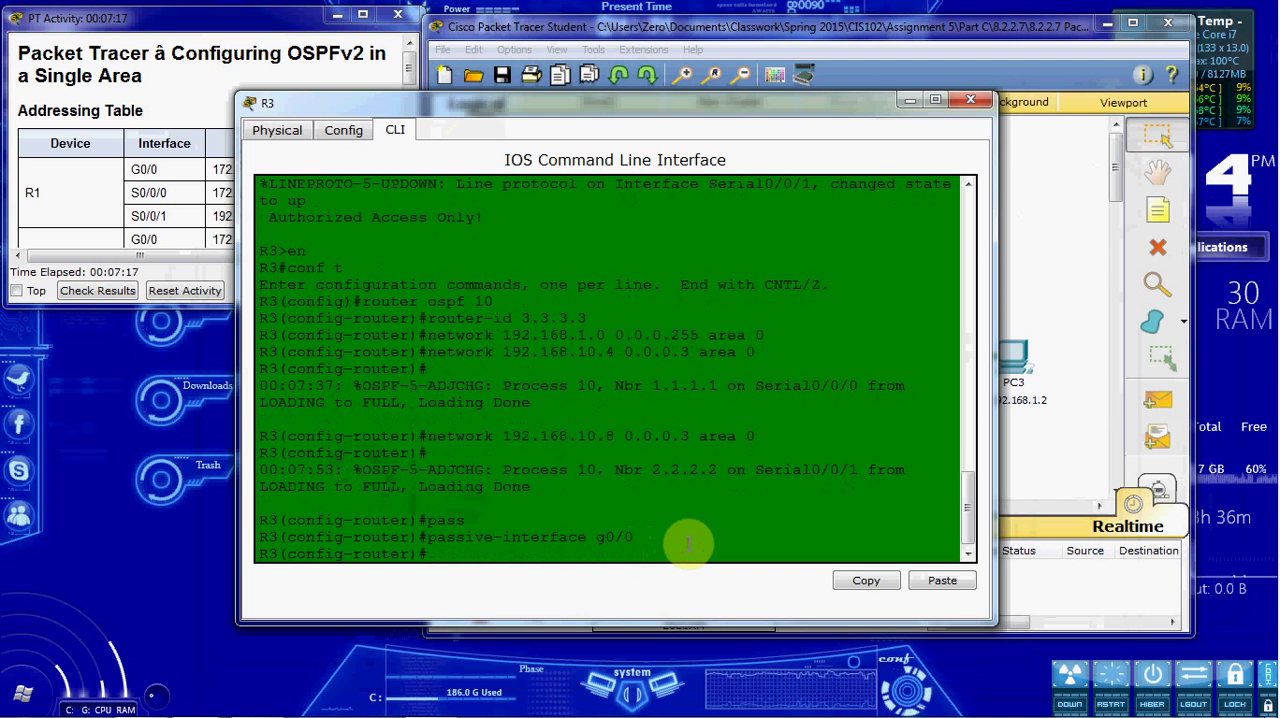
pyautogui.write('end')
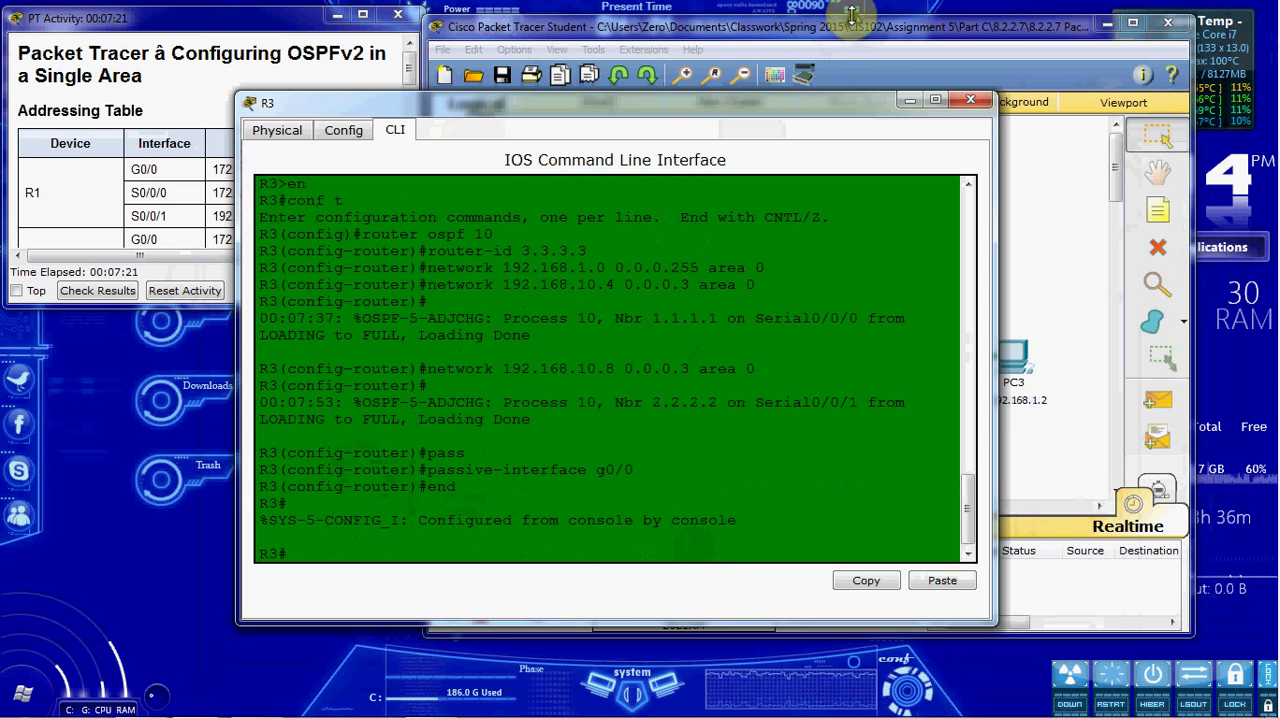
pyautogui.click(970, 100)
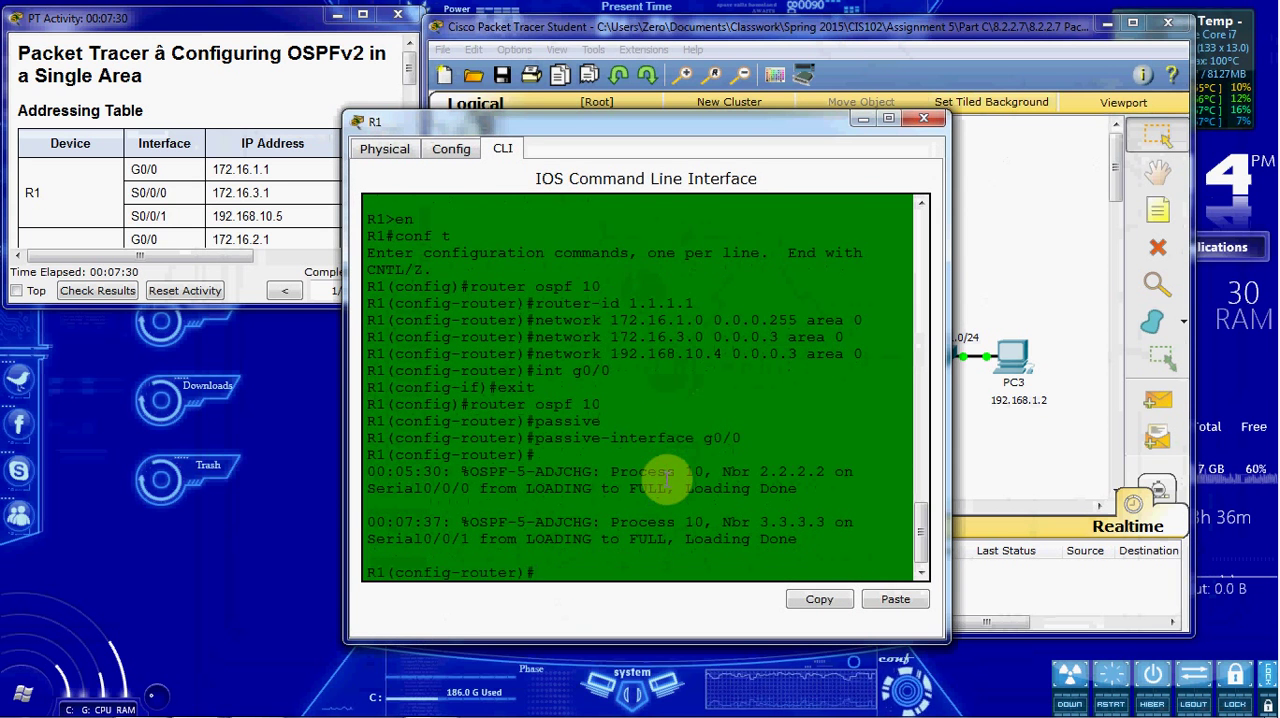
# Step: Display R1's routing table and highlight the OSPF route to 192.168.1.0/24
pyautogui.write('end')
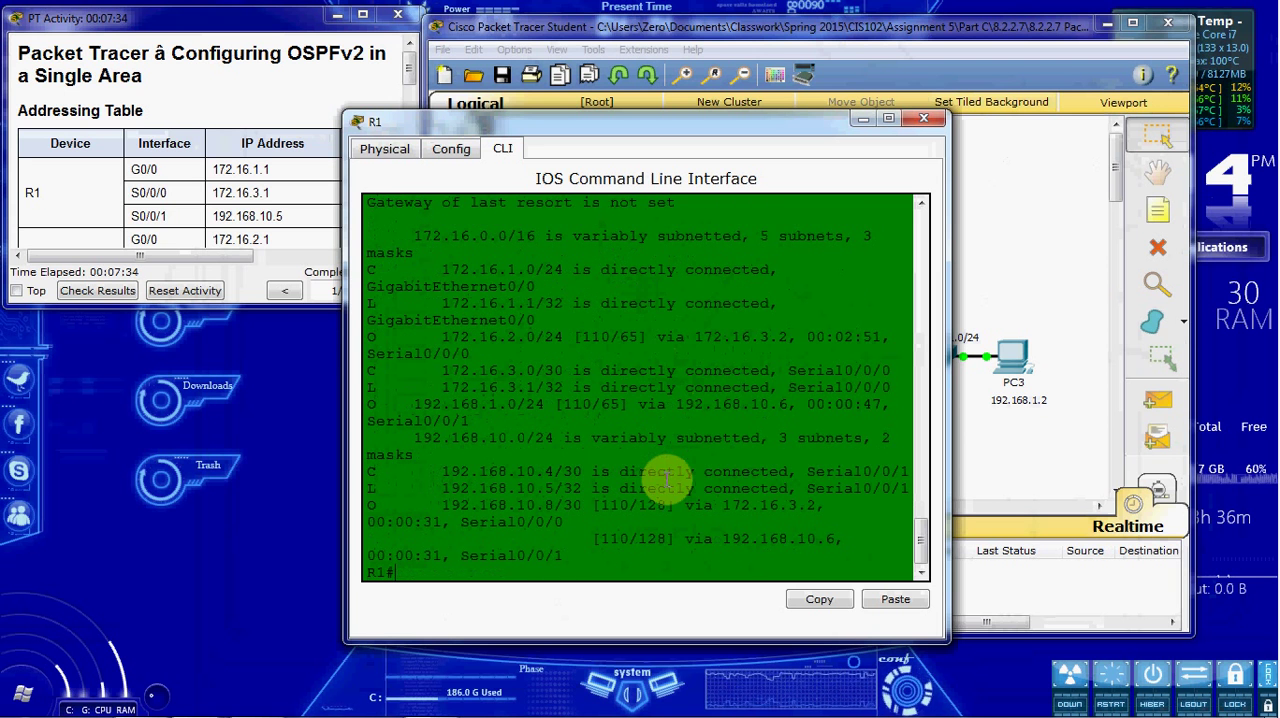
pyautogui.moveTo(356, 396)
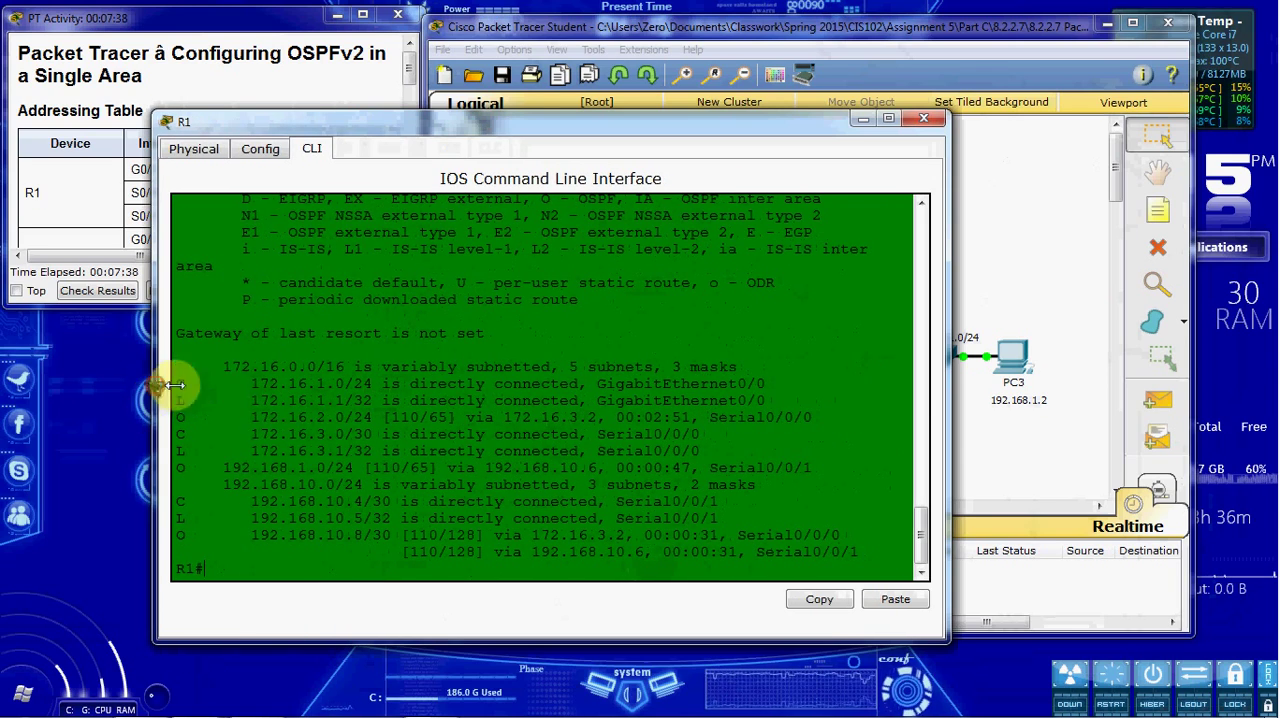
pyautogui.moveTo(550, 120); pyautogui.dragTo(384, 108)
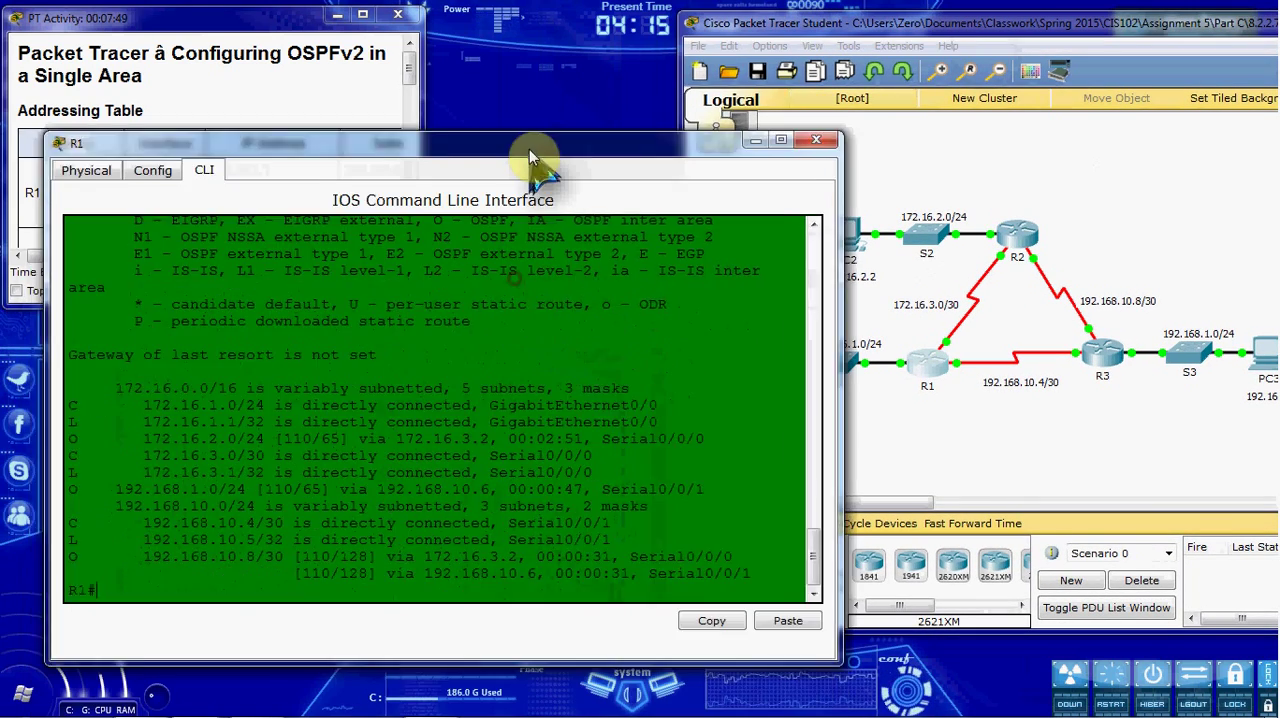
pyautogui.moveTo(536, 156); pyautogui.dragTo(480, 90)
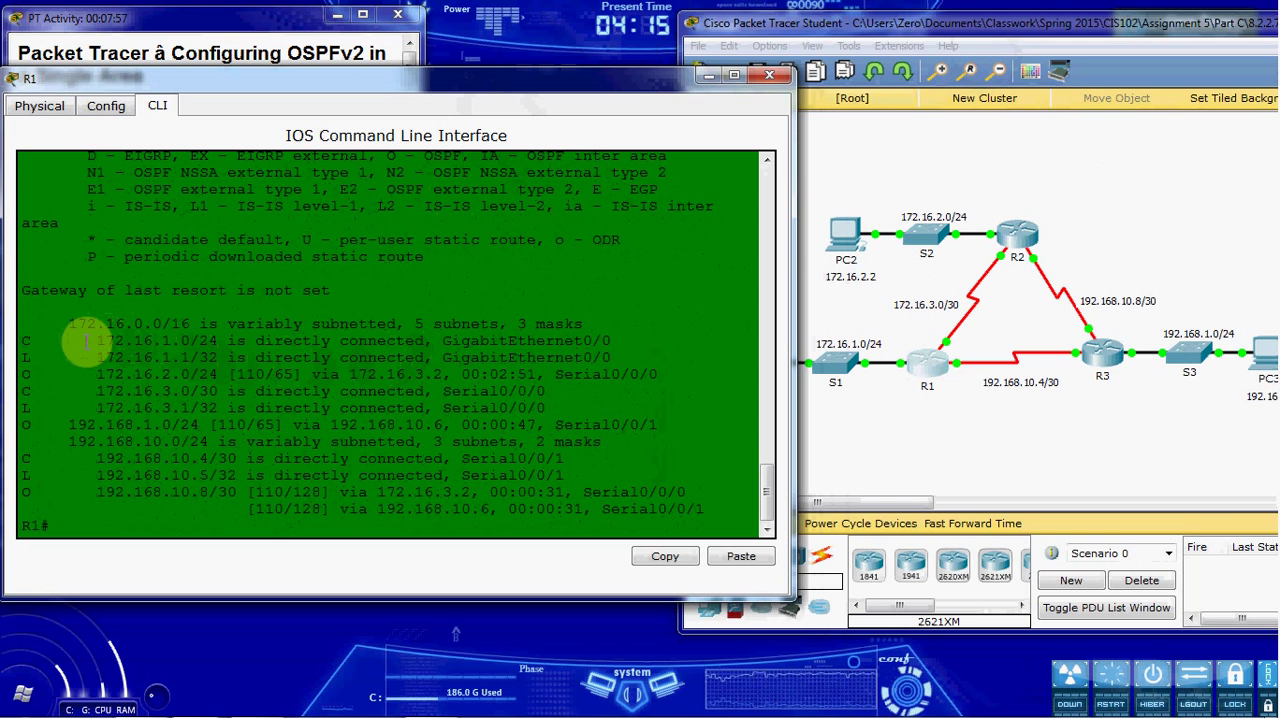
pyautogui.doubleClick(140, 340)
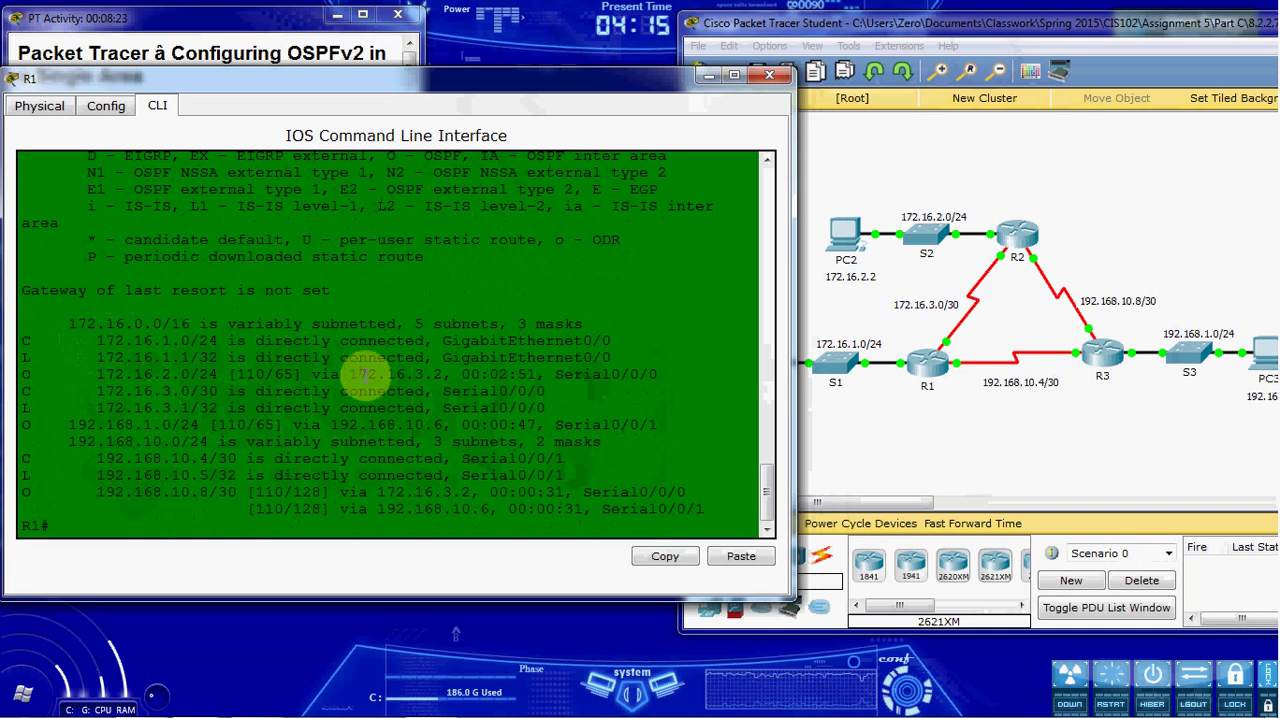
pyautogui.moveTo(944, 264)
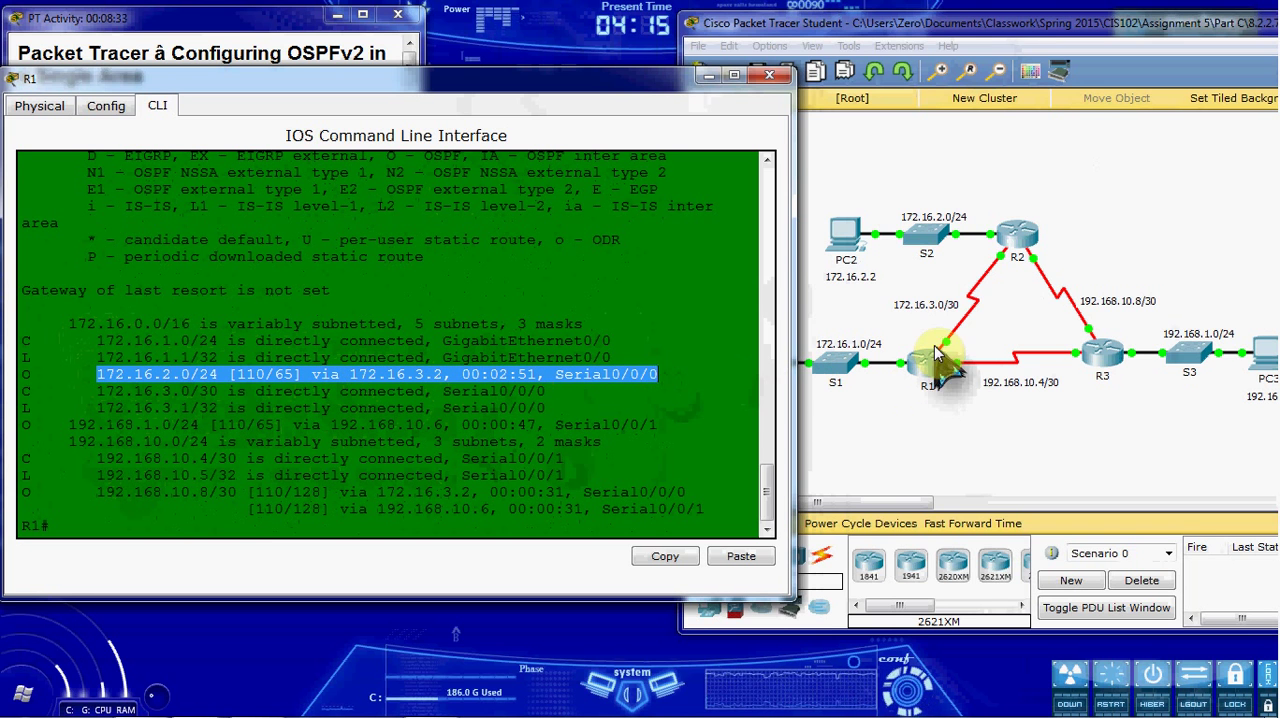
pyautogui.moveTo(890, 188)
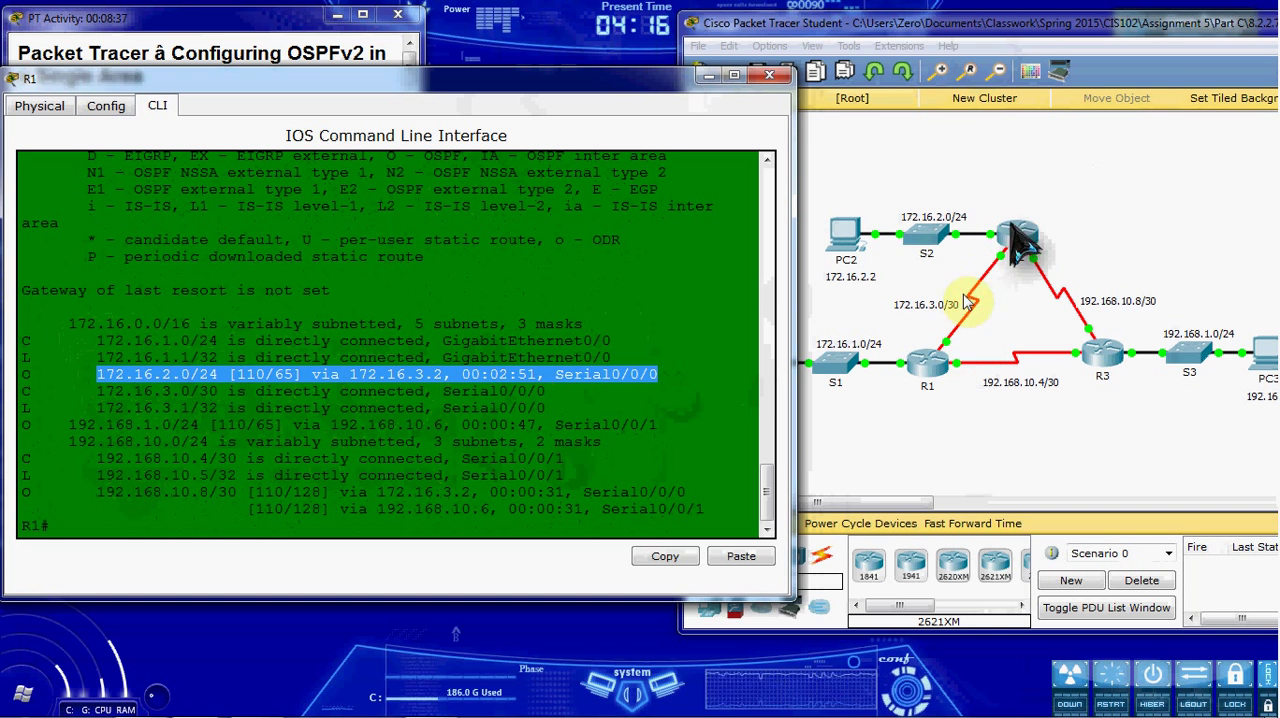
pyautogui.moveTo(936, 426)
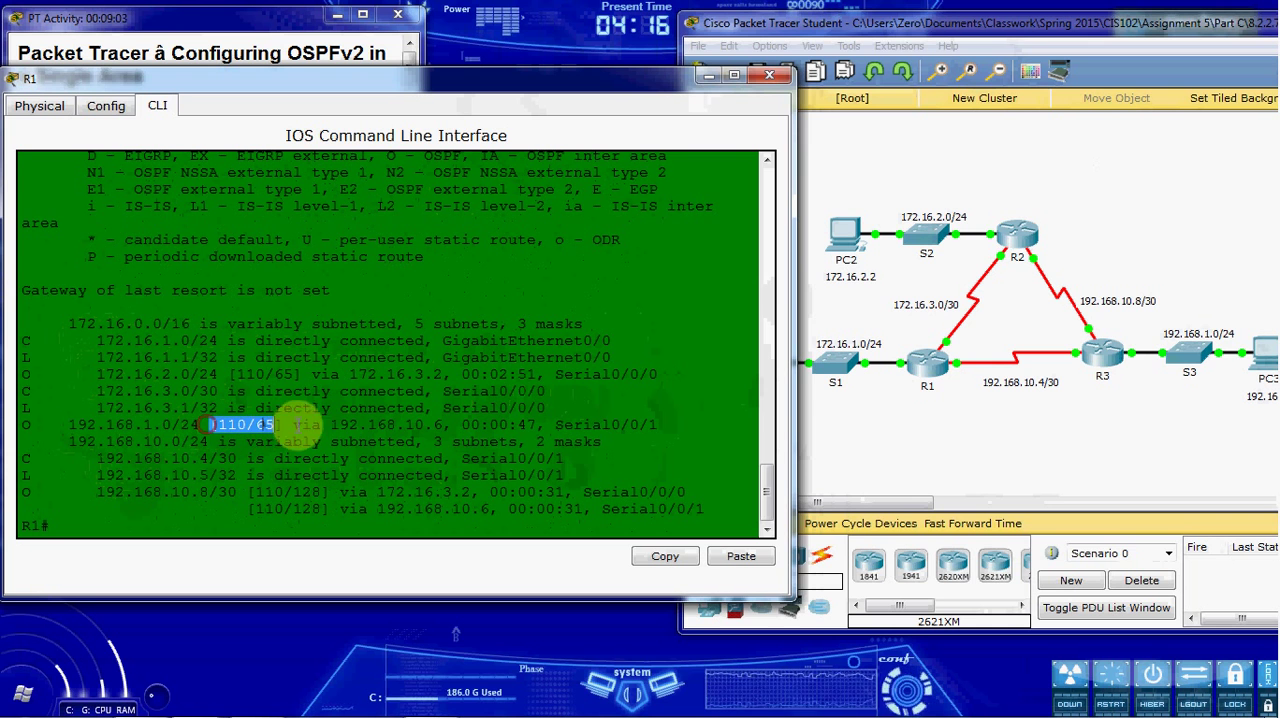
pyautogui.moveTo(210, 424); pyautogui.dragTo(656, 424)
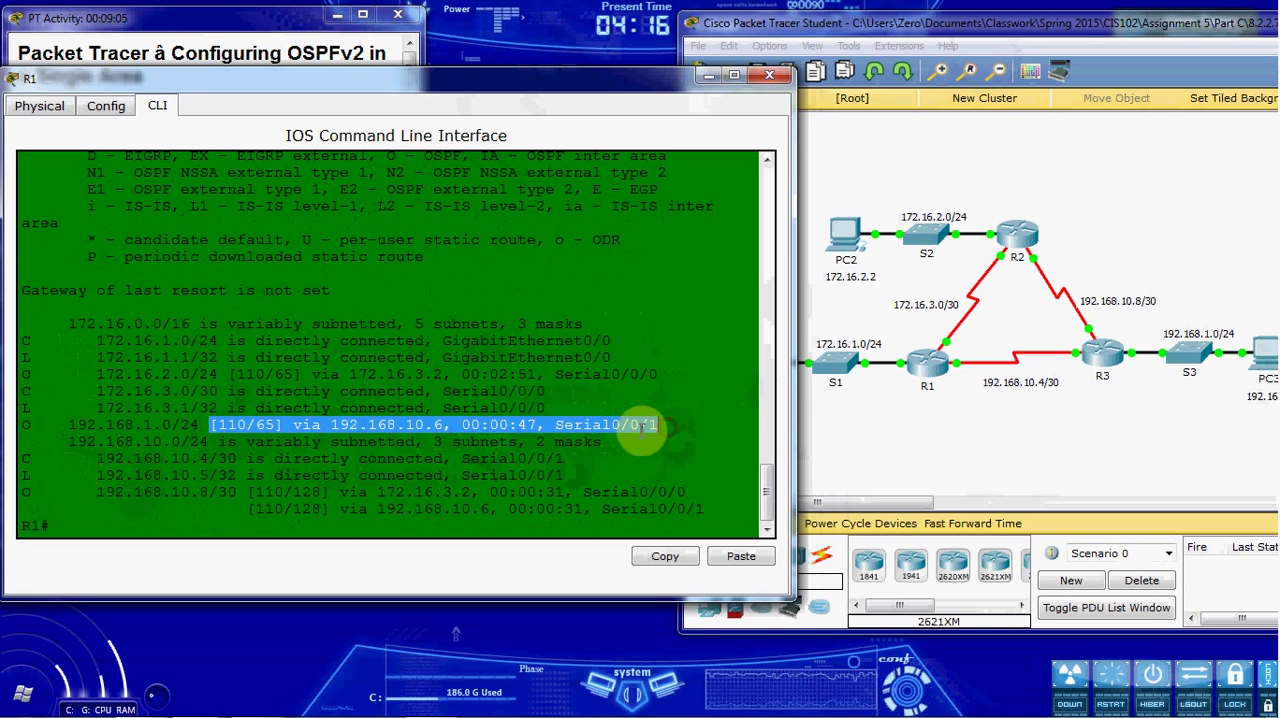
pyautogui.moveTo(1100, 370)
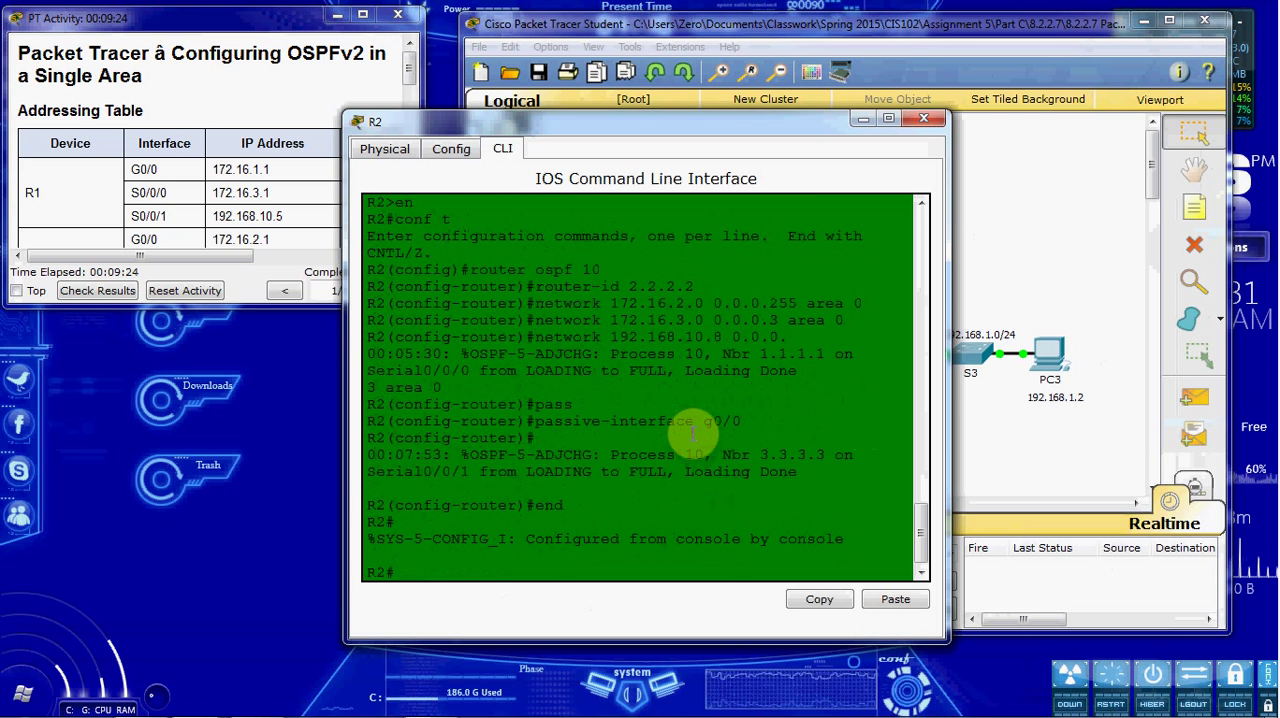
# Step: Display R2's routing table, review its OSPF routes, and close R2's console
pyautogui.write('show ip')
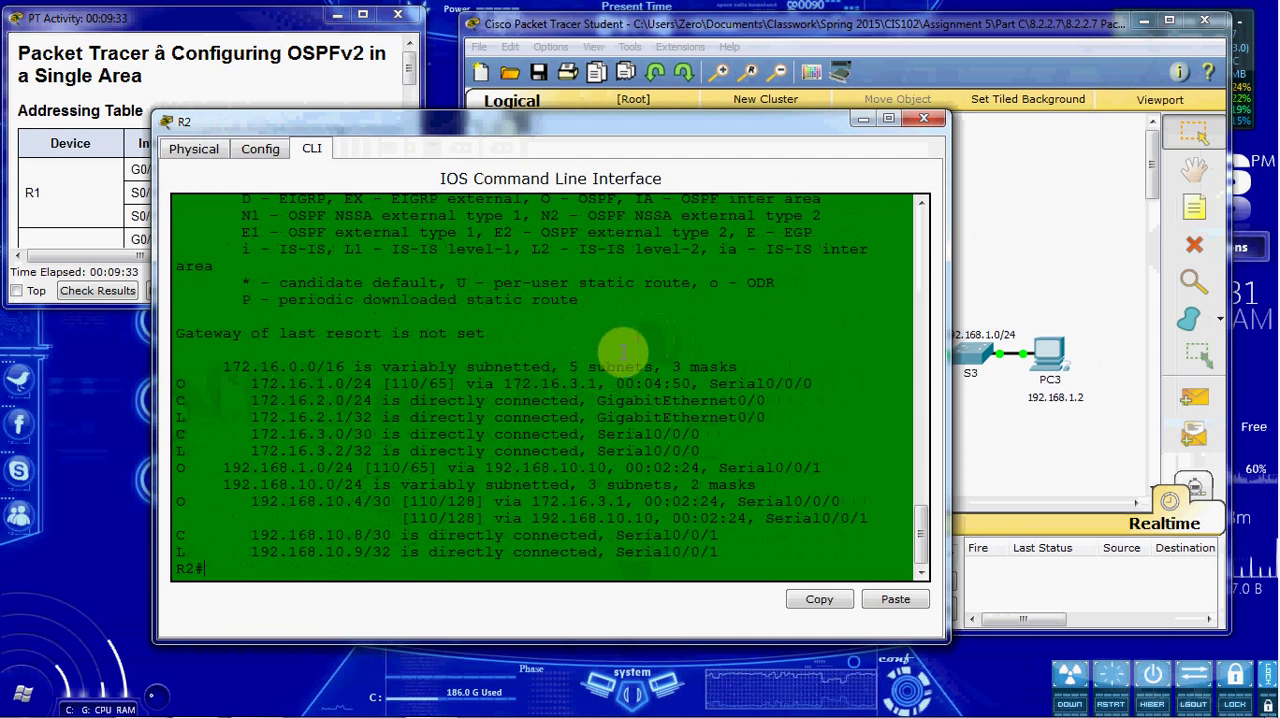
pyautogui.moveTo(252, 384); pyautogui.dragTo(710, 384)
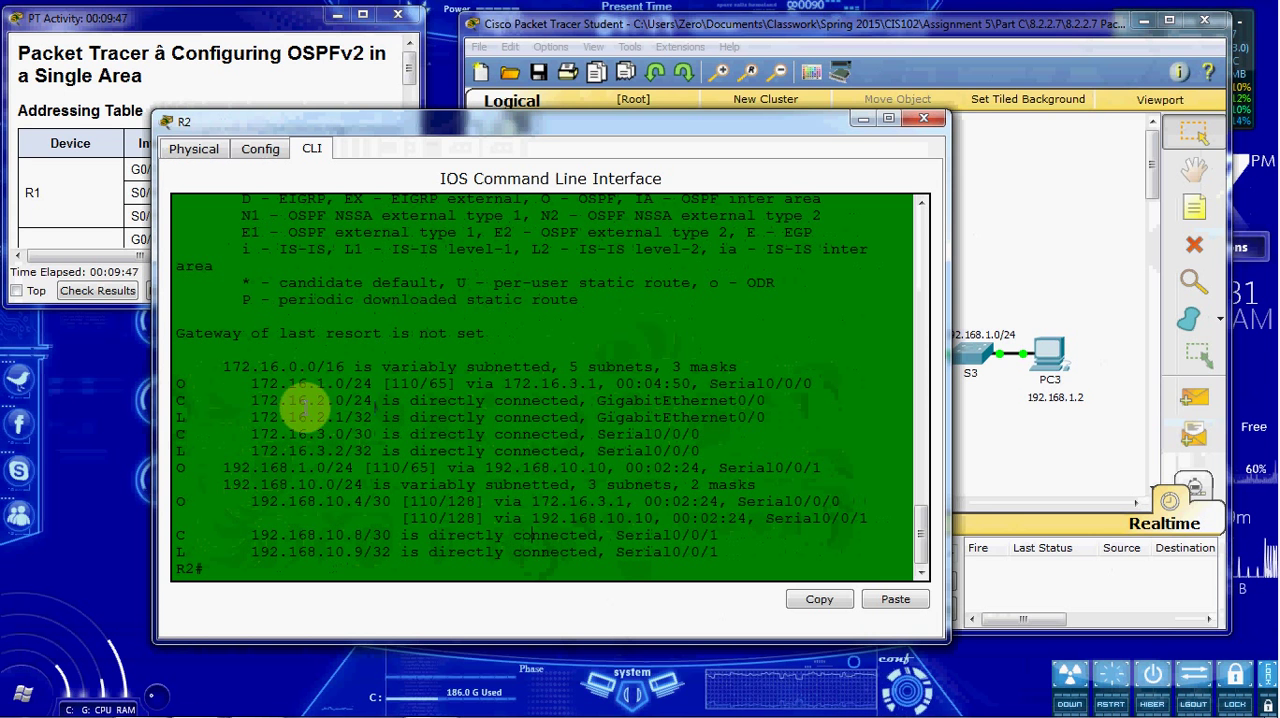
pyautogui.doubleClick(310, 400)
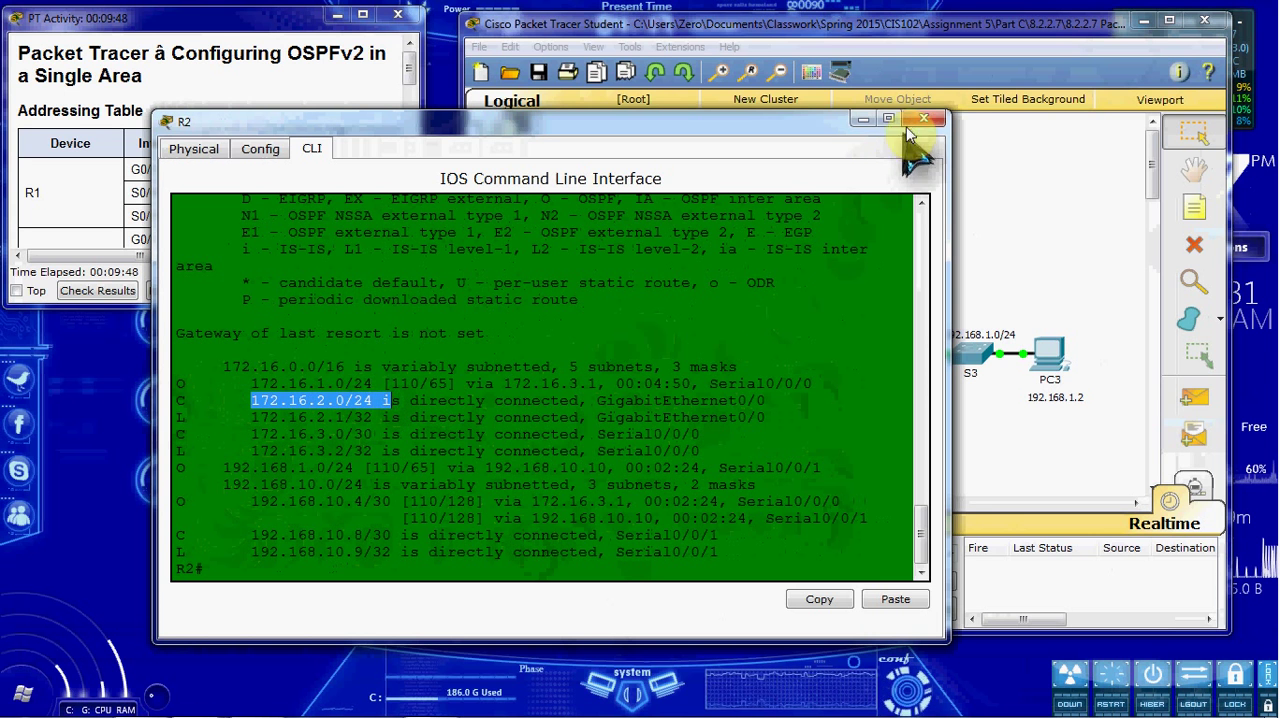
pyautogui.click(924, 120)
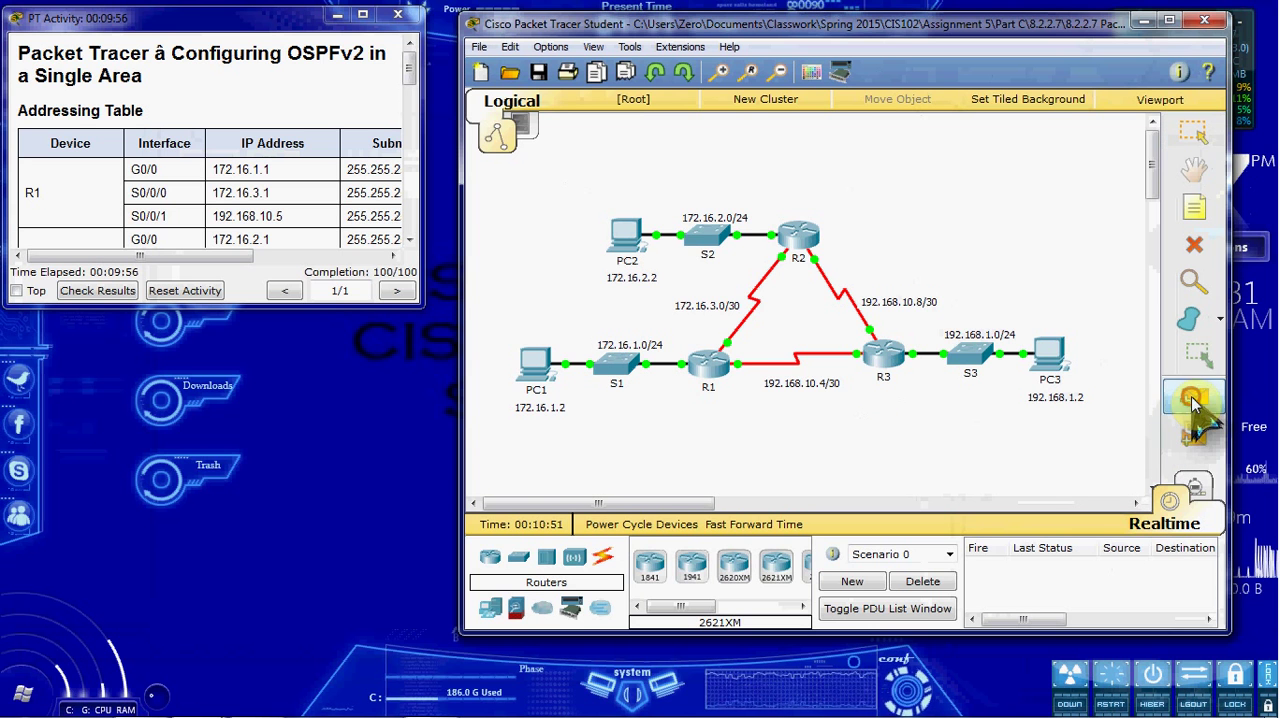
# Step: Send a simple PDU from PC1 to PC2 and minimize the activity instructions window
pyautogui.click(628, 240)
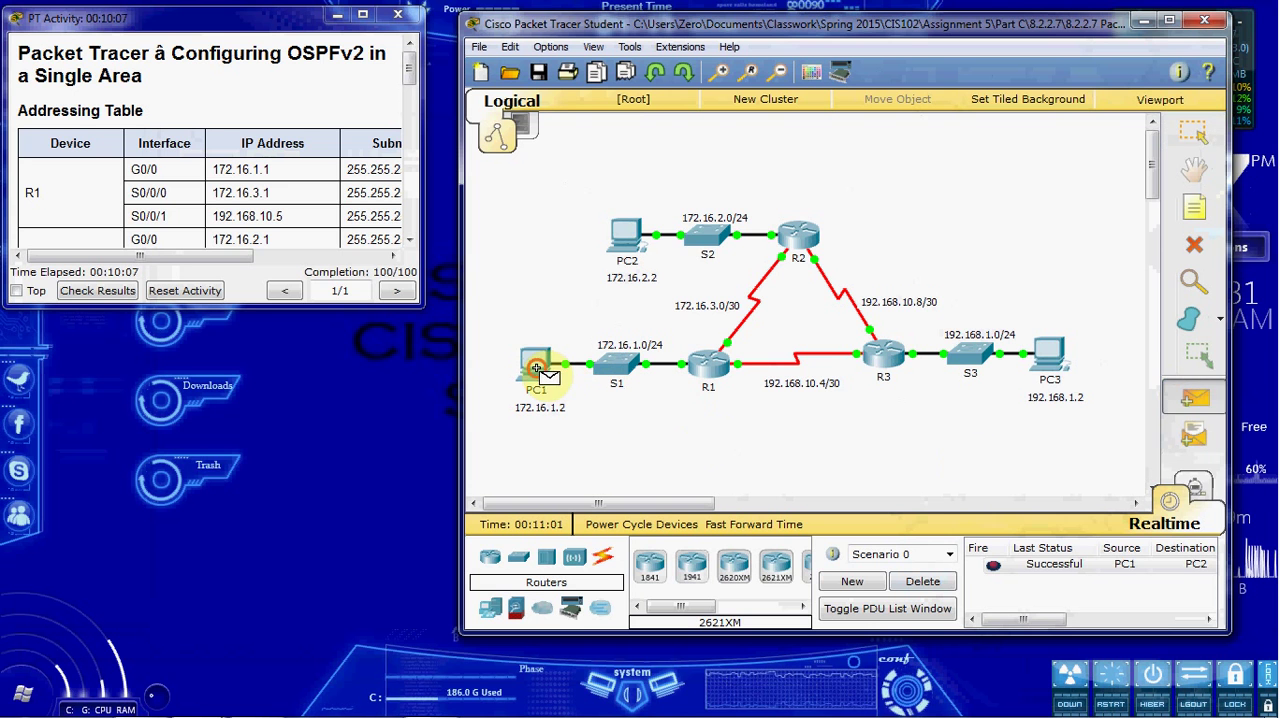
pyautogui.click(1050, 360)
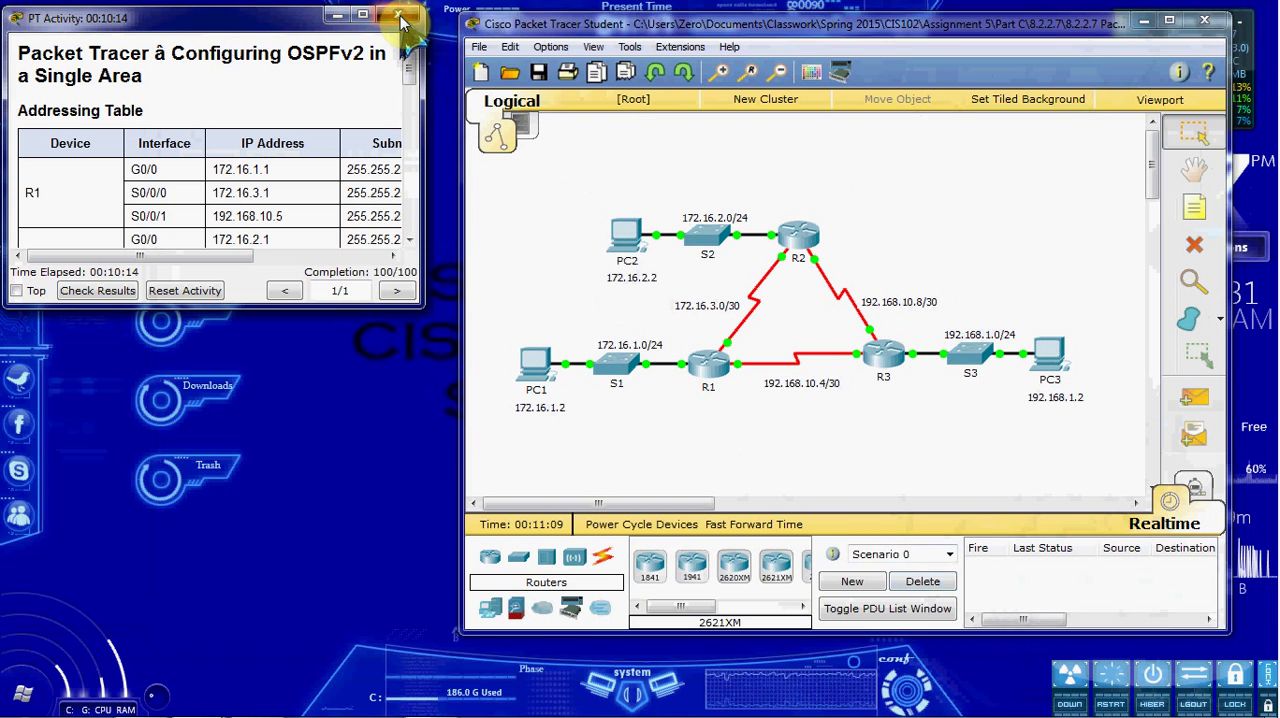
pyautogui.click(398, 18)
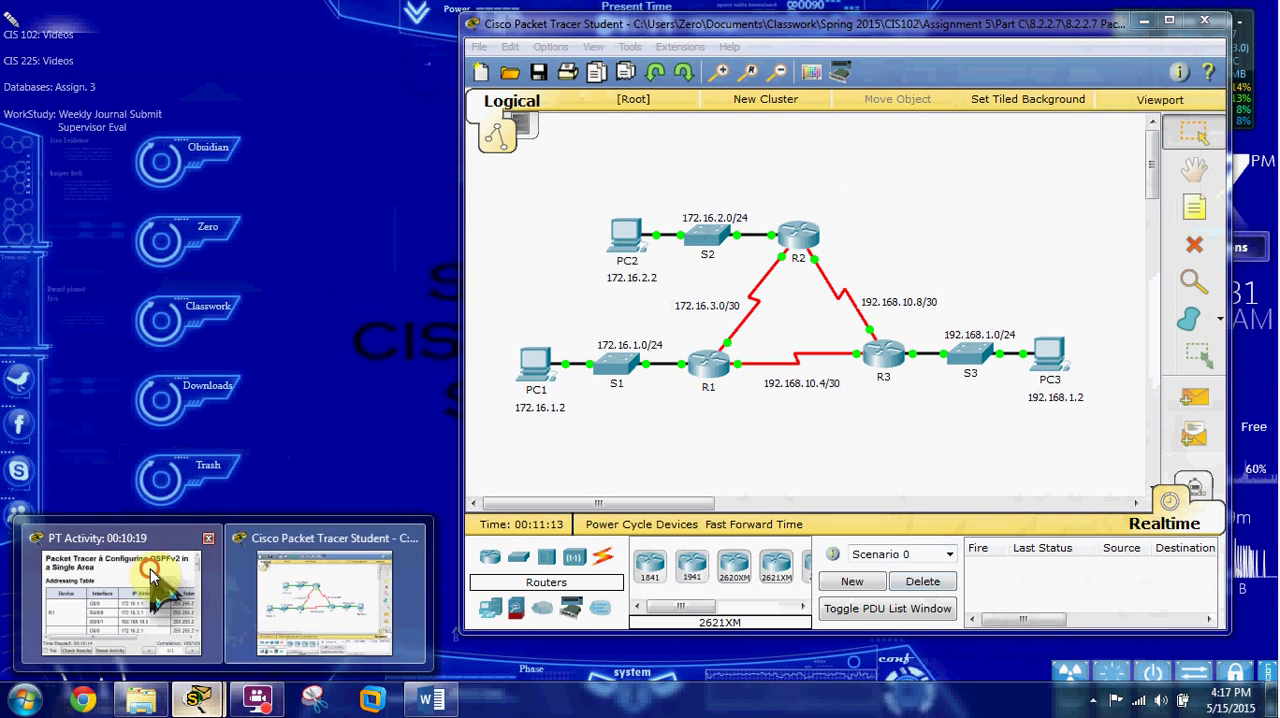
# Step: Check the activity results, confirm 100/100 with 15/15 items, and close the results
pyautogui.click(120, 600)
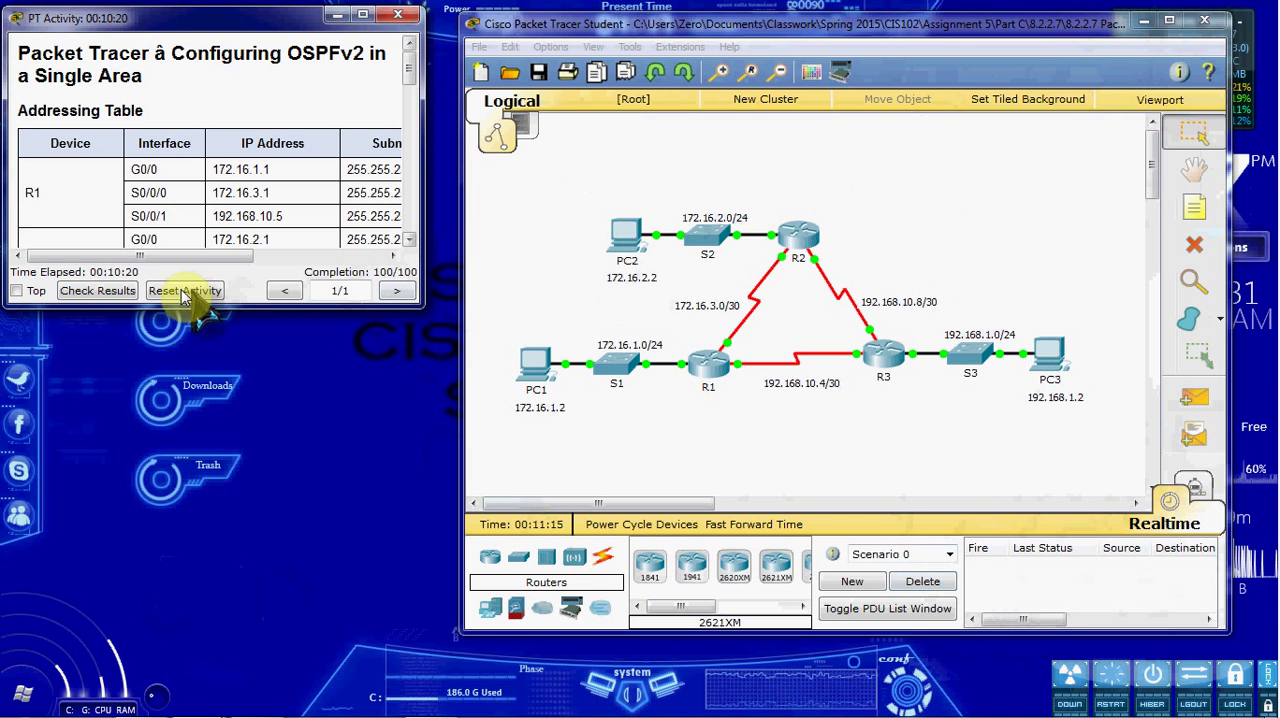
pyautogui.click(96, 290)
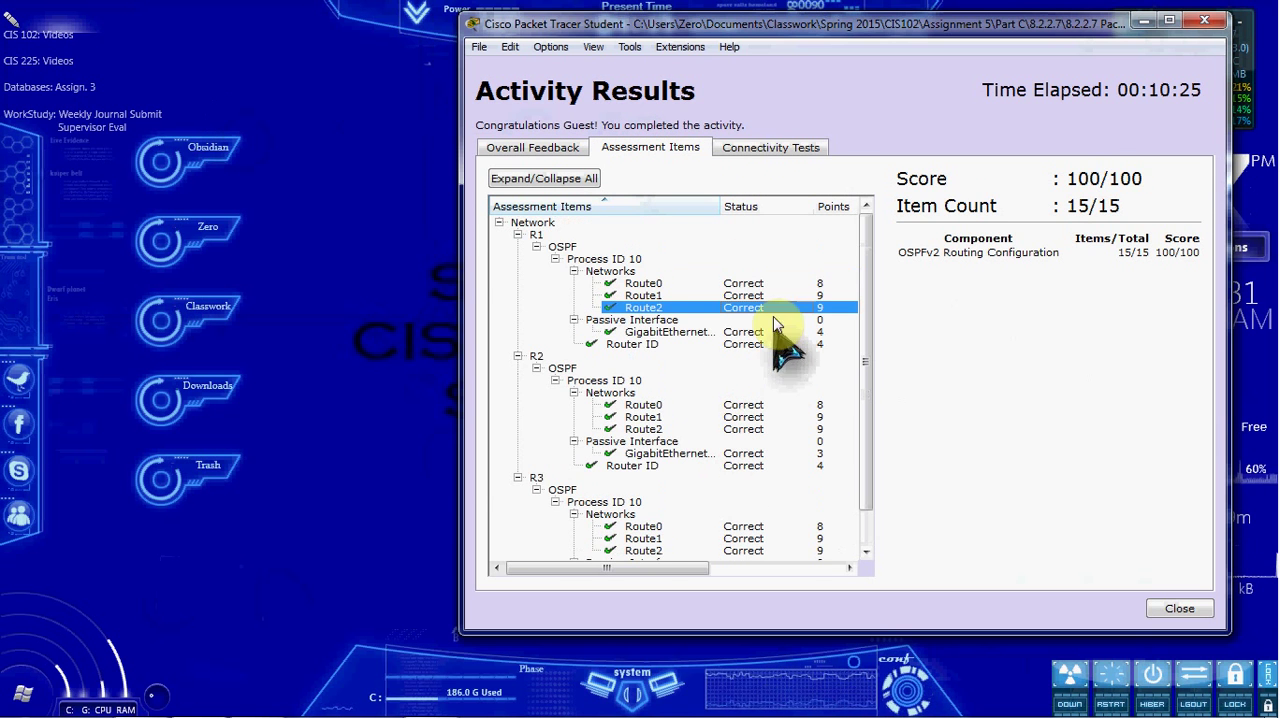
pyautogui.click(1180, 608)
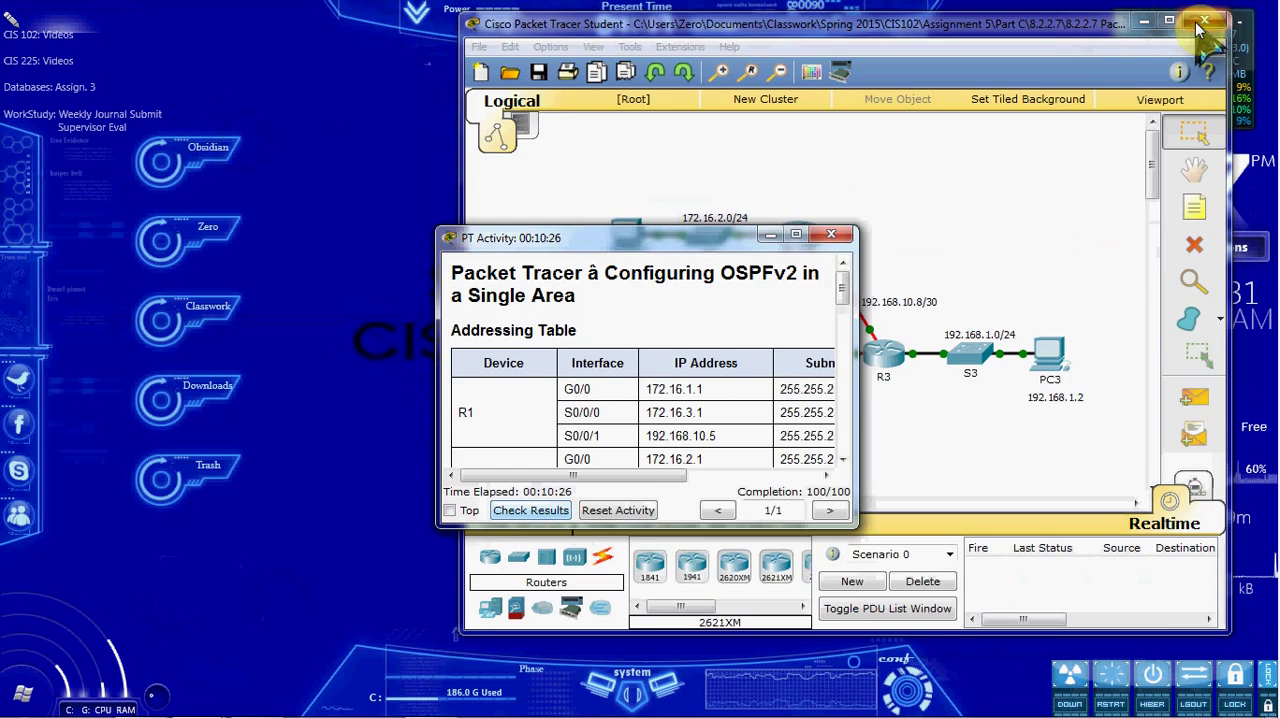